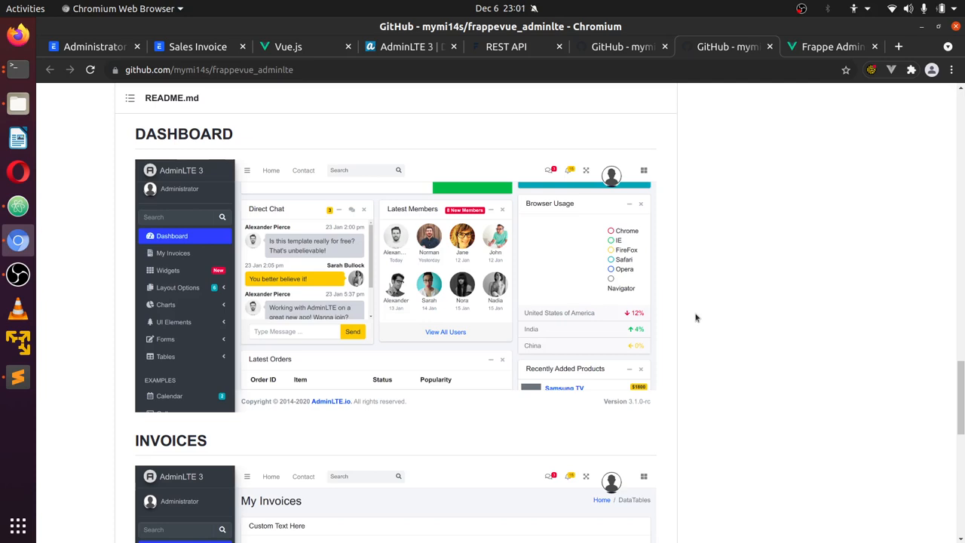
pyautogui.moveTo(640, 202)
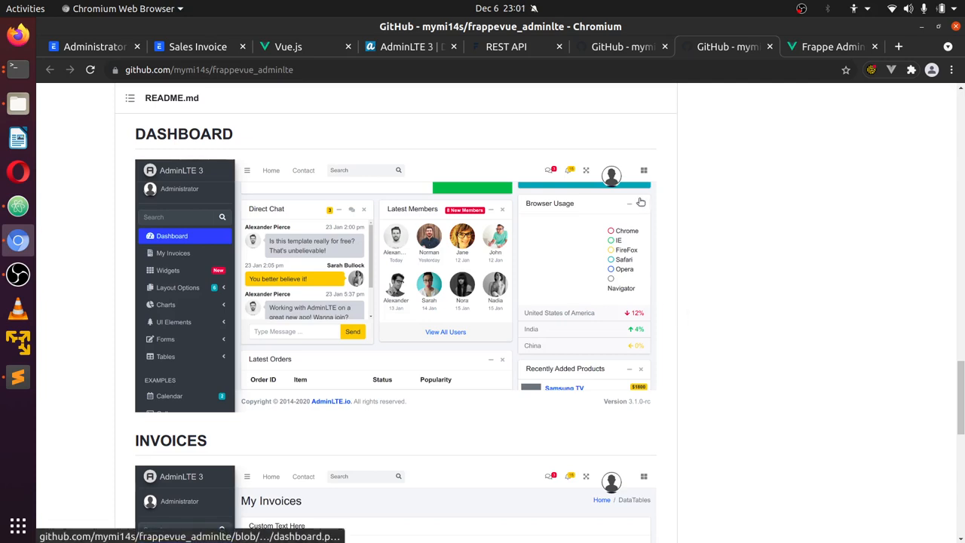
pyautogui.moveTo(651, 163)
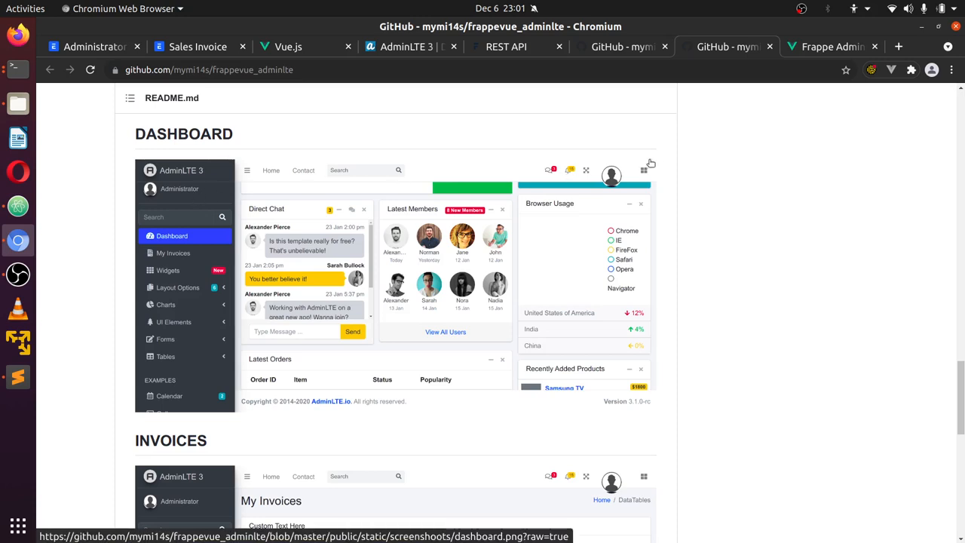
pyautogui.moveTo(691, 266)
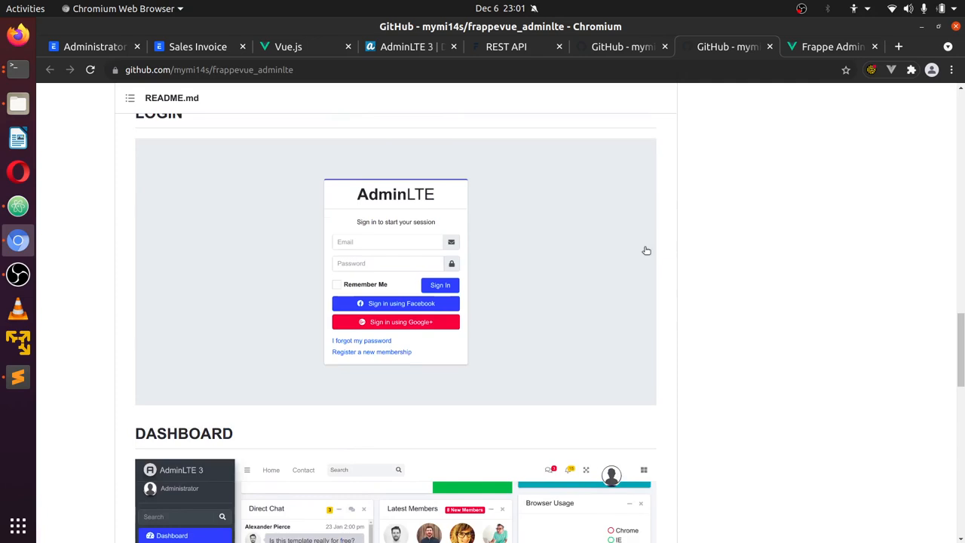
# Scroll the frappevue_adminlte README toward the Features list of this.$frappe methods
pyautogui.scroll(-3)
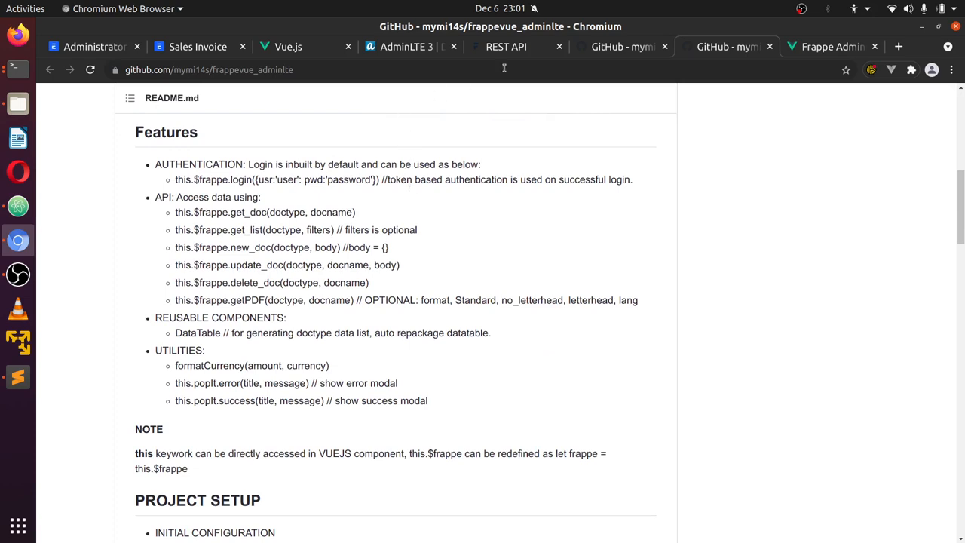
# View the AdminLTE 3 demo, then browse the Vue.js homepage
pyautogui.click(407, 46)
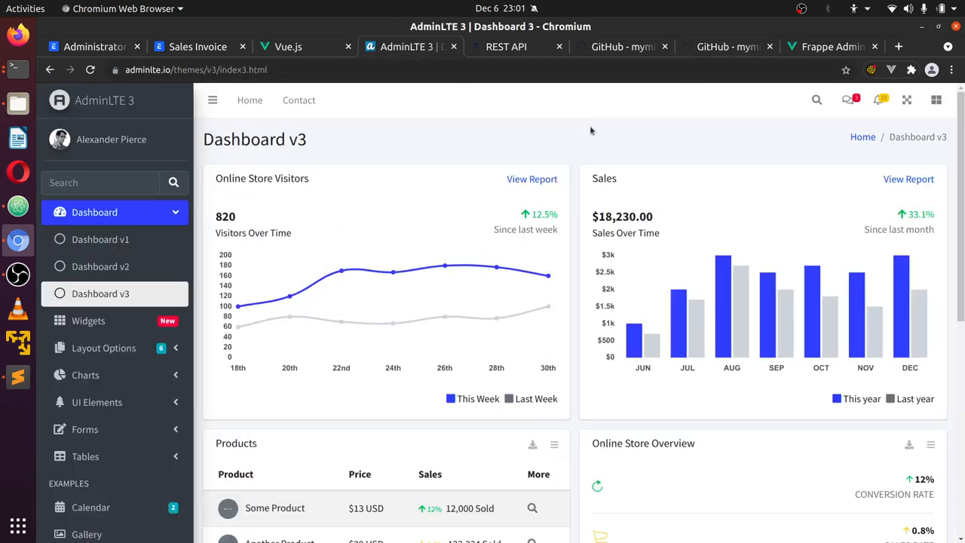
pyautogui.moveTo(621, 45)
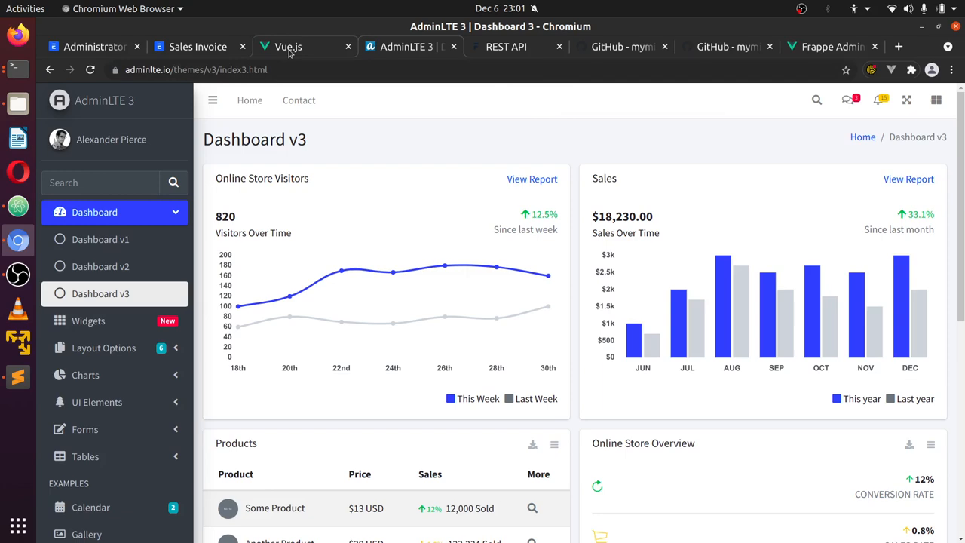
pyautogui.click(288, 45)
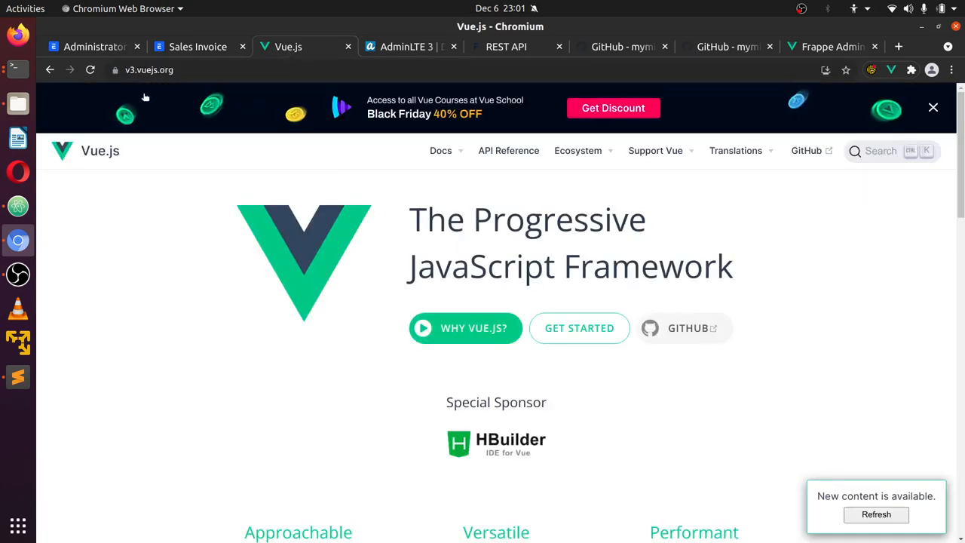
pyautogui.scroll(-3)
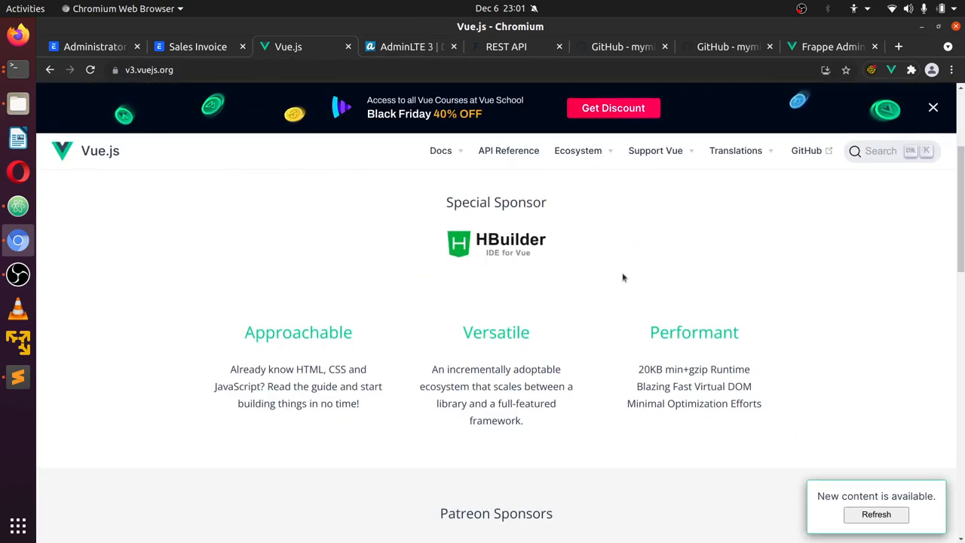
pyautogui.scroll(-3)
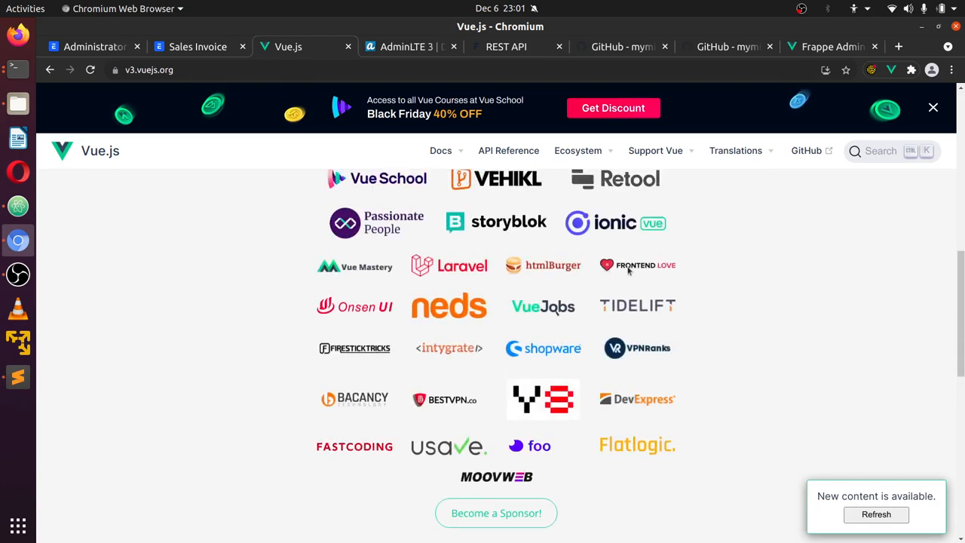
pyautogui.scroll(3)
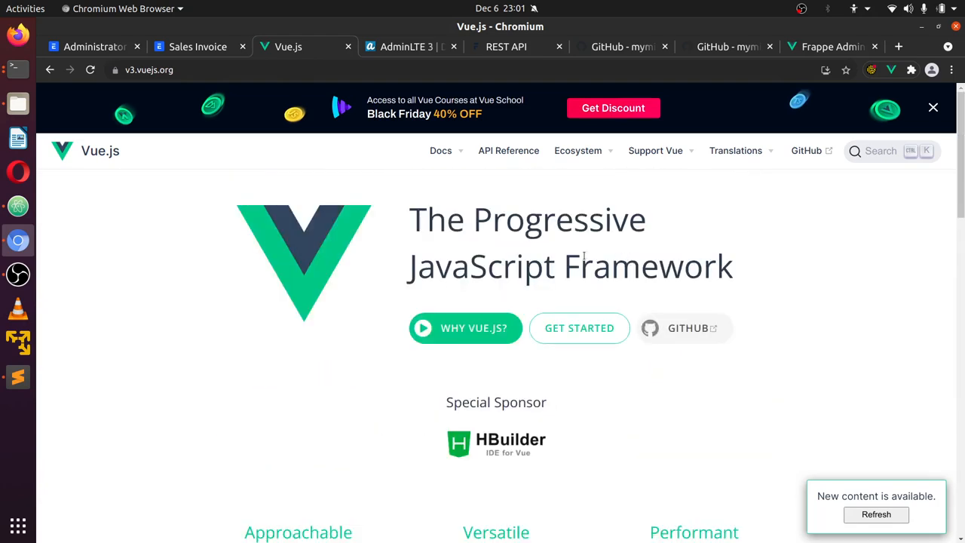
# Return to the AdminLTE 3 Dashboard v3 demo and look over it
pyautogui.click(405, 45)
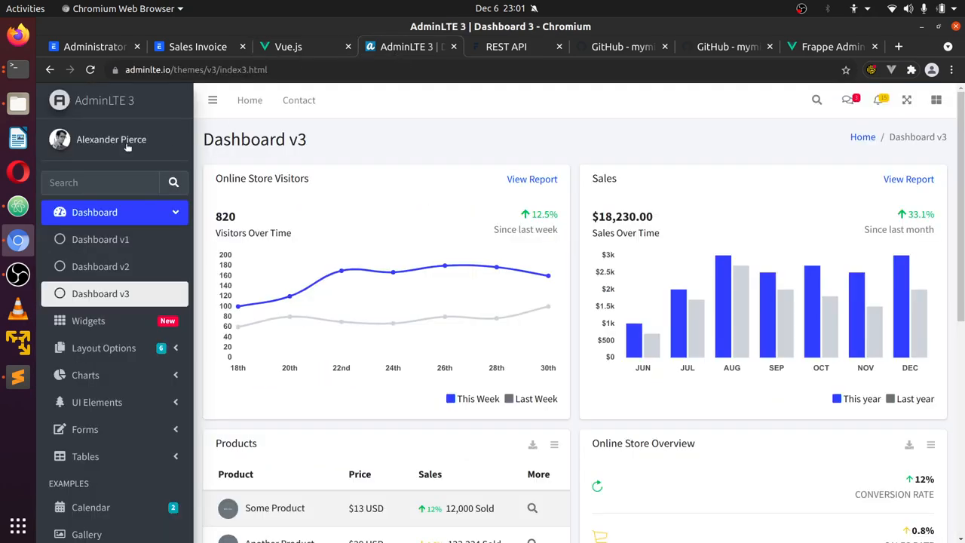
pyautogui.scroll(-3)
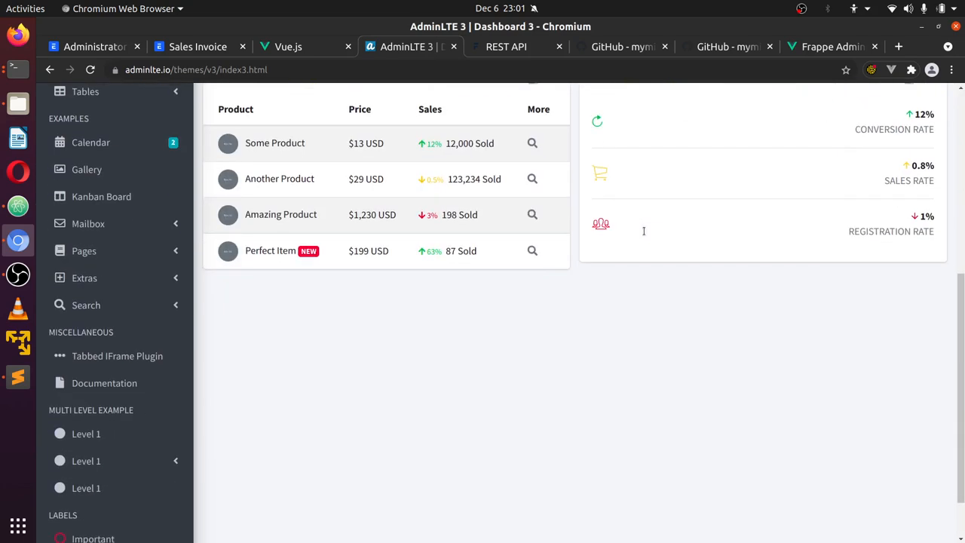
pyautogui.scroll(3)
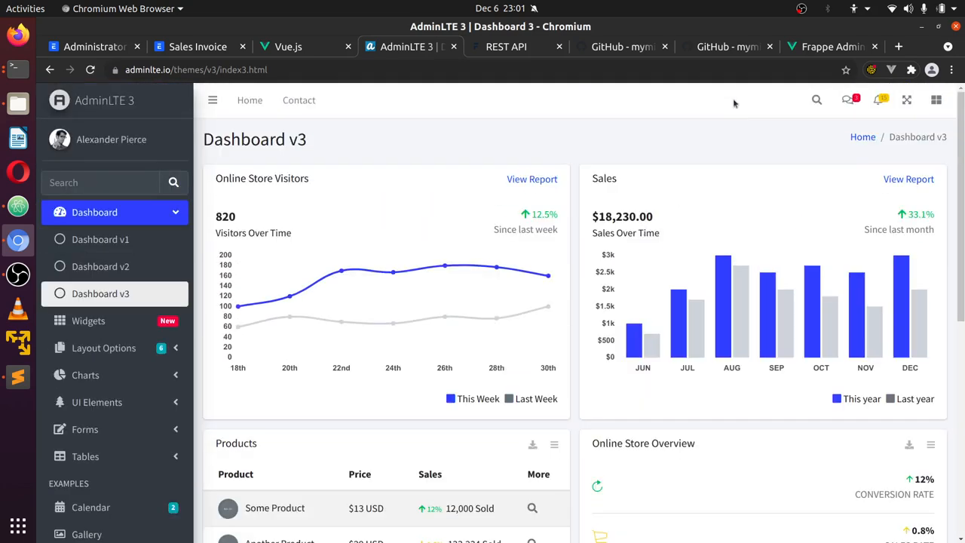
pyautogui.moveTo(625, 45)
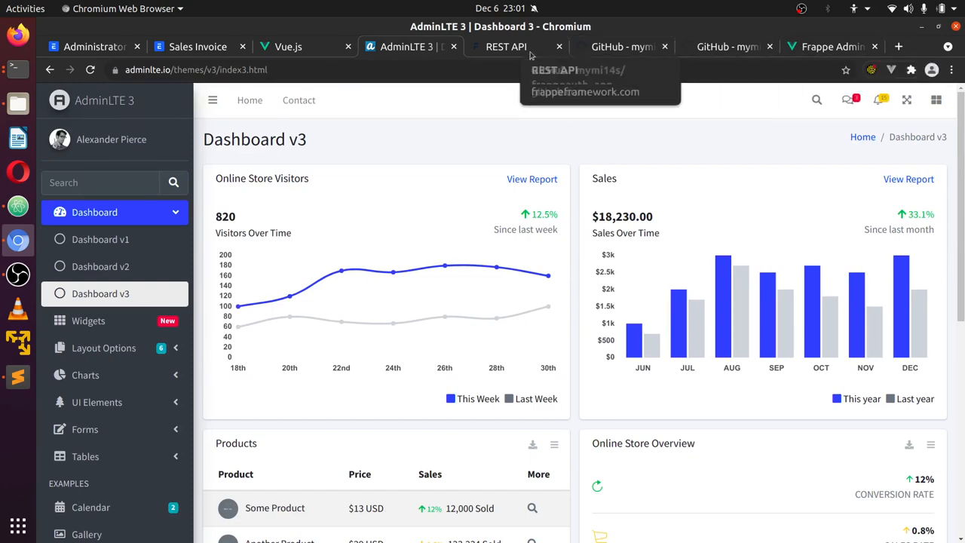
# Show the Frappe REST API docs with the Authentication section
pyautogui.click(507, 45)
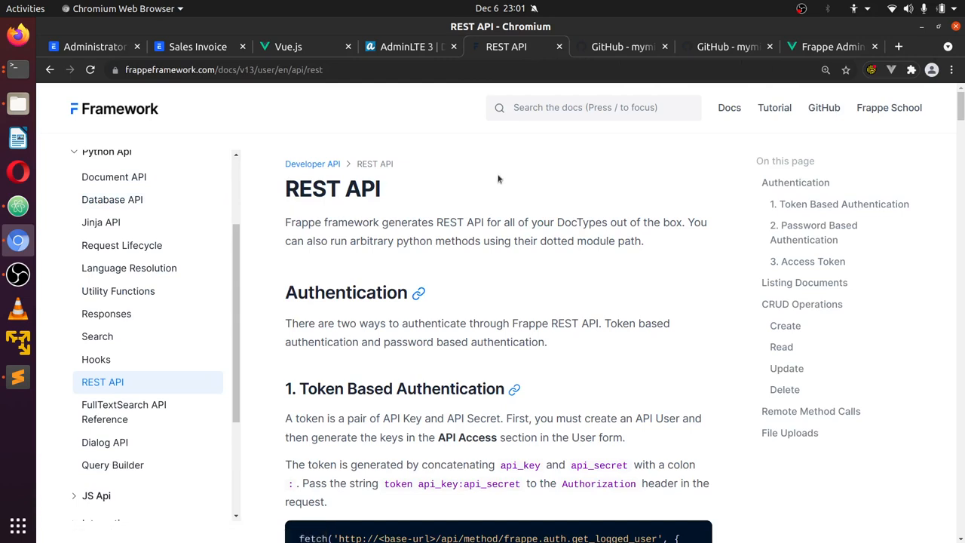
pyautogui.moveTo(335, 199)
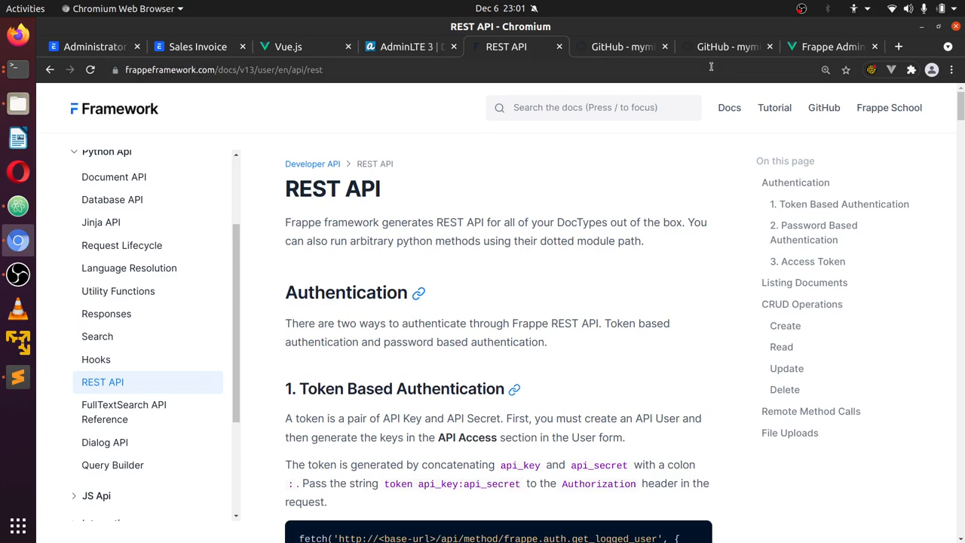
# Visit the frappeauth_app repo, then browse the frappevue_adminlte README on GitHub
pyautogui.click(620, 46)
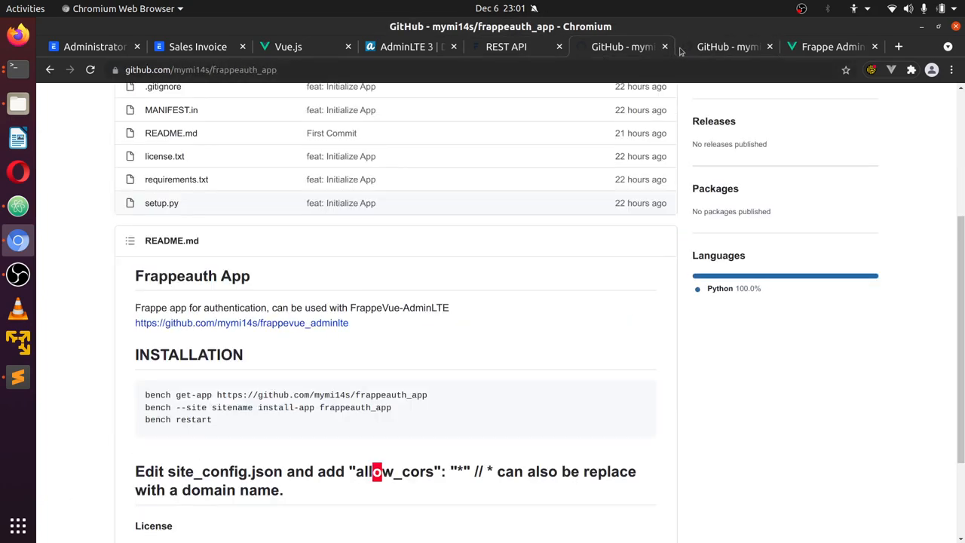
pyautogui.click(727, 45)
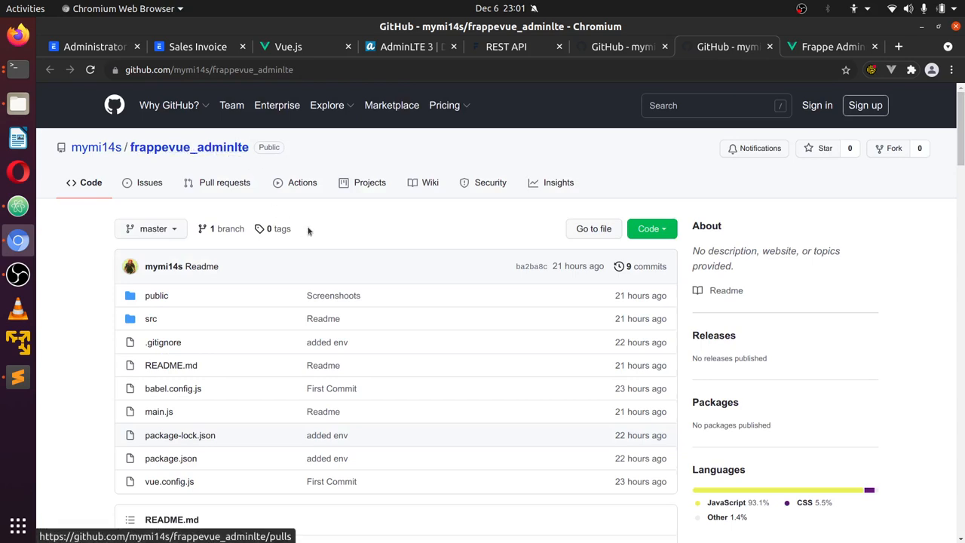
pyautogui.moveTo(312, 93)
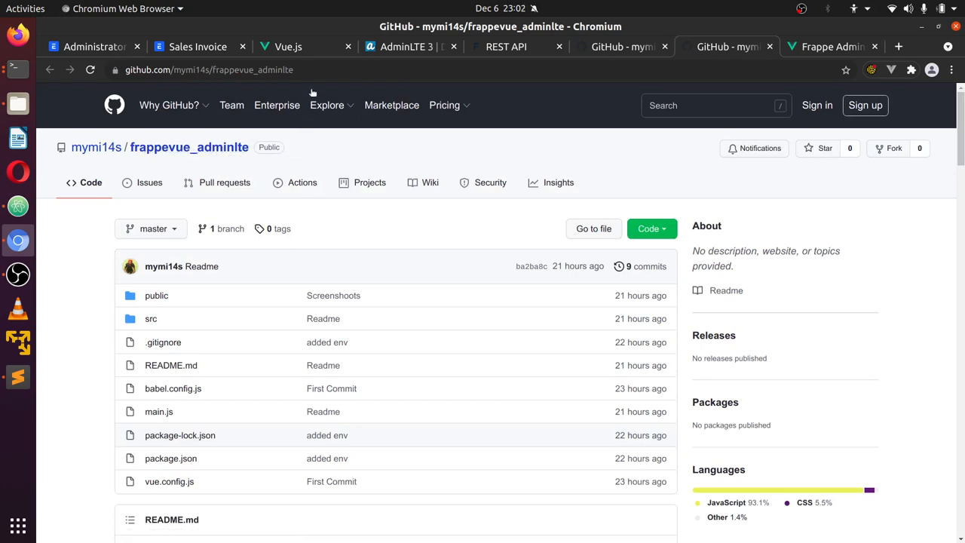
pyautogui.scroll(-3)
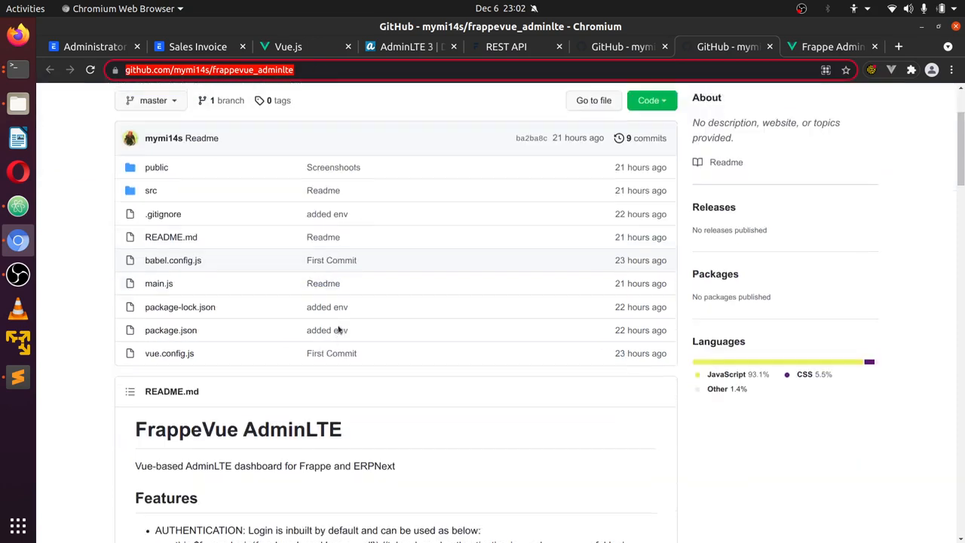
pyautogui.scroll(-3)
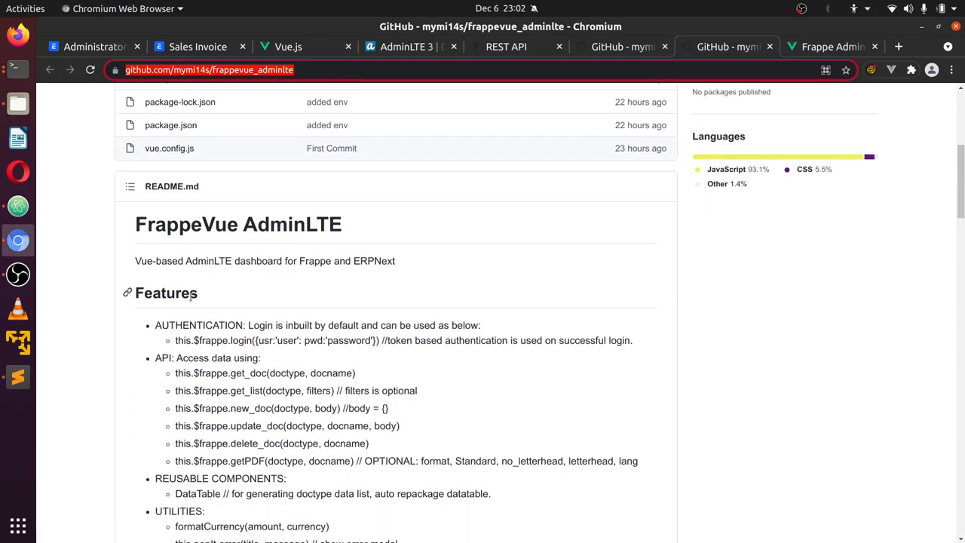
pyautogui.scroll(-3)
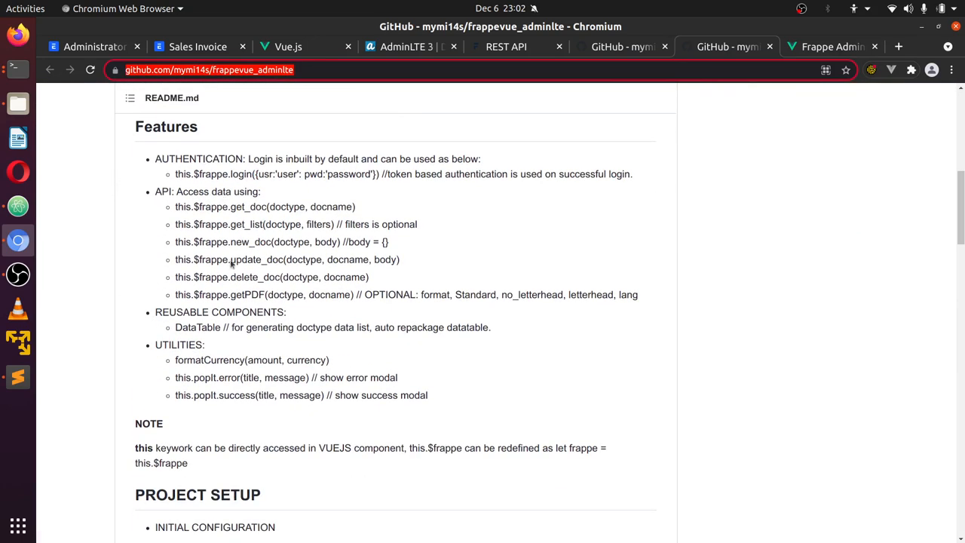
pyautogui.scroll(-3)
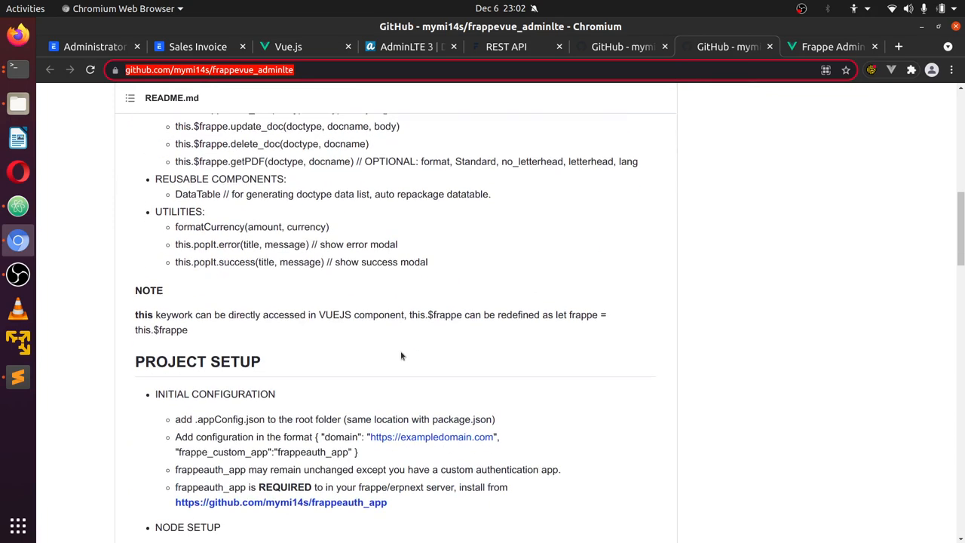
pyautogui.scroll(3)
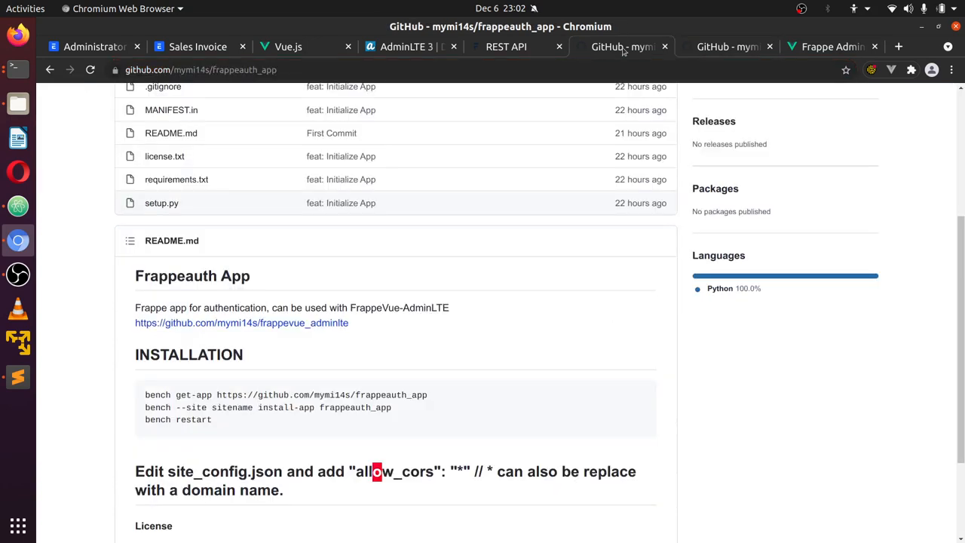
pyautogui.scroll(3)
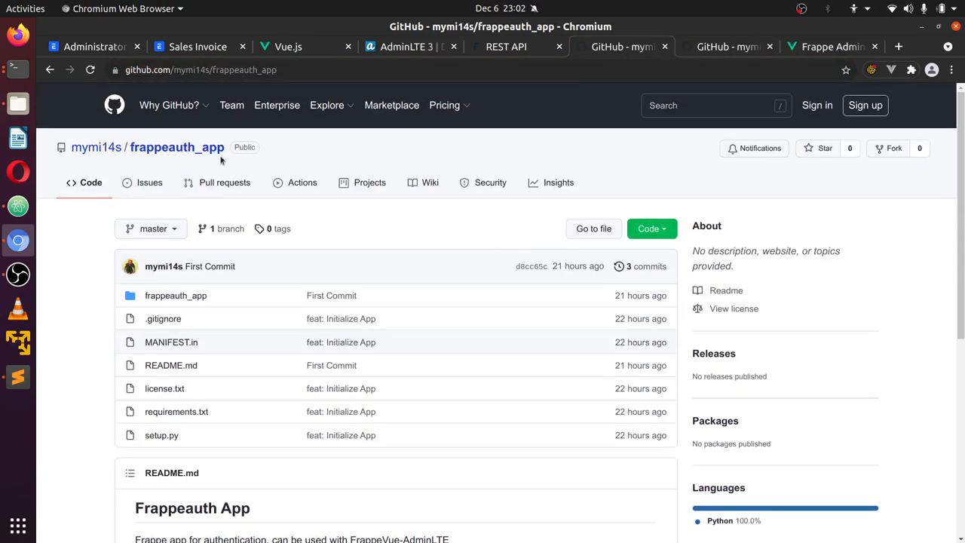
pyautogui.moveTo(224, 163)
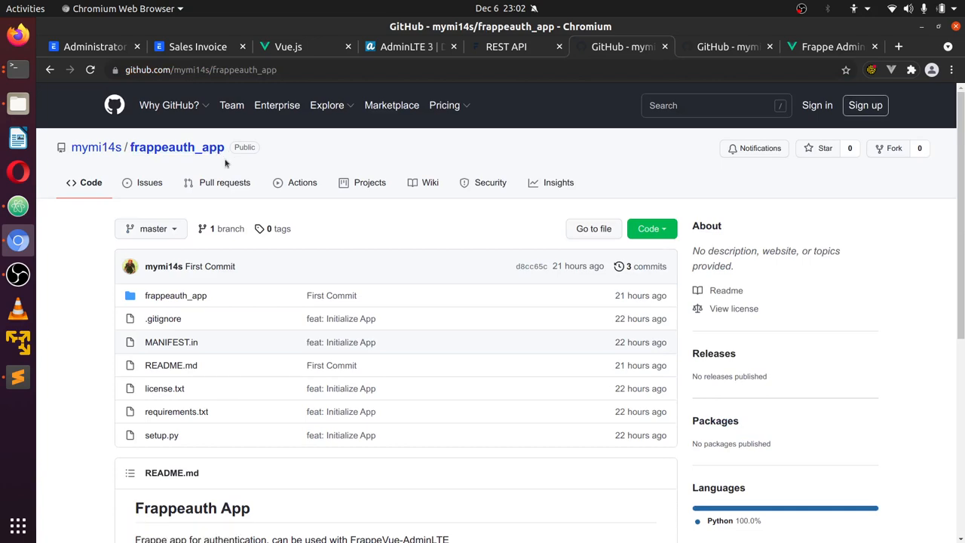
pyautogui.scroll(-3)
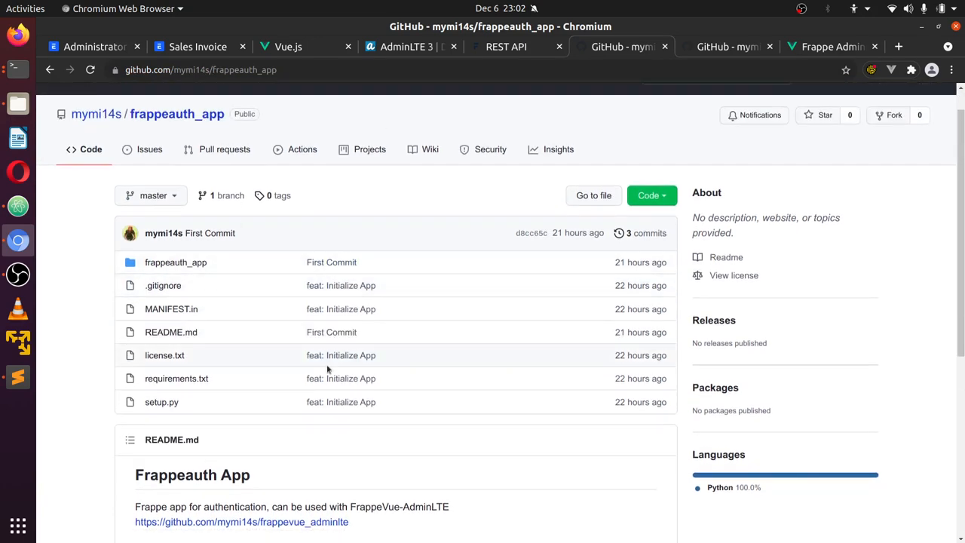
pyautogui.scroll(-3)
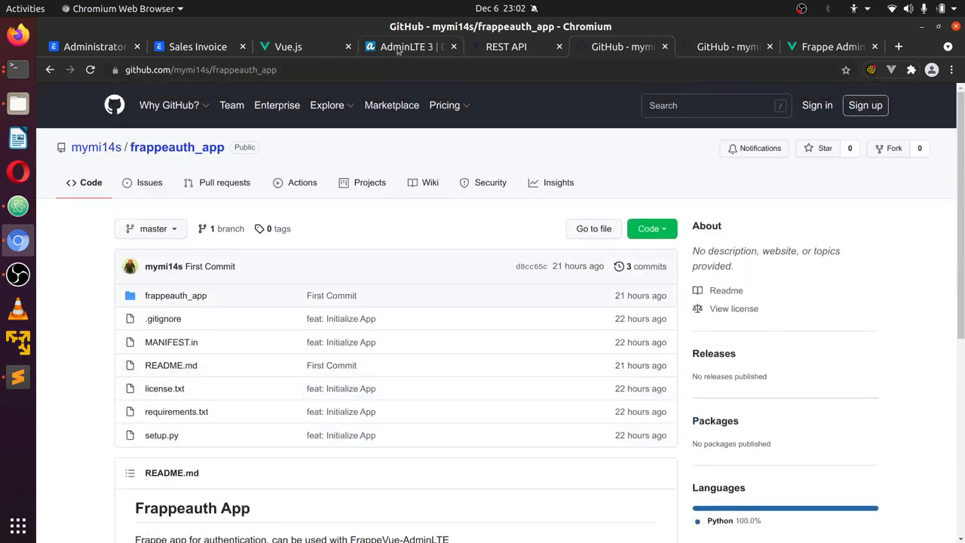
# Return to the AdminLTE 3 Dashboard v3 demo page
pyautogui.click(406, 45)
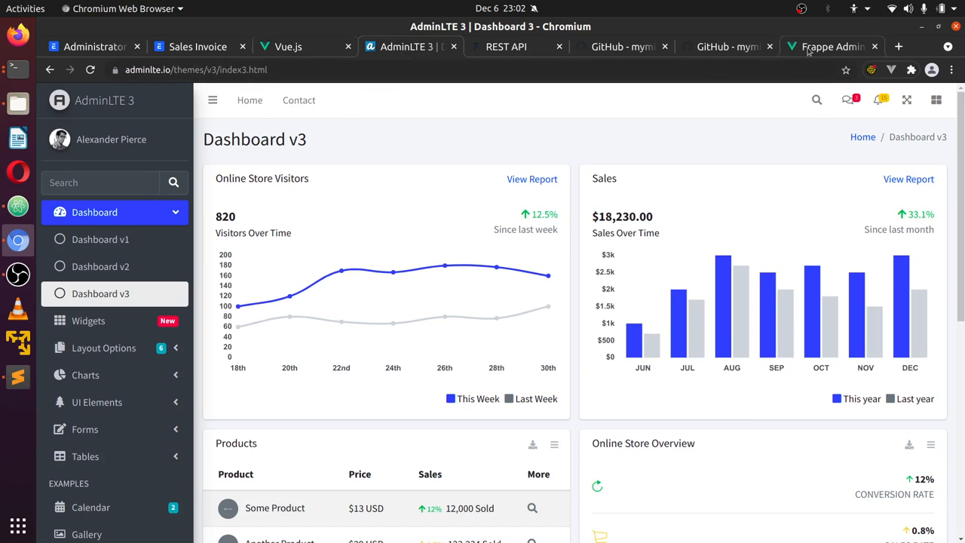
# Switch to the locally running FrappeVue AdminLTE sign-in page at localhost:8080/login
pyautogui.click(830, 45)
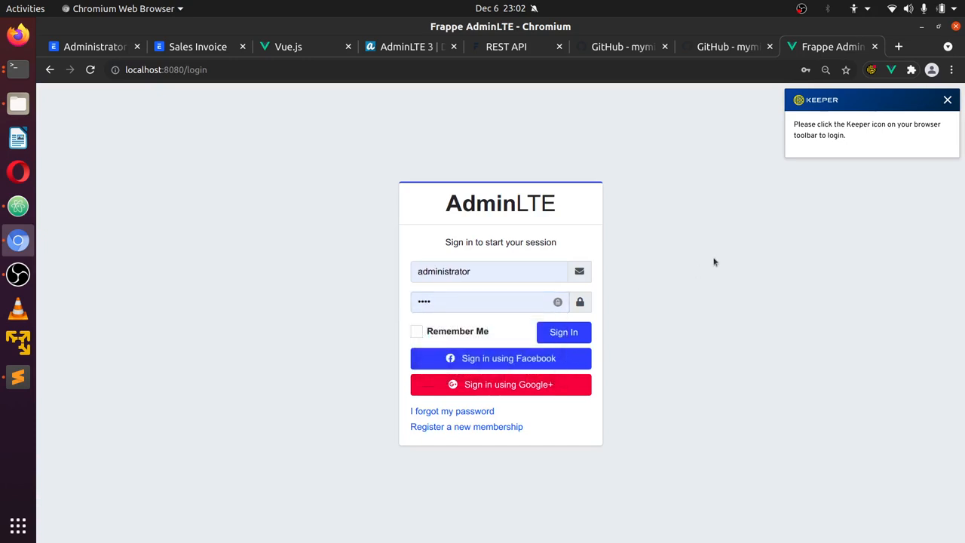
pyautogui.moveTo(660, 338)
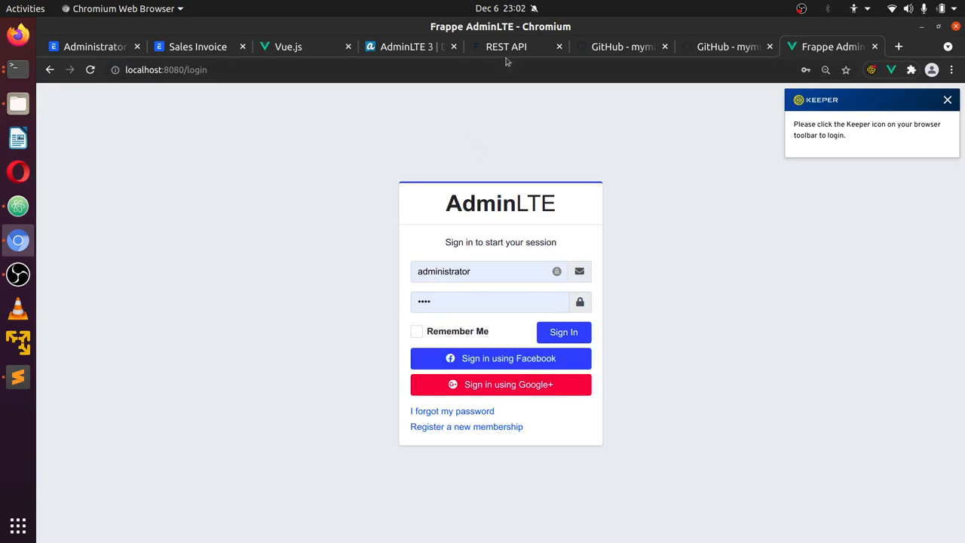
pyautogui.click(507, 45)
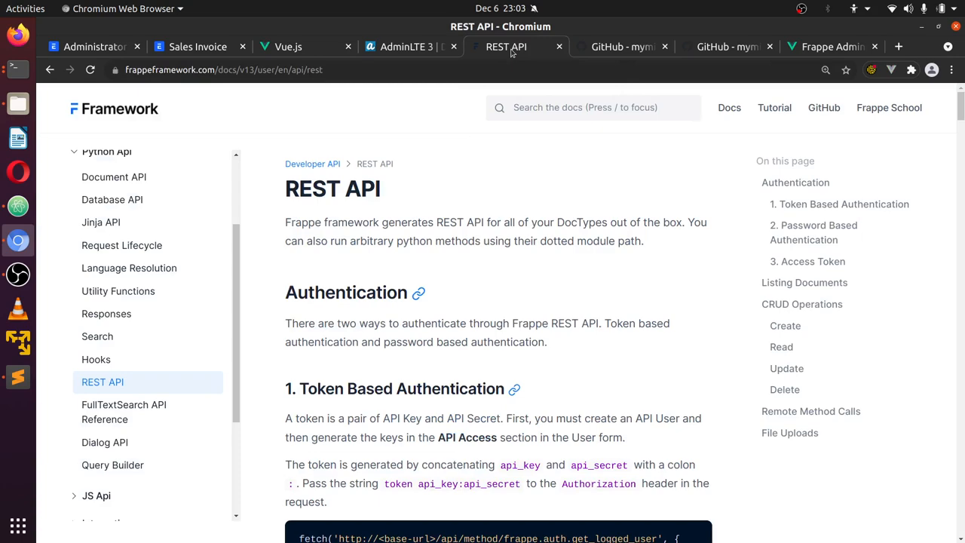
pyautogui.scroll(-3)
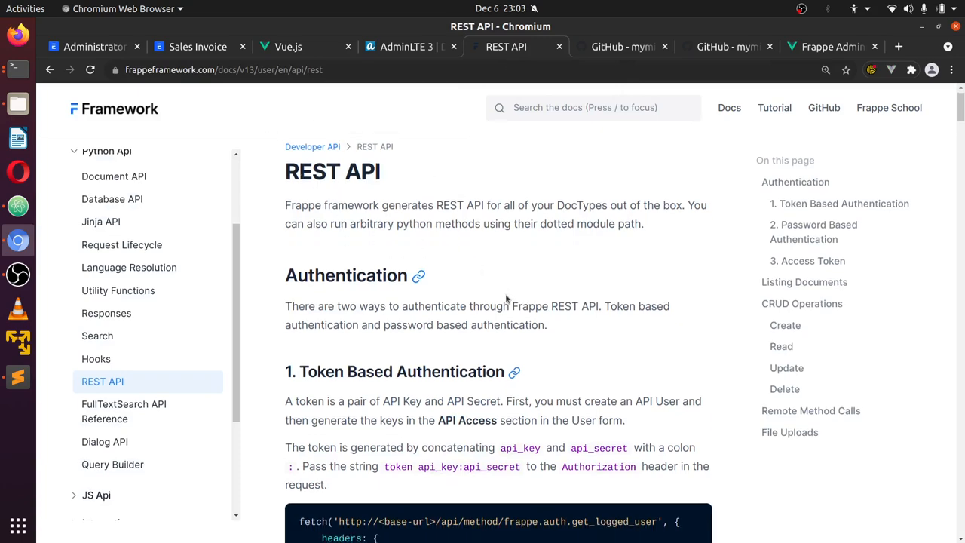
pyautogui.scroll(-3)
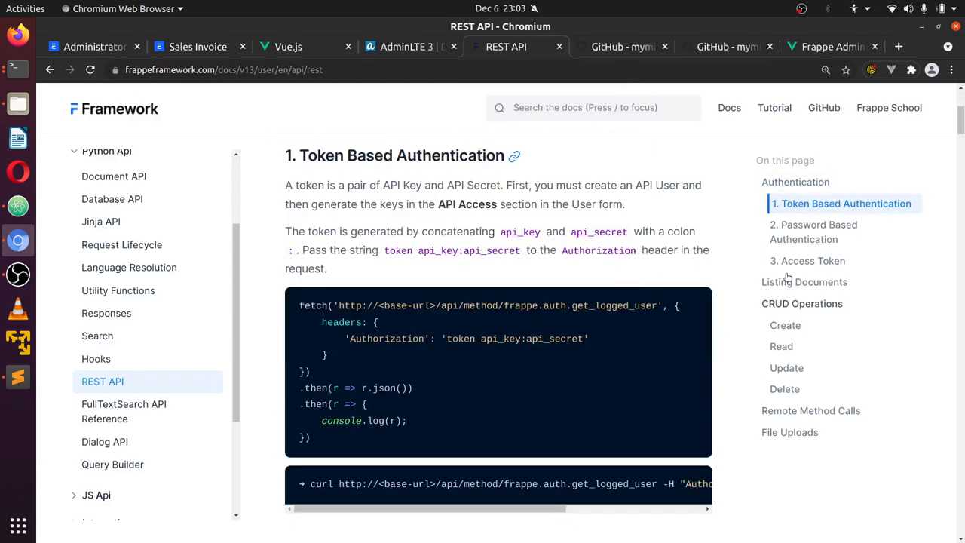
pyautogui.click(841, 203)
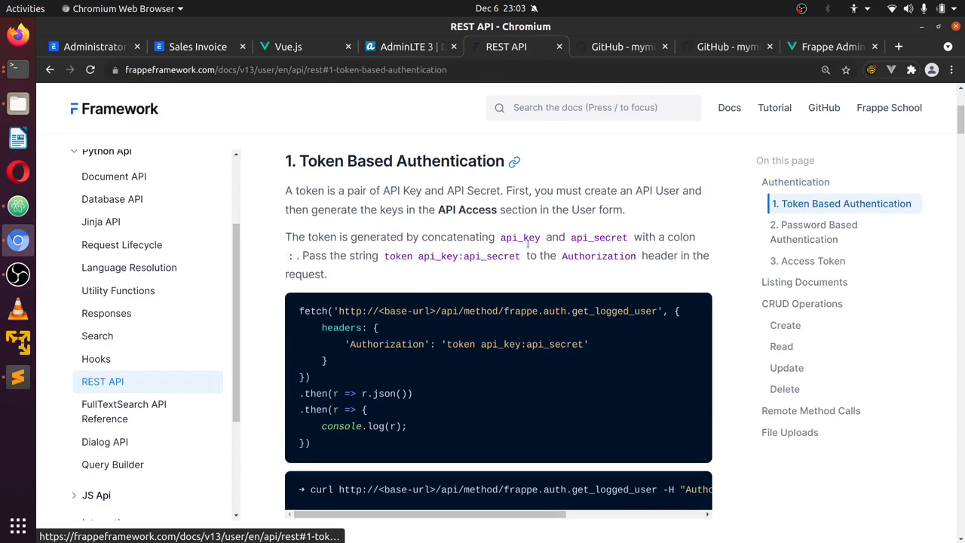
pyautogui.scroll(-3)
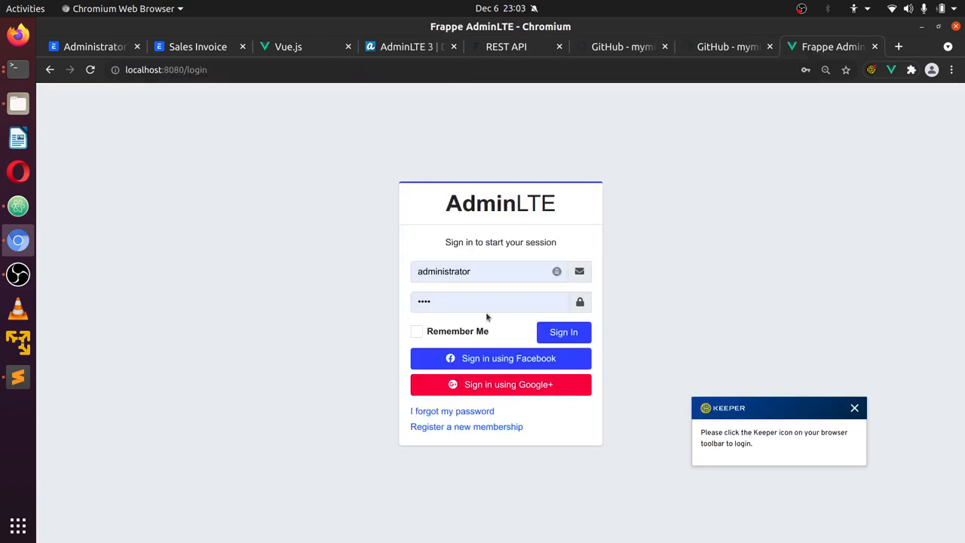
# Attempt sign-in as administrator and dismiss the invalid credentials error
pyautogui.write('•')
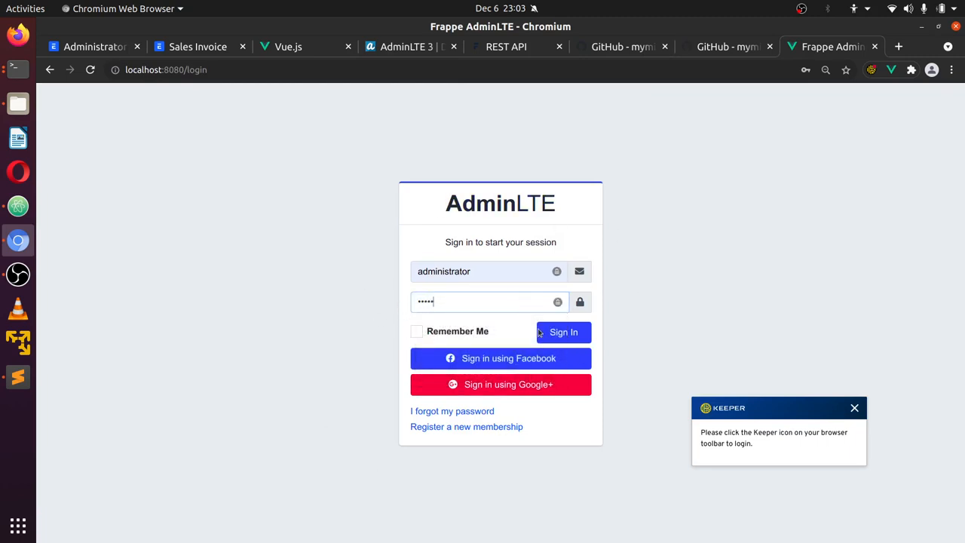
pyautogui.click(564, 332)
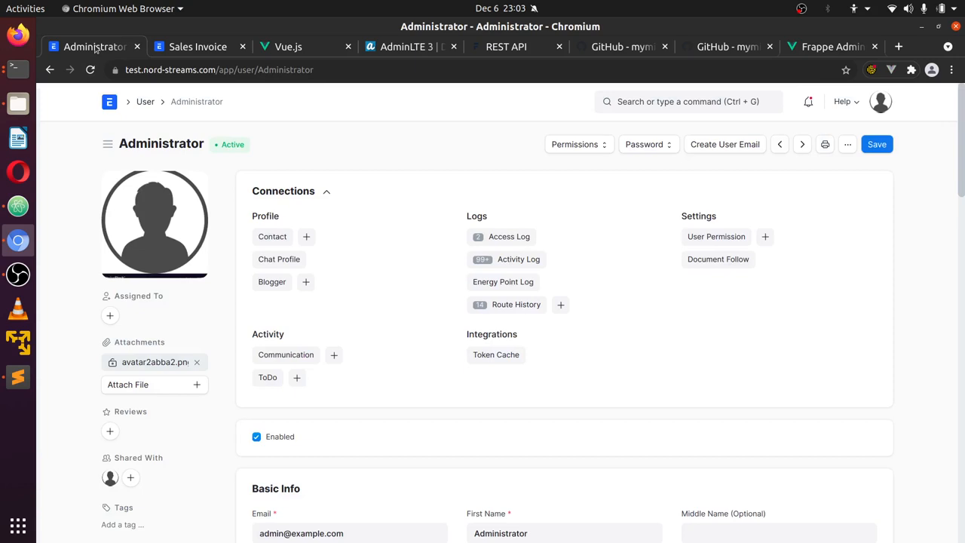
pyautogui.click(219, 69)
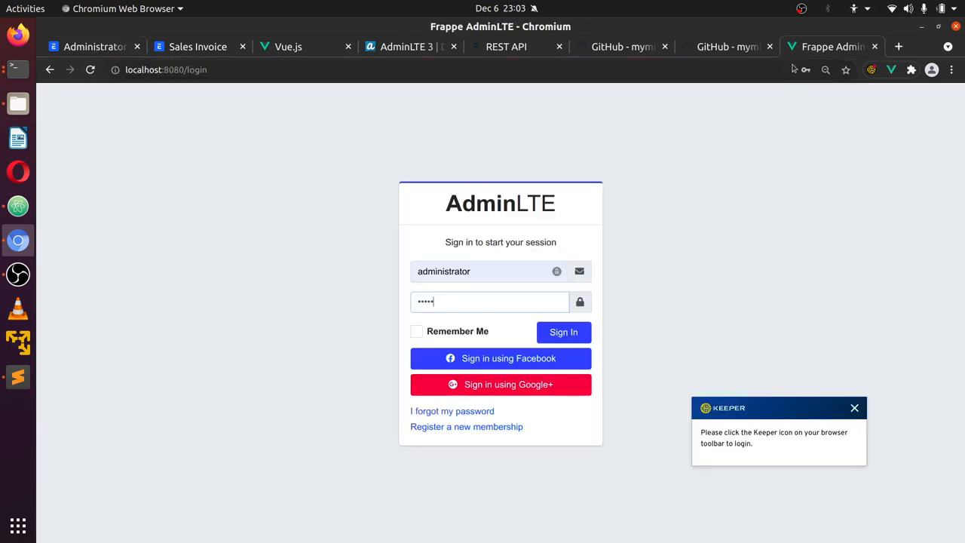
pyautogui.moveTo(709, 325)
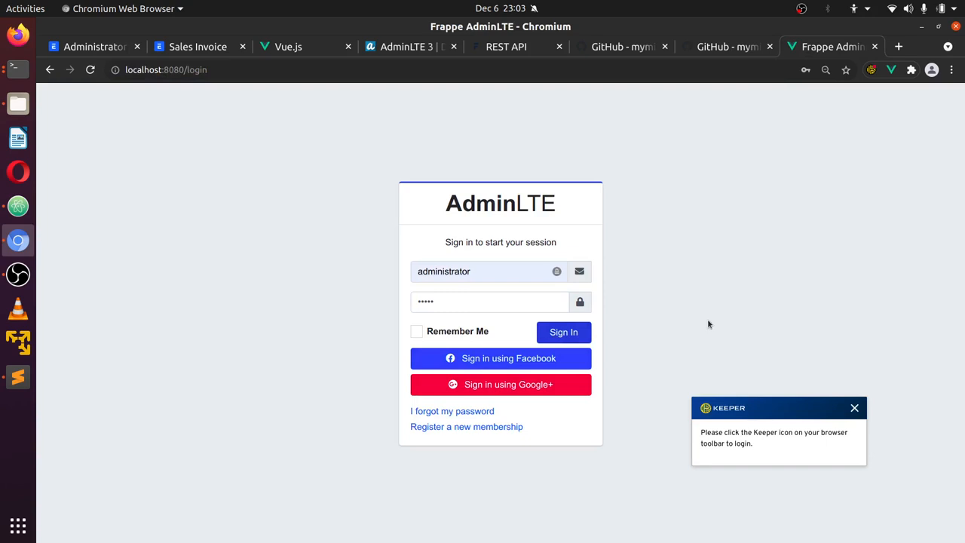
pyautogui.click(564, 332)
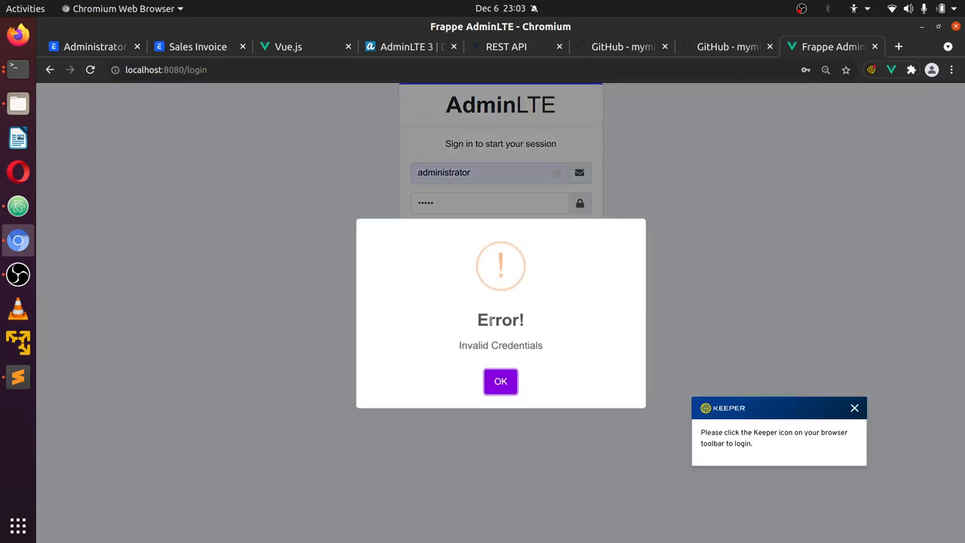
pyautogui.click(501, 380)
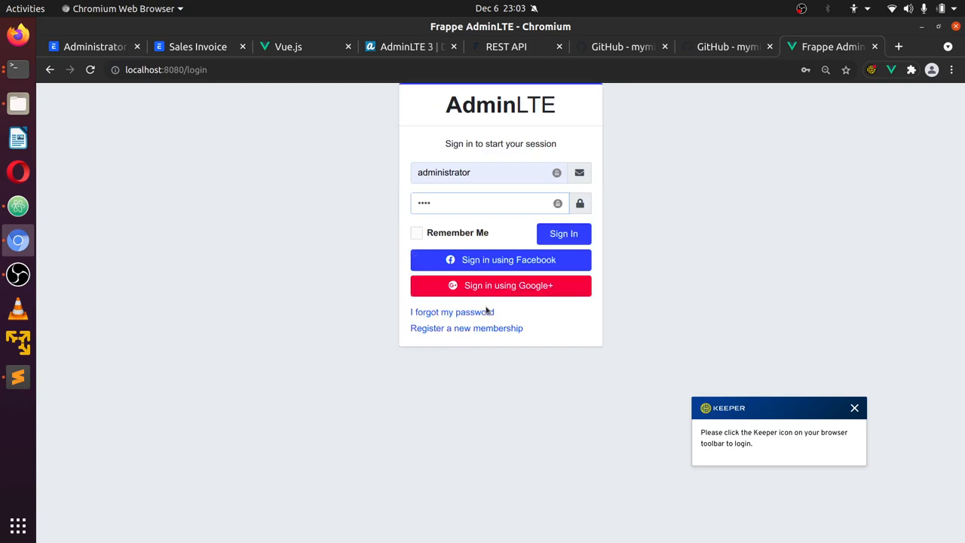
# Sign in again with the corrected password and acknowledge the Success message
pyautogui.click(564, 233)
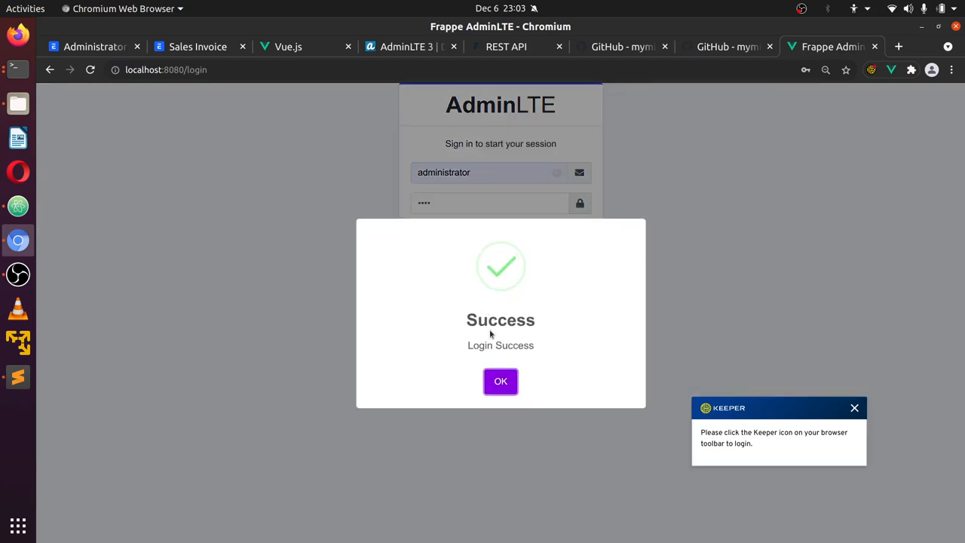
pyautogui.click(500, 380)
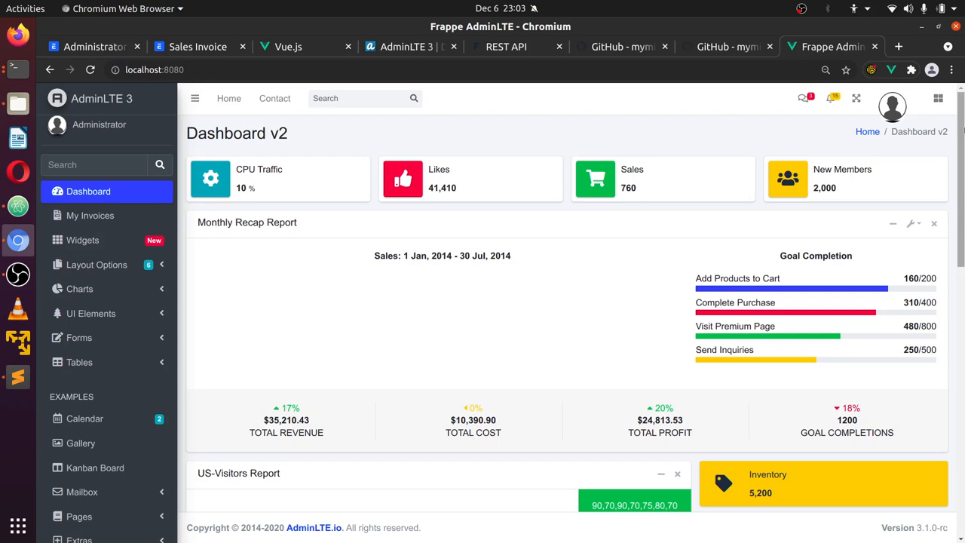
# Open the account menu on Dashboard v2, glance at the Administrator record, and return
pyautogui.click(893, 106)
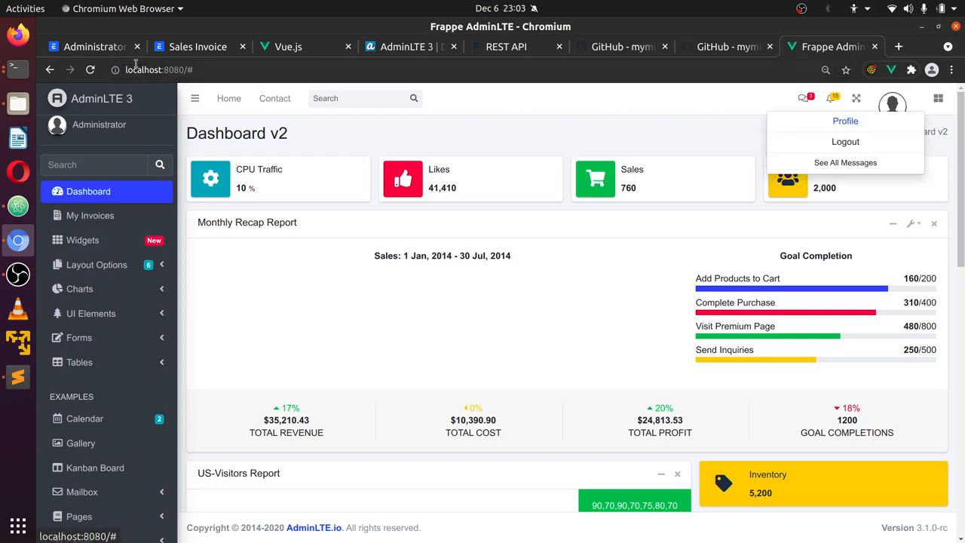
pyautogui.click(845, 121)
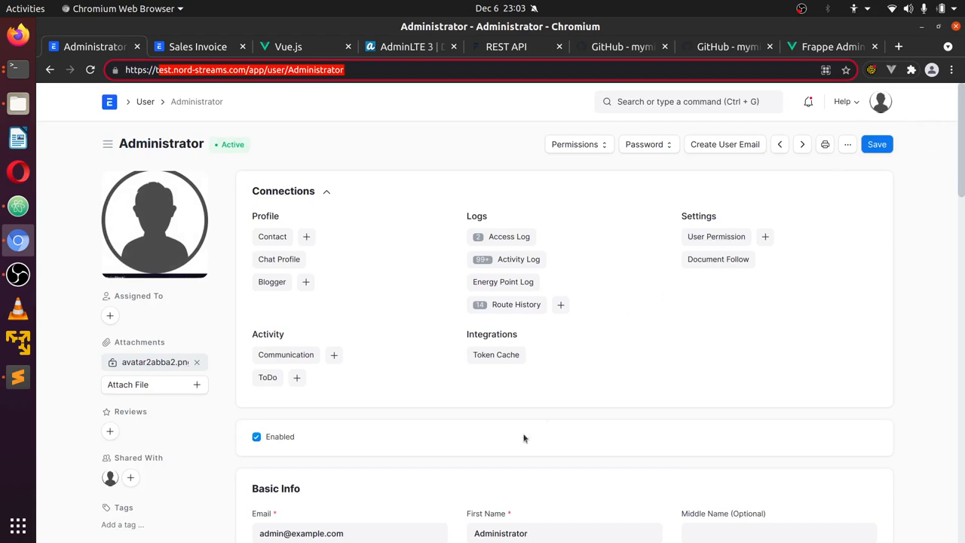
pyautogui.moveTo(527, 431)
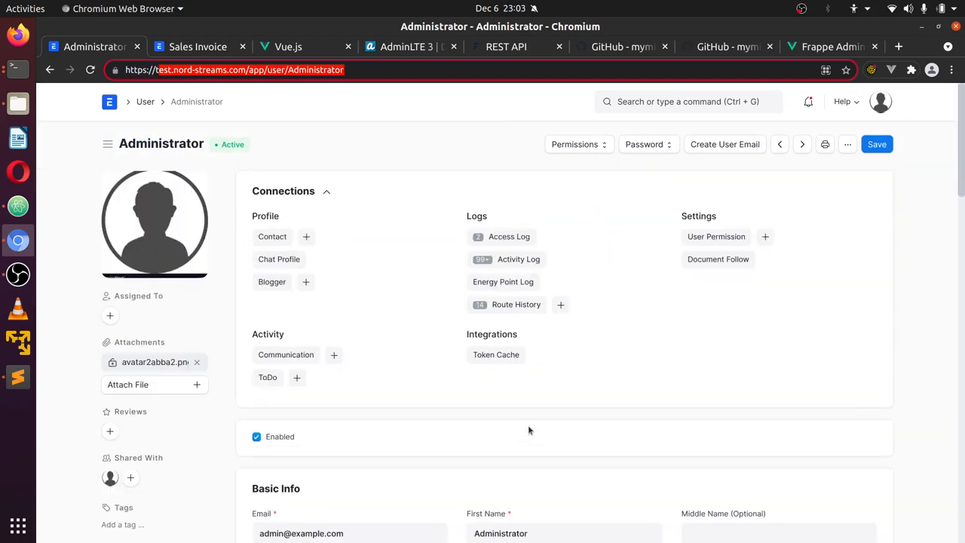
pyautogui.click(830, 45)
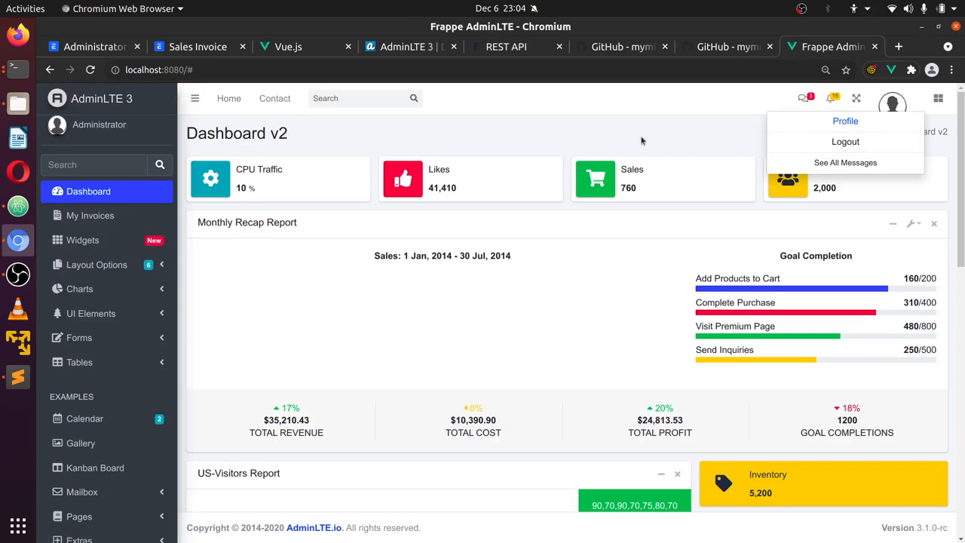
pyautogui.moveTo(845, 120)
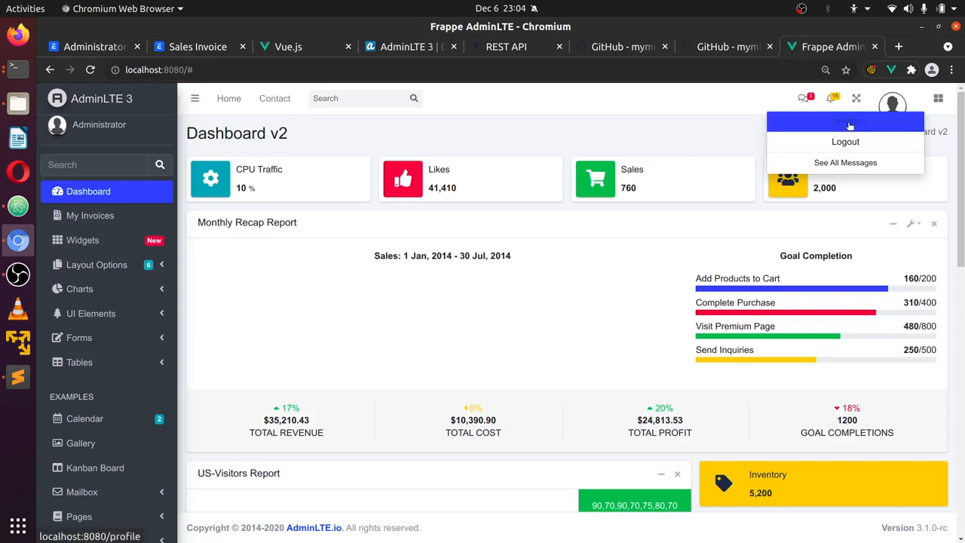
# Open the Administrator profile page, check the Frappe Sales Invoice list, and return to the profile
pyautogui.click(845, 123)
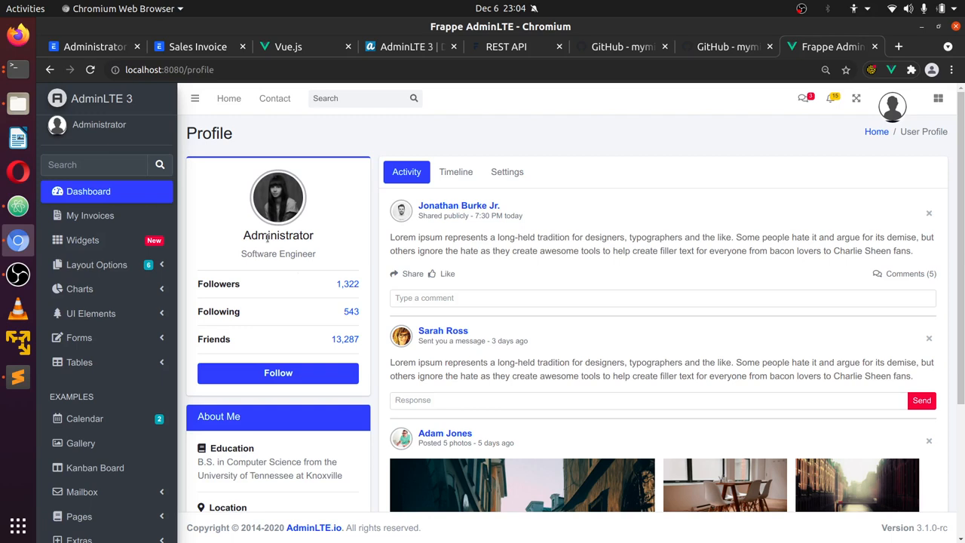
pyautogui.moveTo(281, 312)
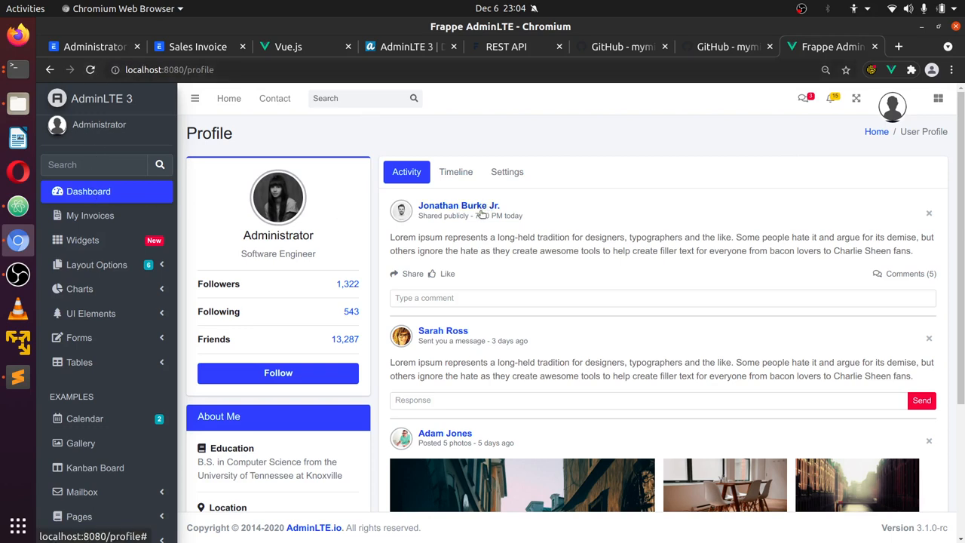
pyautogui.moveTo(91, 214)
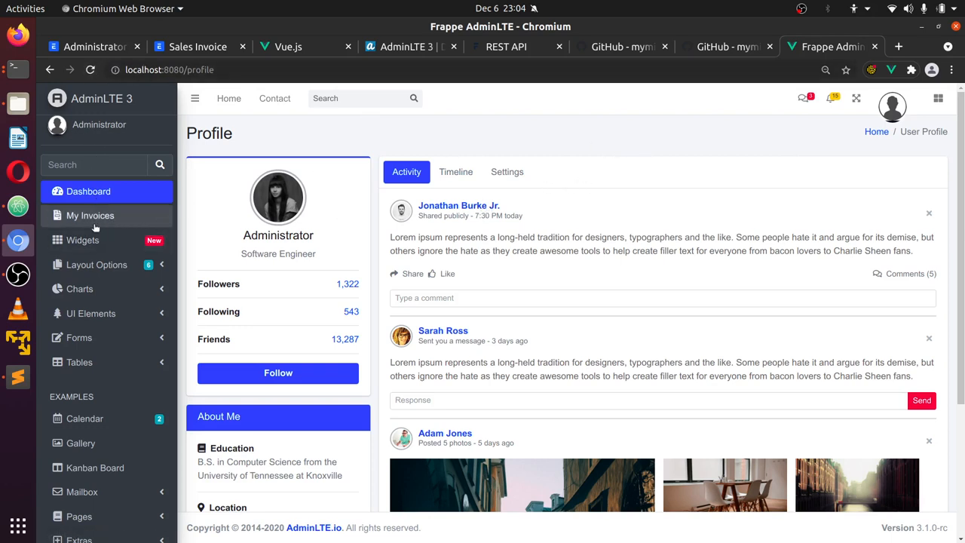
pyautogui.click(198, 46)
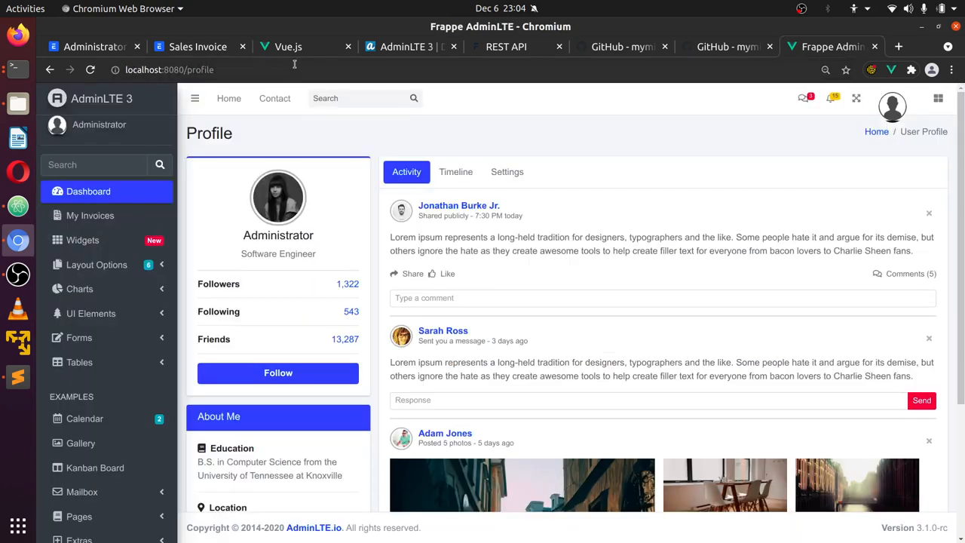
pyautogui.click(197, 46)
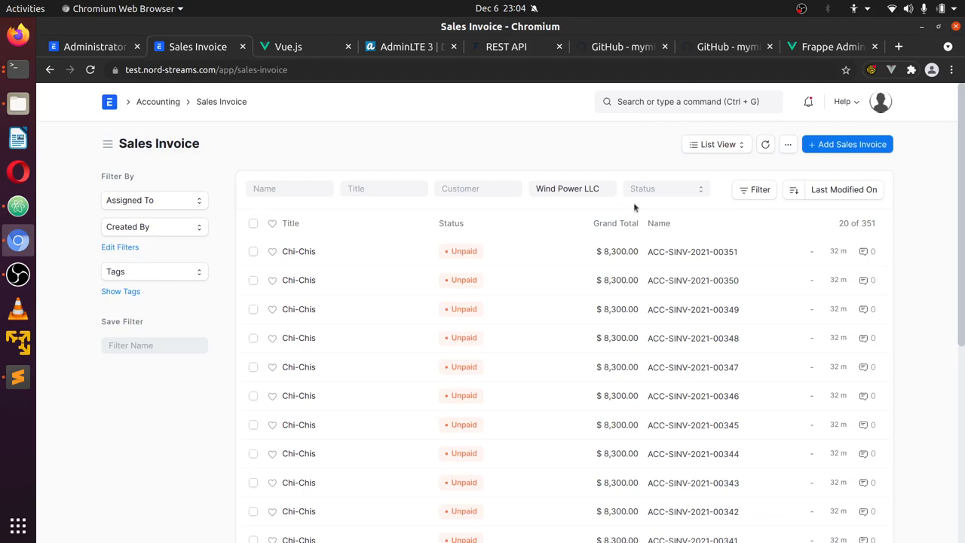
pyautogui.scroll(-3)
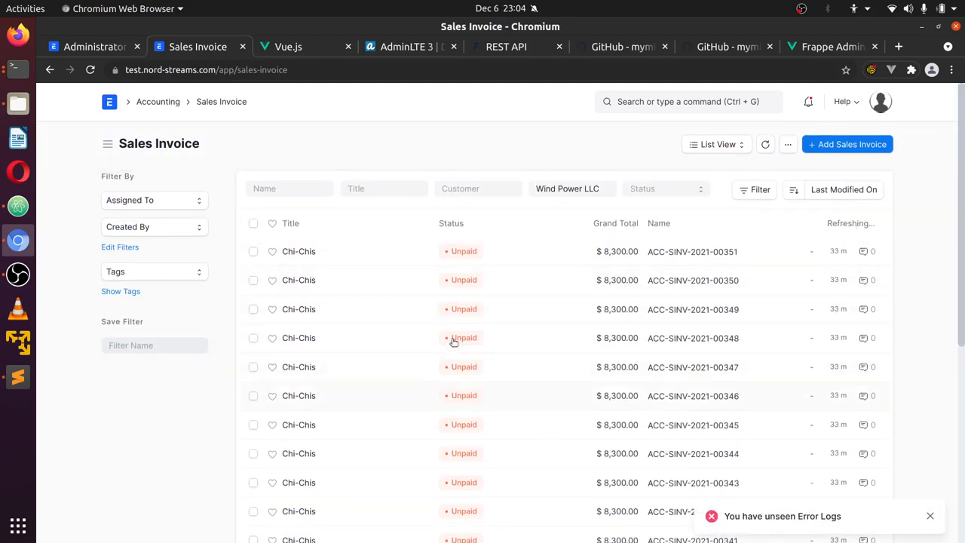
pyautogui.scroll(-3)
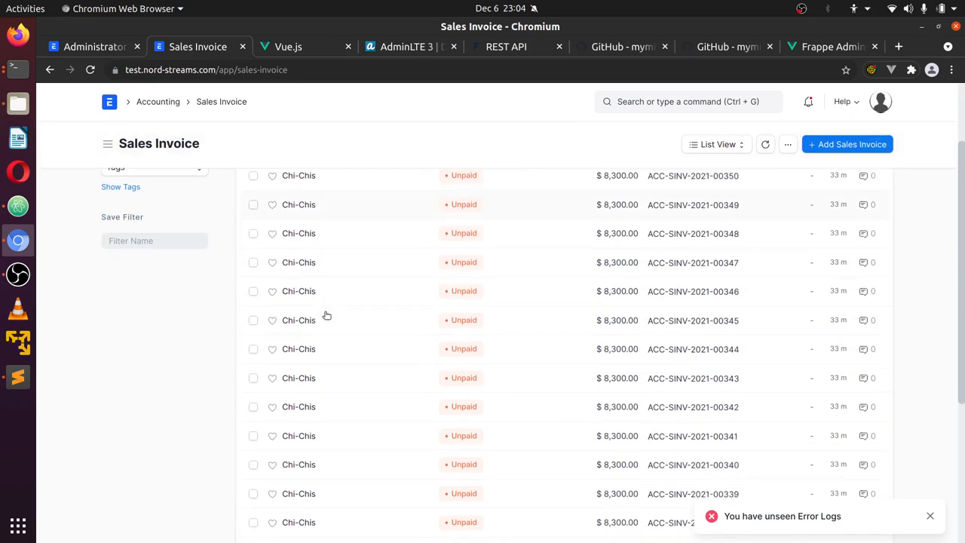
pyautogui.scroll(-3)
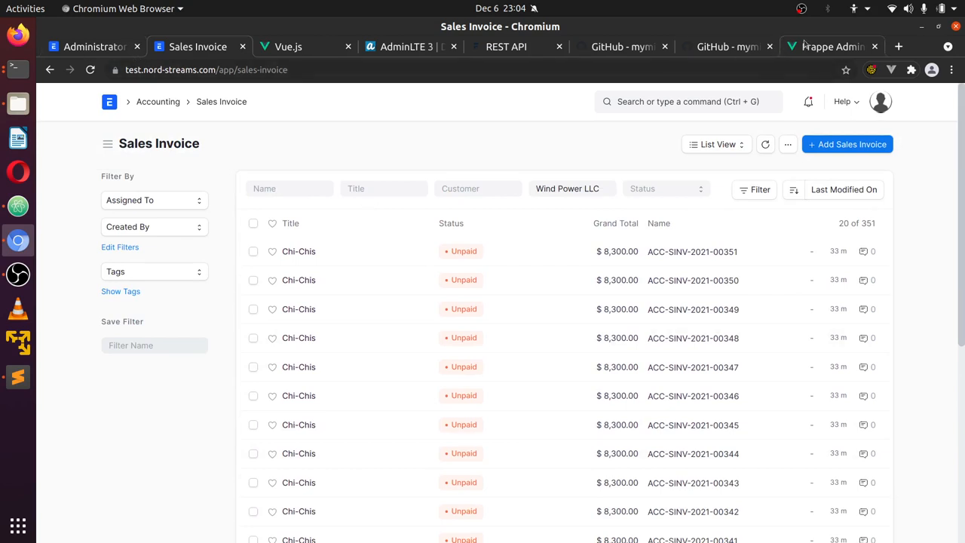
pyautogui.click(830, 46)
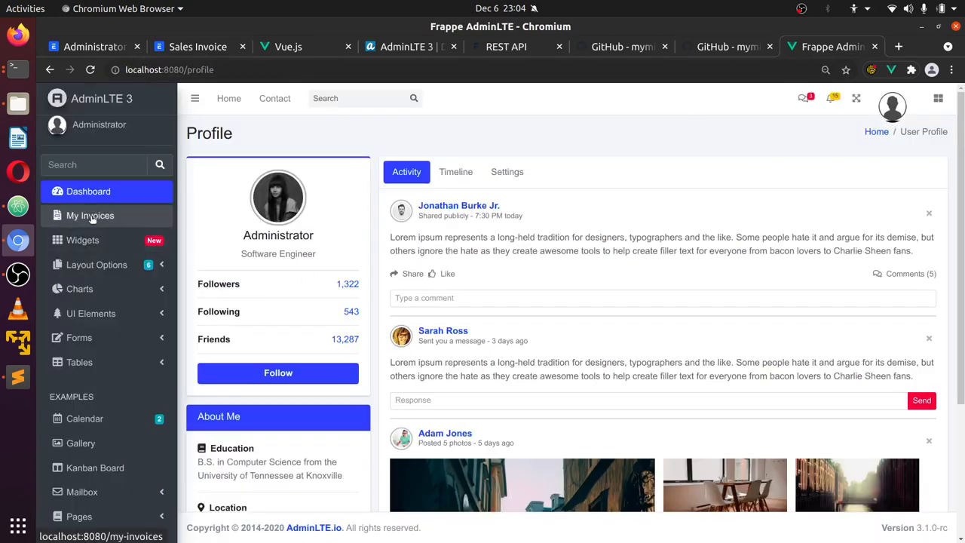
pyautogui.click(90, 214)
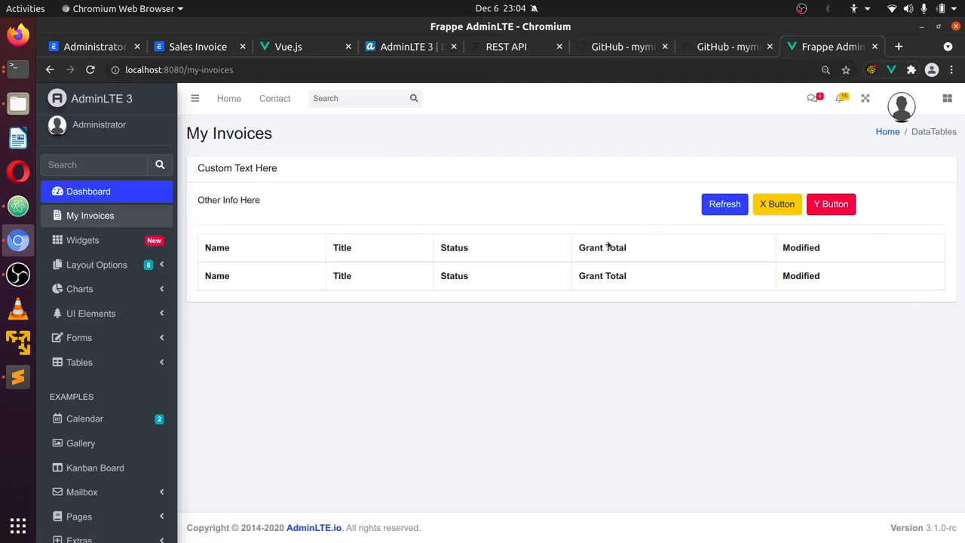
pyautogui.click(724, 204)
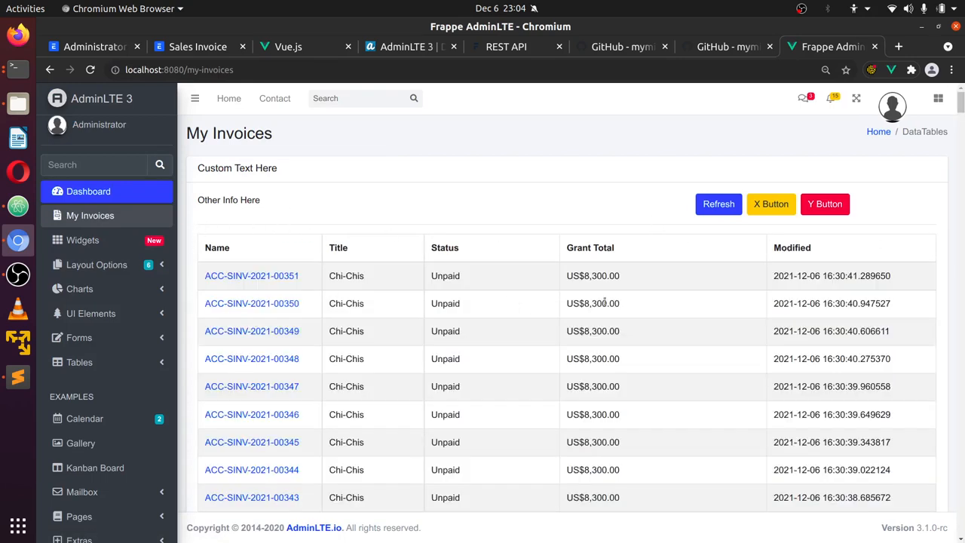
pyautogui.click(718, 204)
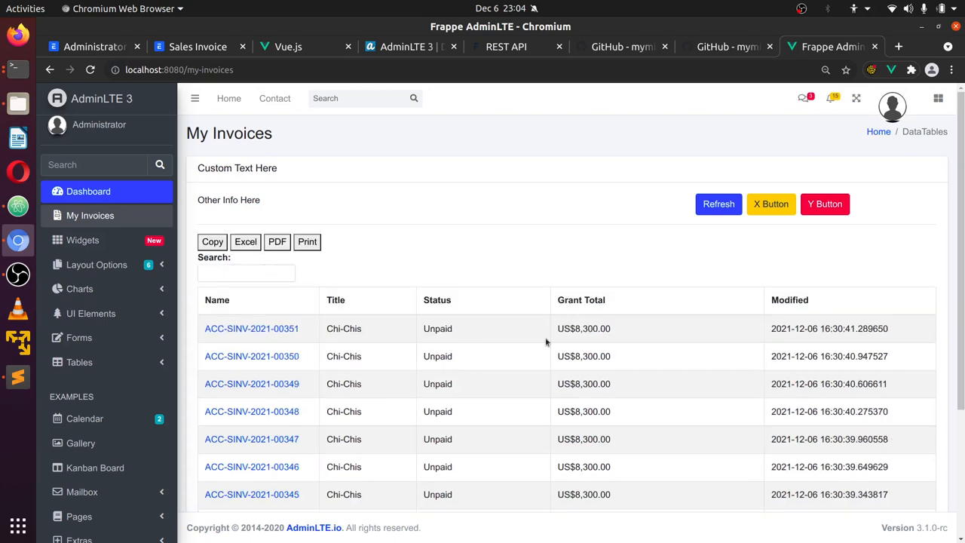
pyautogui.scroll(-3)
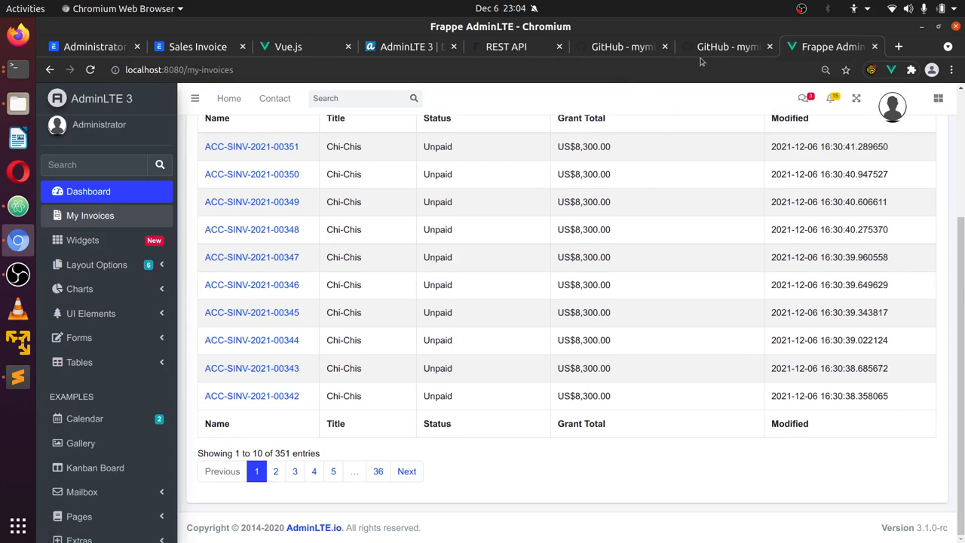
pyautogui.click(507, 45)
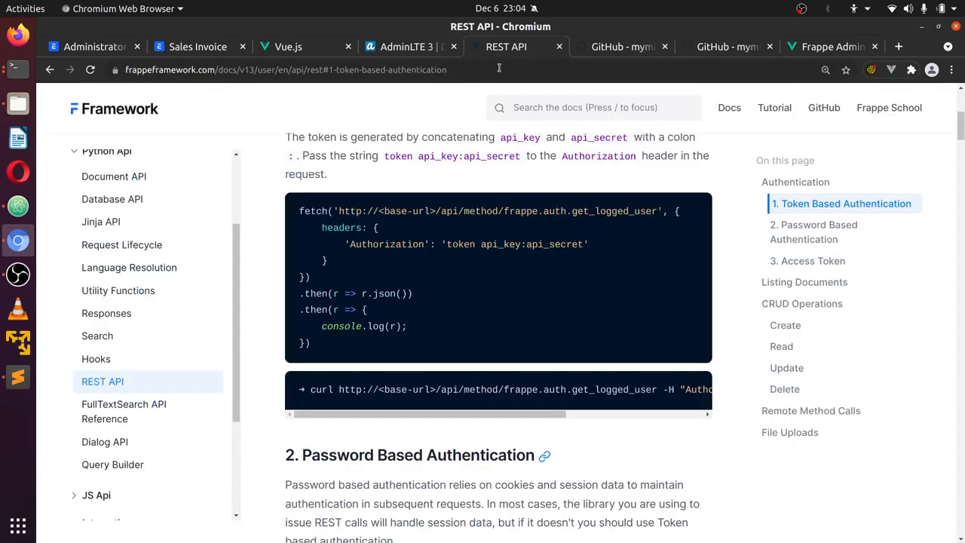
pyautogui.scroll(-3)
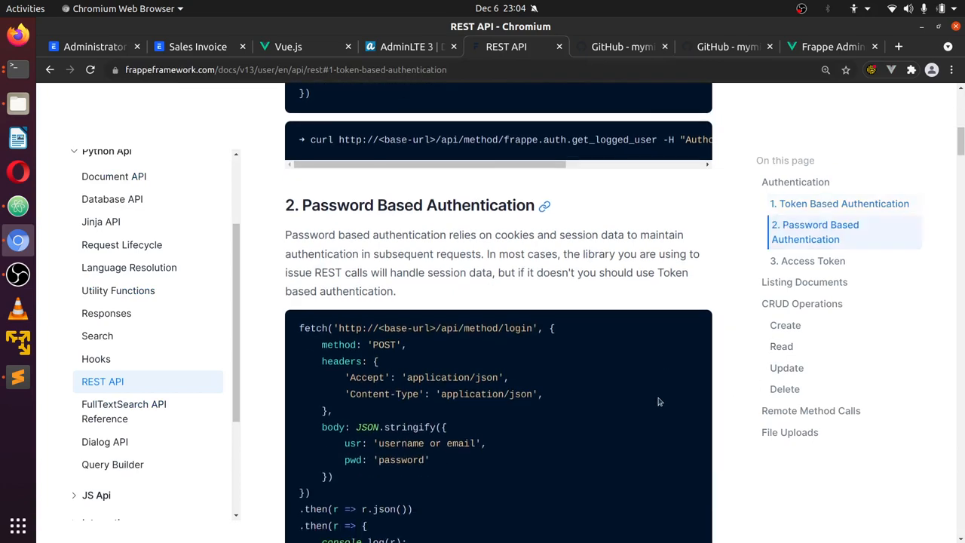
pyautogui.click(832, 45)
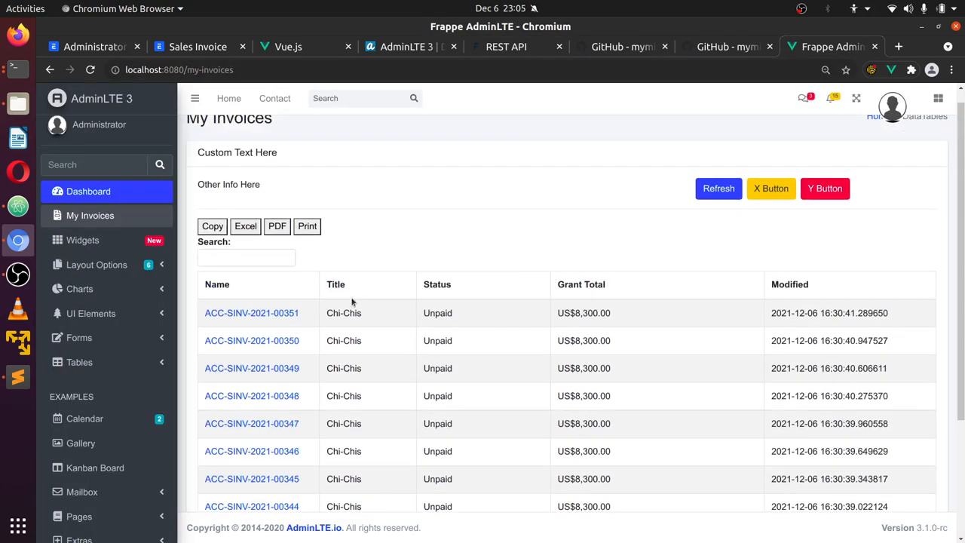
pyautogui.click(251, 312)
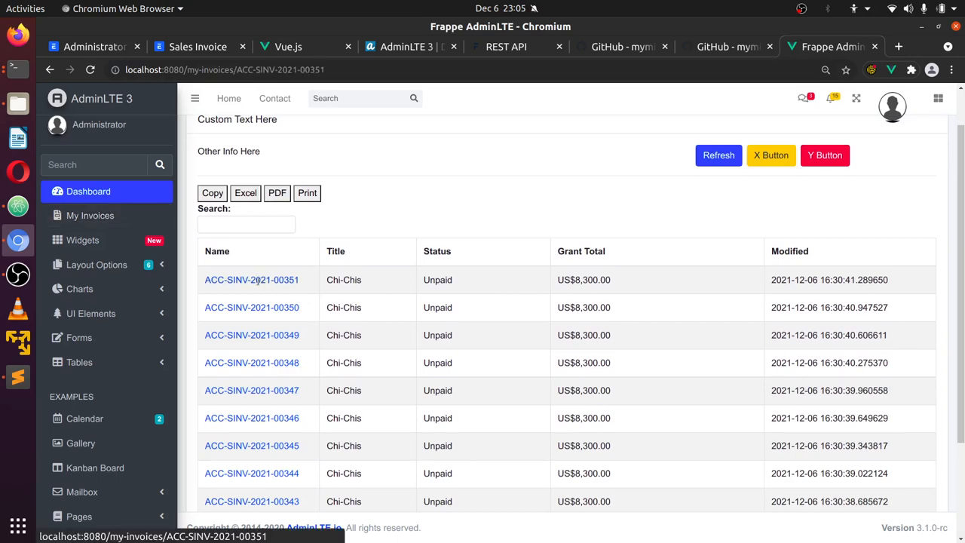
# Open invoice ACC-SINV-2021-00351 in My Invoices and the Chi-Chis invoice in Frappe
pyautogui.click(250, 279)
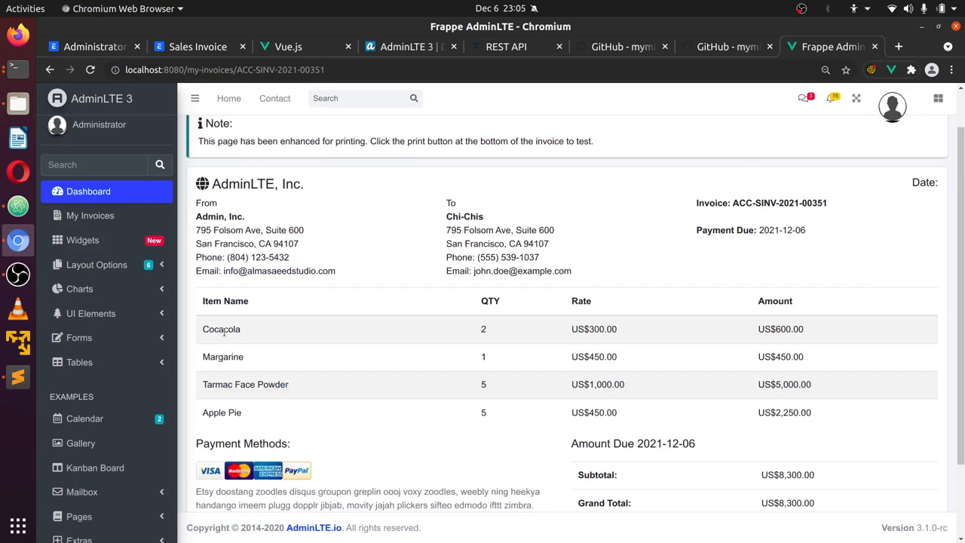
pyautogui.moveTo(813, 417)
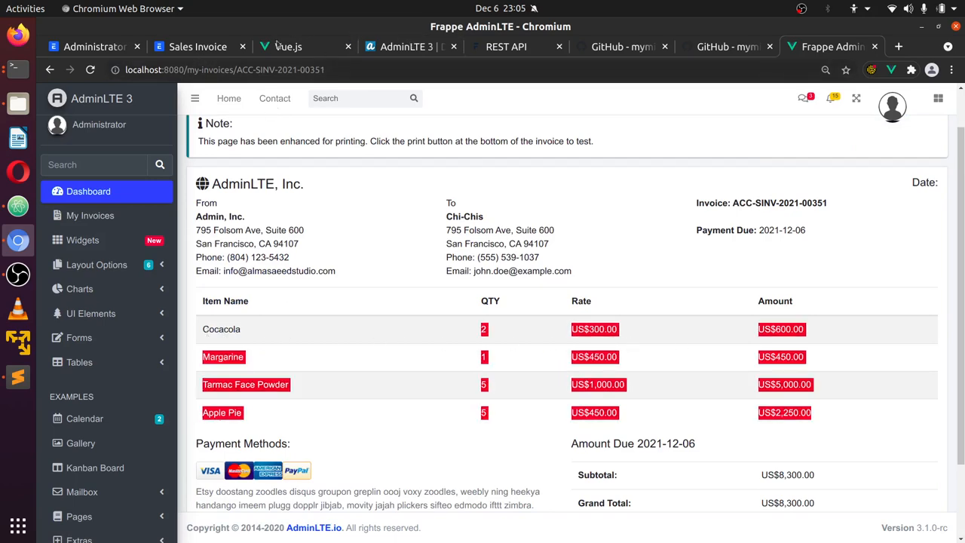
pyautogui.click(199, 45)
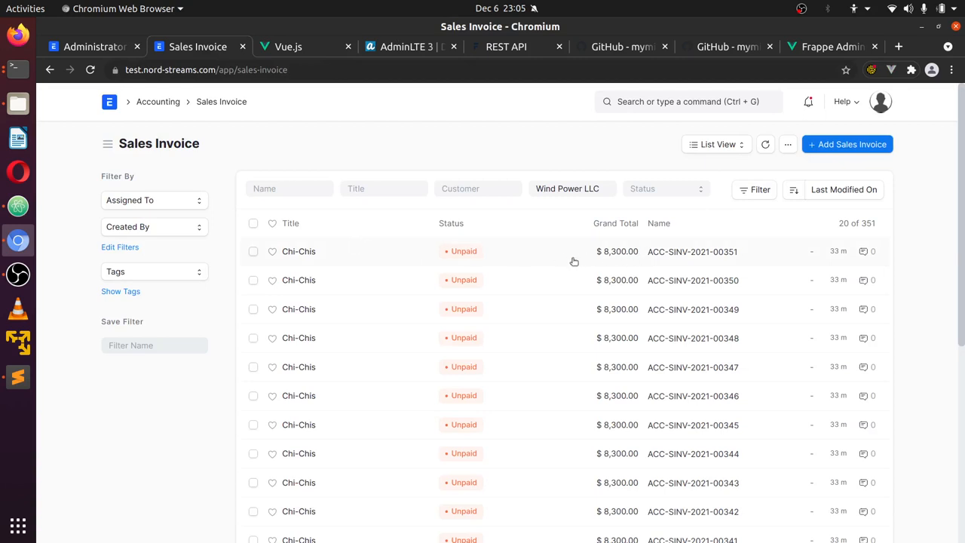
pyautogui.click(299, 250)
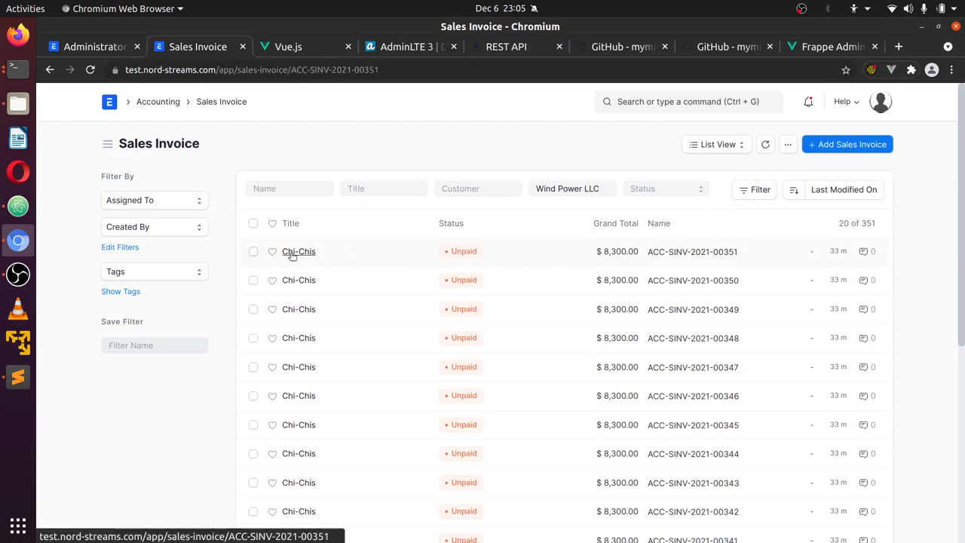
pyautogui.click(299, 250)
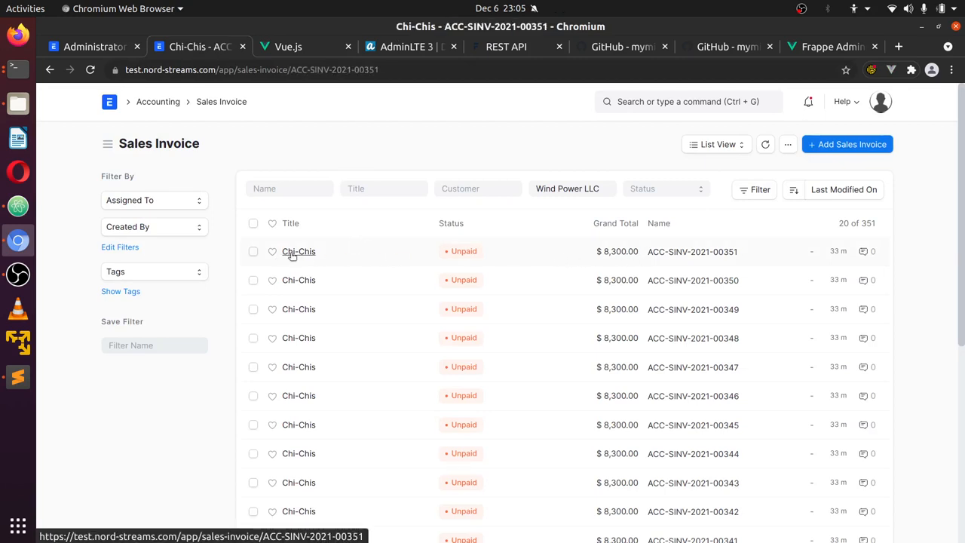
pyautogui.click(298, 250)
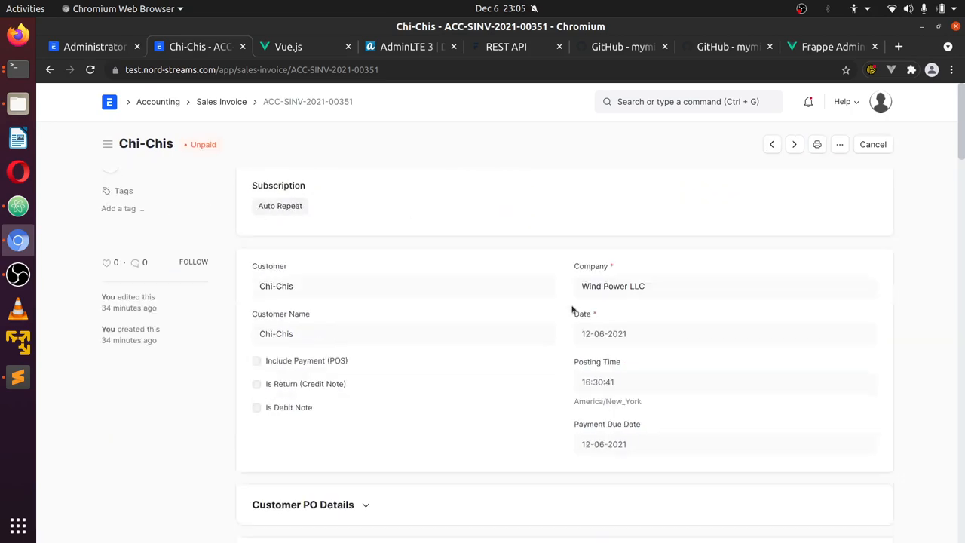
# Review the Frappe invoice form and compare its $8,300 total with the AdminLTE invoice
pyautogui.scroll(-3)
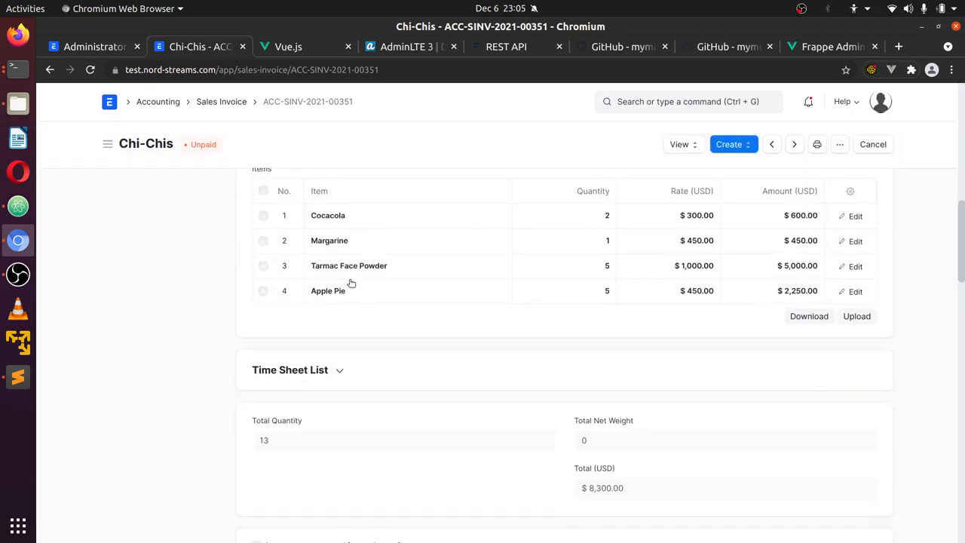
pyautogui.scroll(-3)
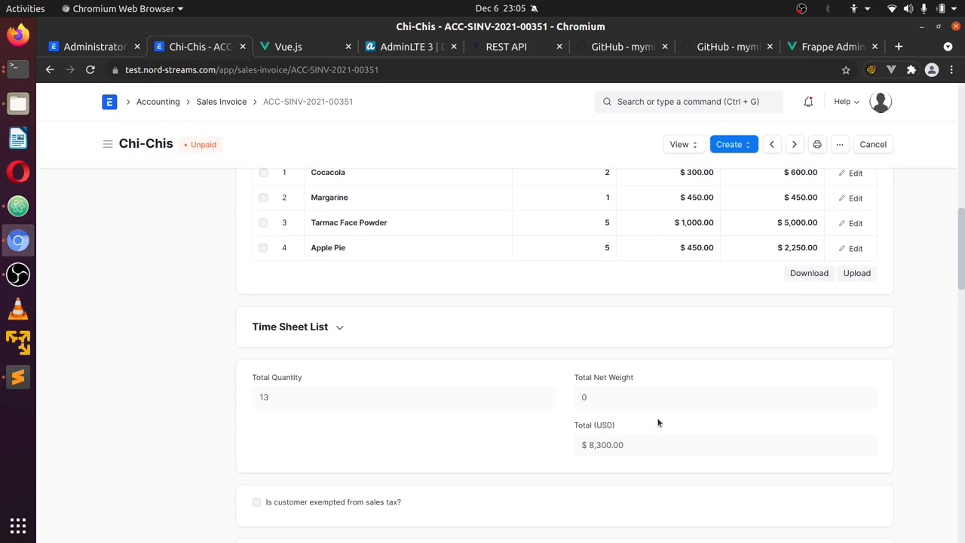
pyautogui.scroll(-3)
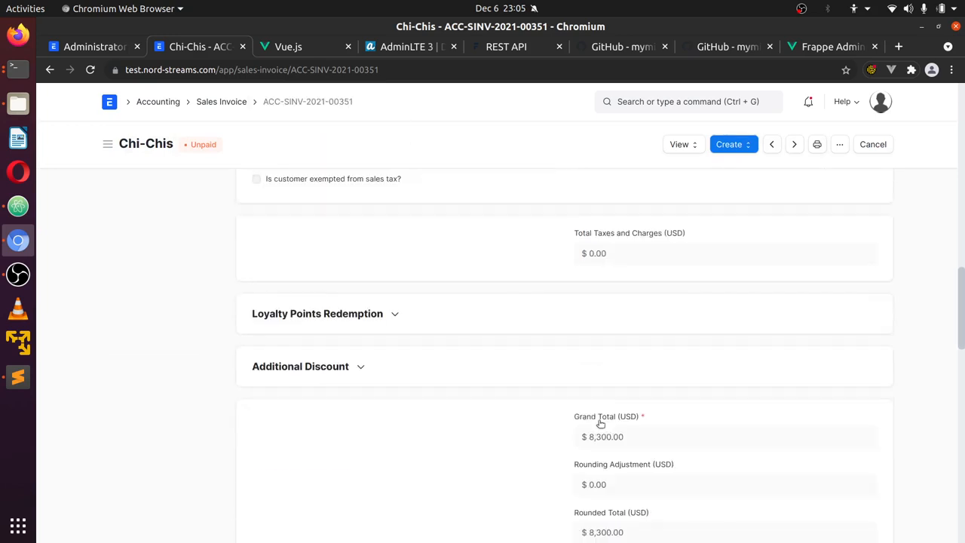
pyautogui.scroll(-3)
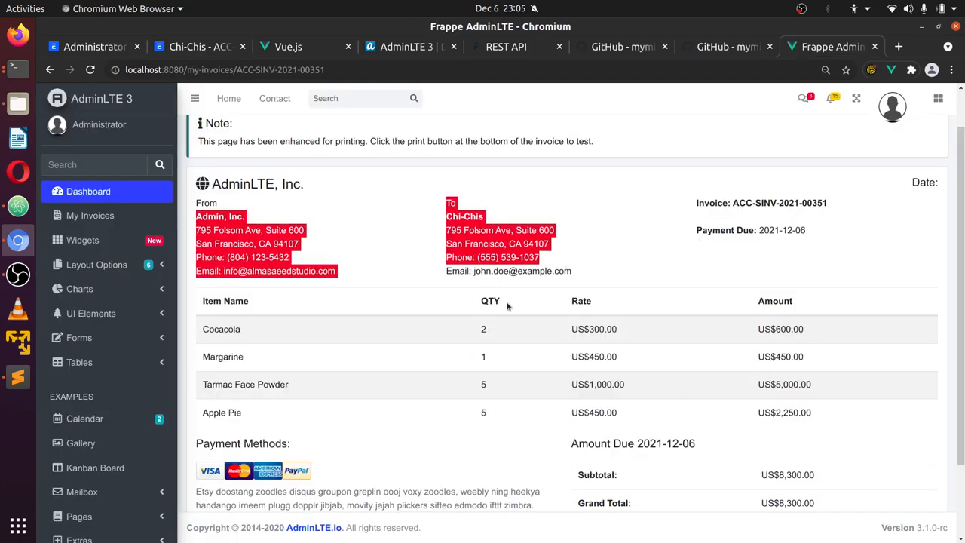
pyautogui.scroll(-3)
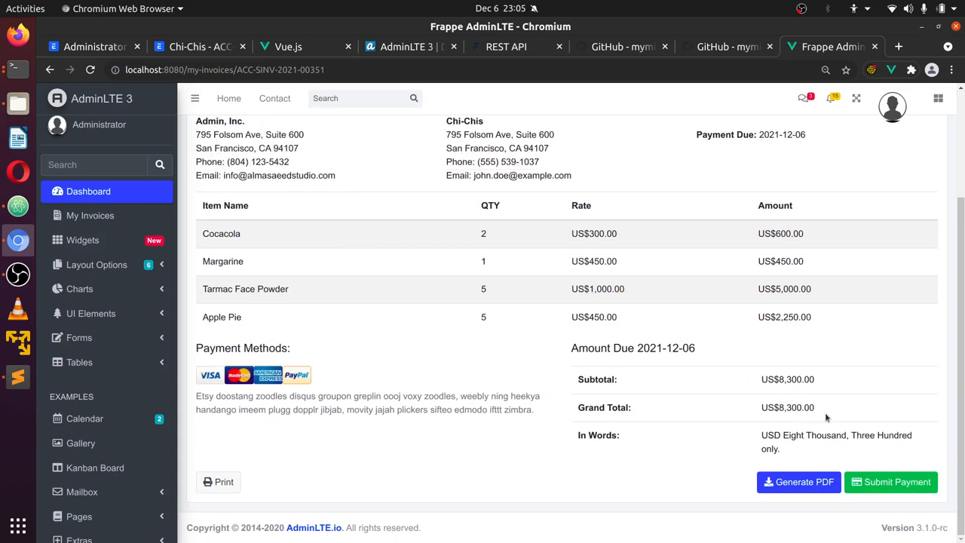
pyautogui.moveTo(686, 434)
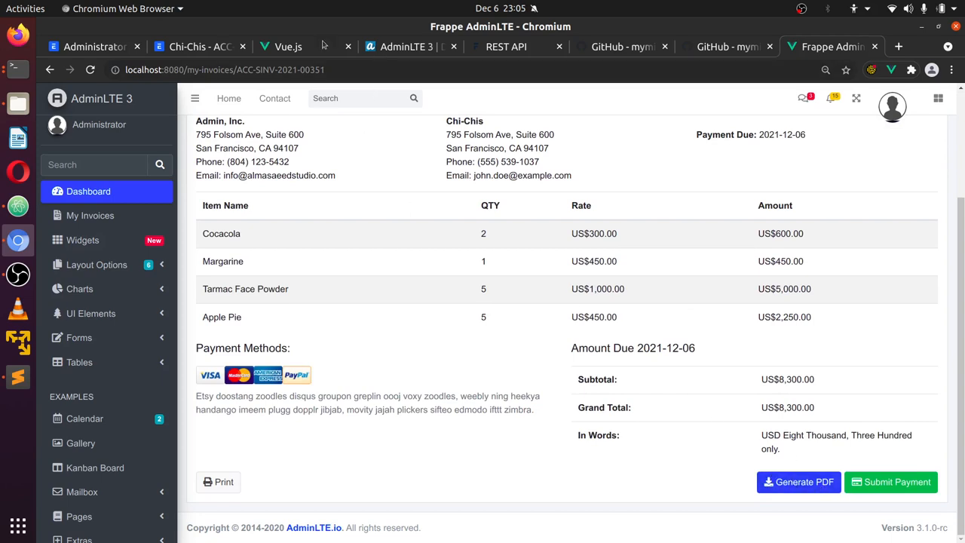
pyautogui.click(199, 46)
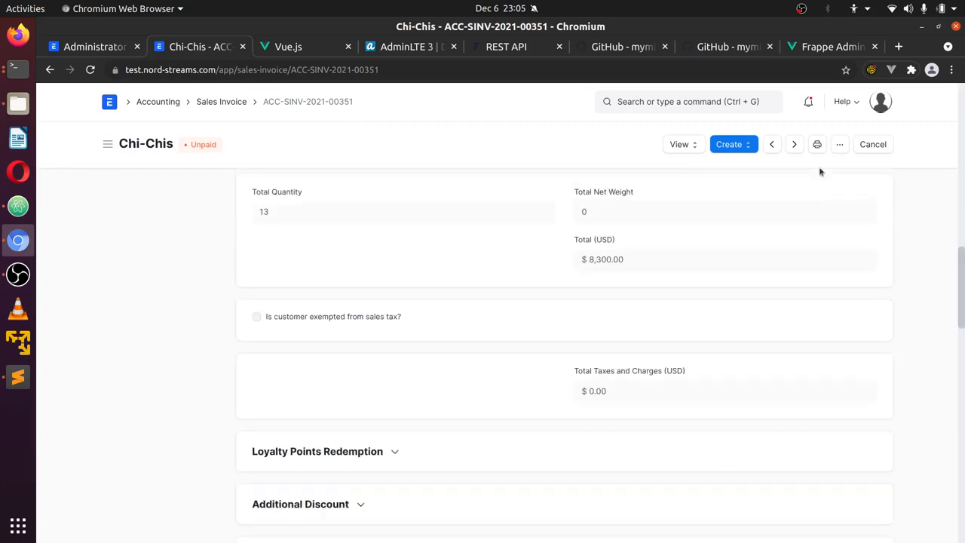
# Show Frappe's print preview of Sales Invoice ACC-SINV-2021-00351
pyautogui.click(838, 144)
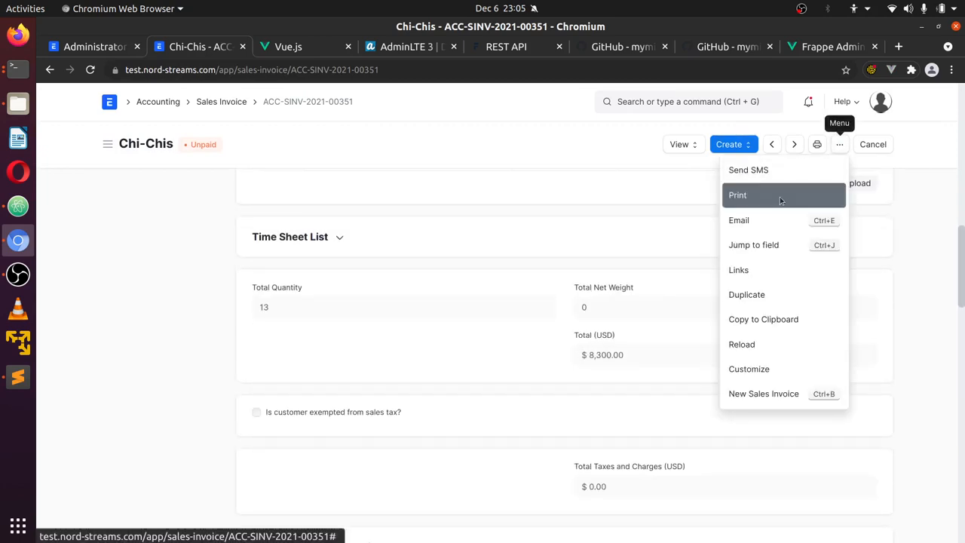
pyautogui.click(737, 195)
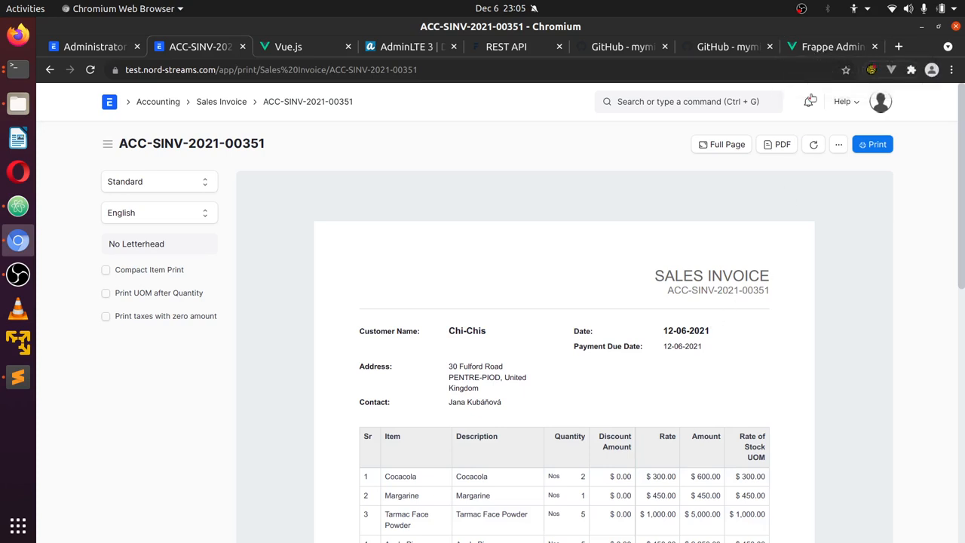
pyautogui.scroll(-3)
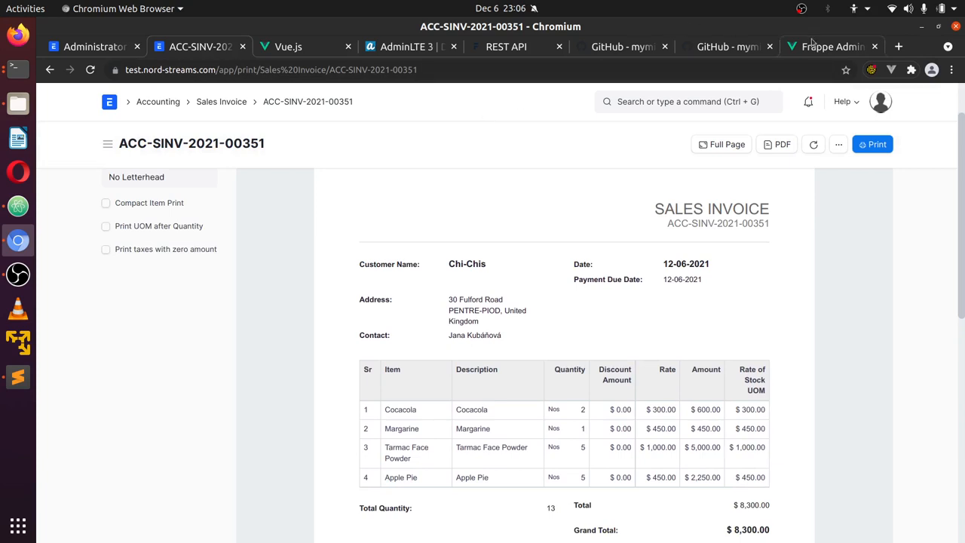
# Generate a PDF of the invoice from the AdminLTE dashboard and review its $8,300 layout
pyautogui.click(833, 45)
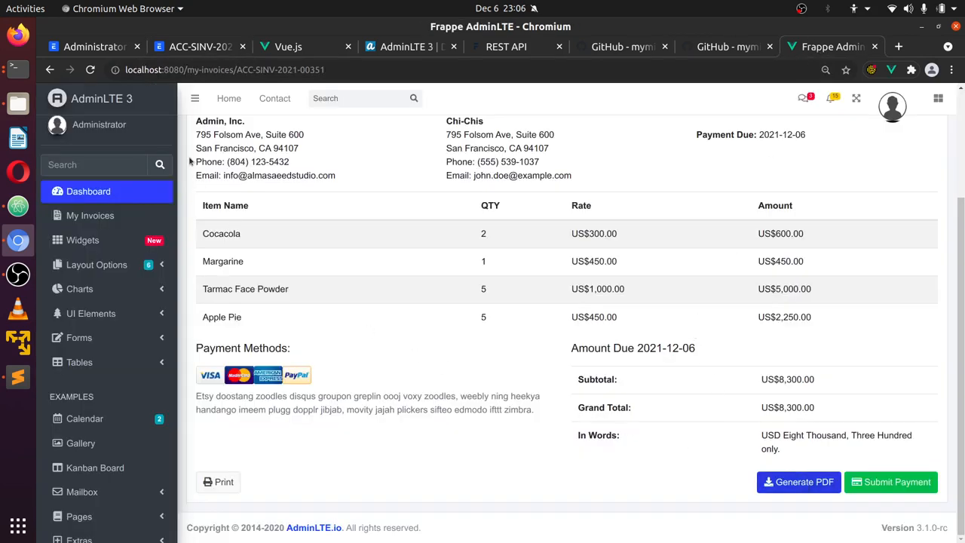
pyautogui.click(799, 483)
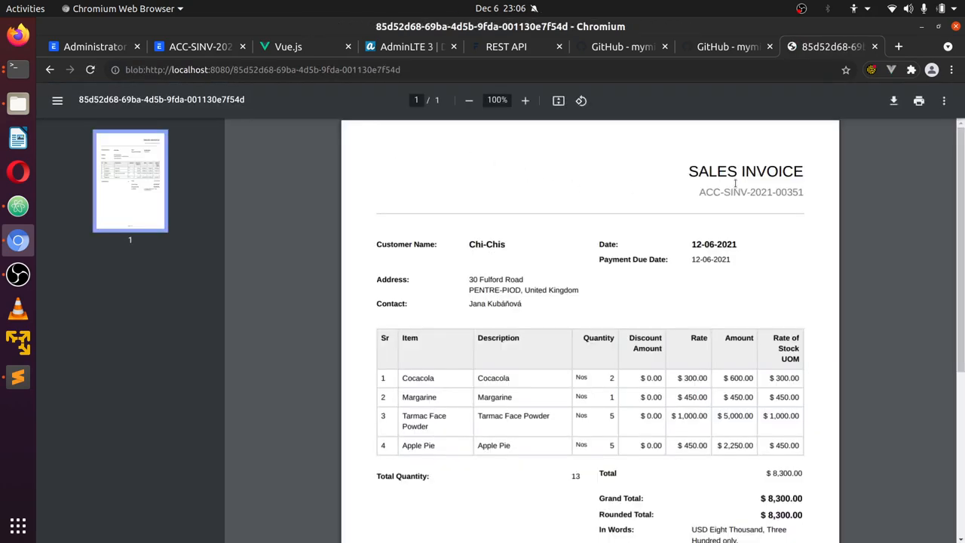
pyautogui.scroll(-3)
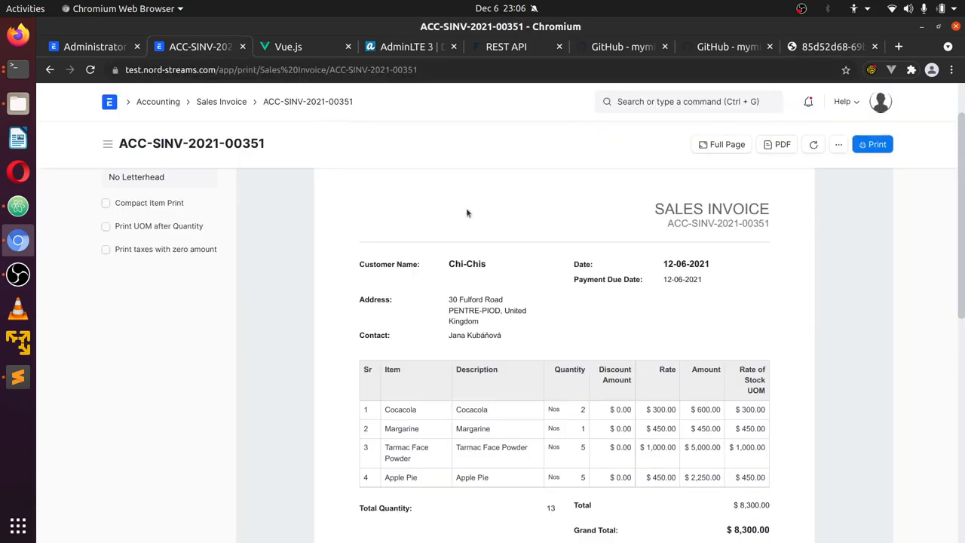
pyautogui.scroll(-3)
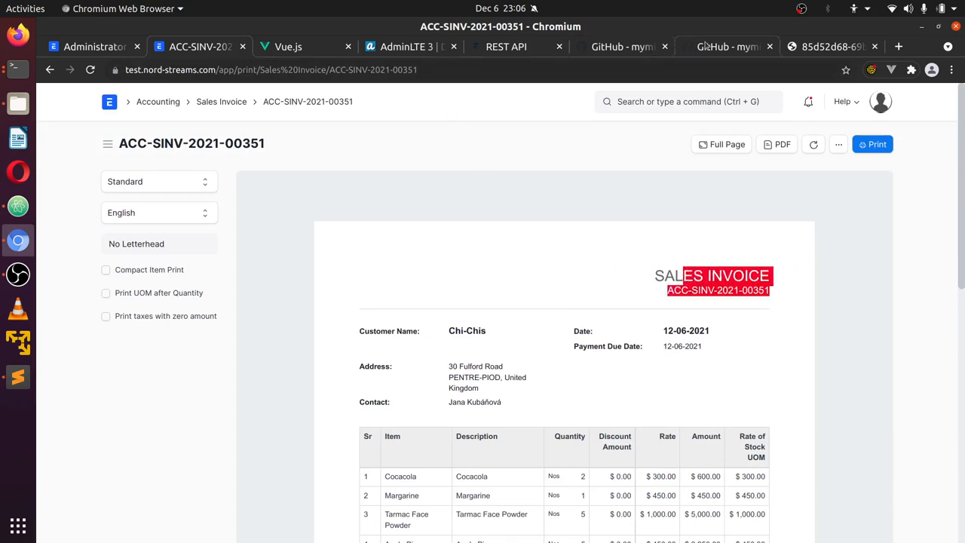
# Review the GitHub README Features section, briefly checking the invoice in the AdminLTE dashboard
pyautogui.click(727, 46)
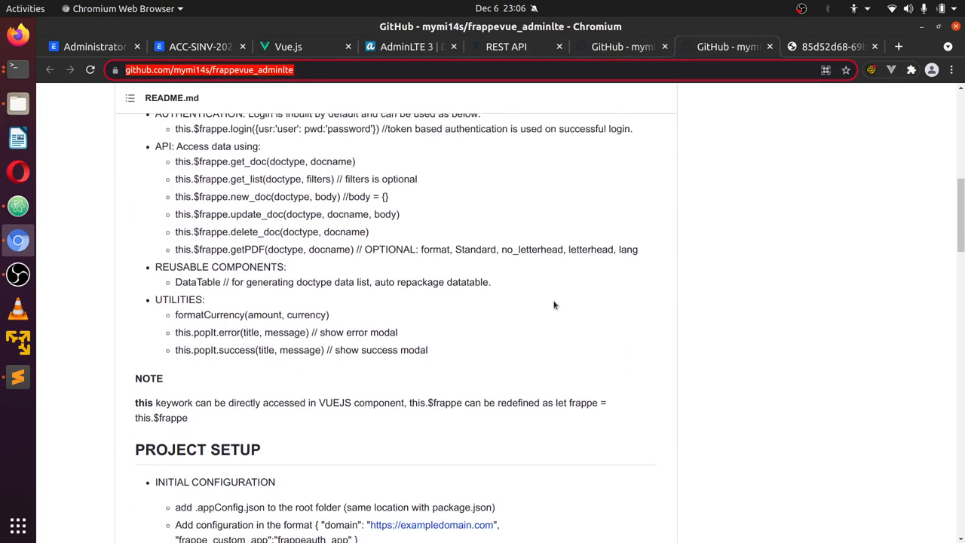
pyautogui.scroll(3)
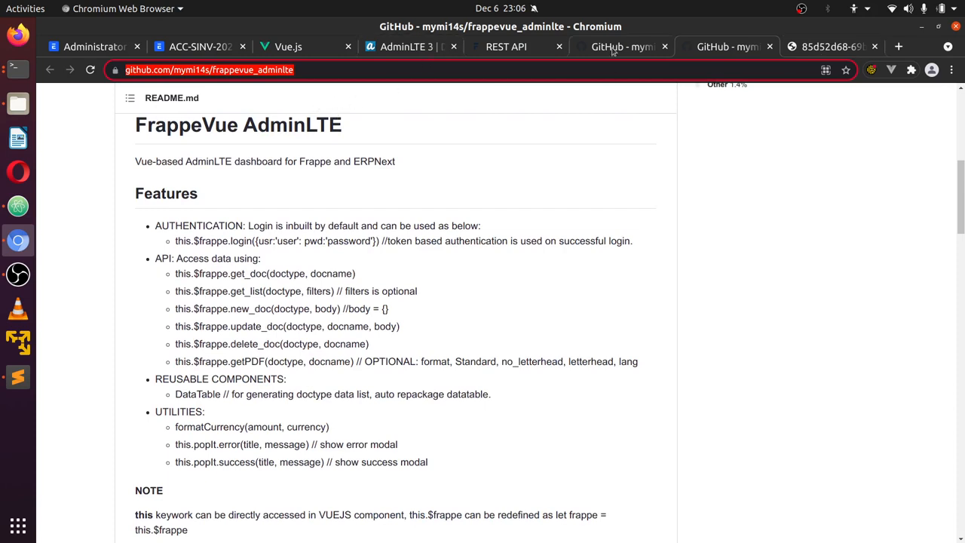
pyautogui.click(832, 45)
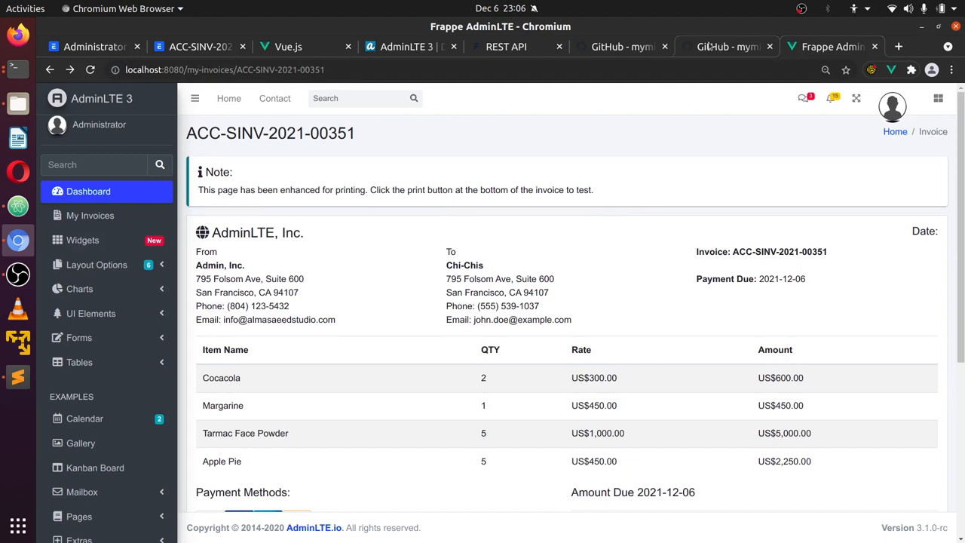
pyautogui.click(727, 46)
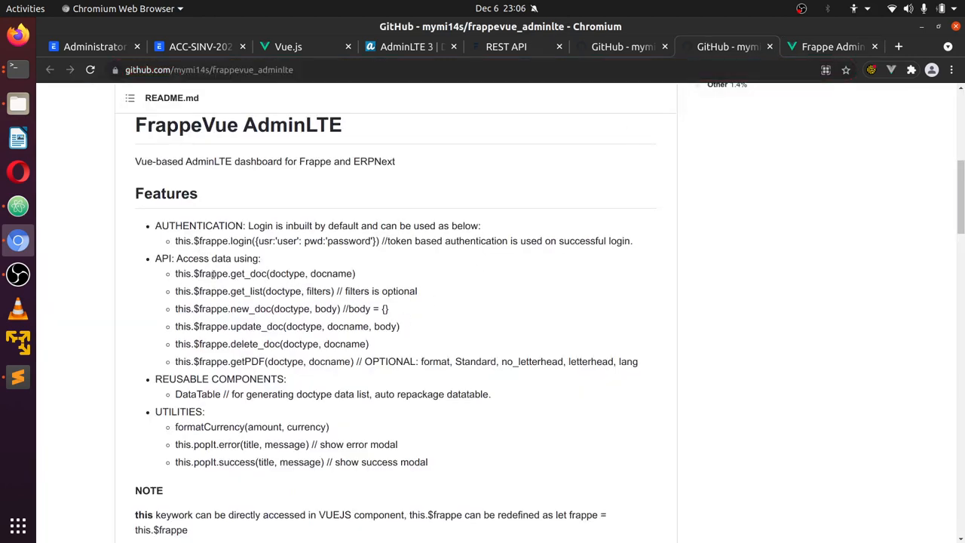
# Highlight the get_doc and new_doc method names in the README's this.$frappe API list
pyautogui.doubleClick(214, 291)
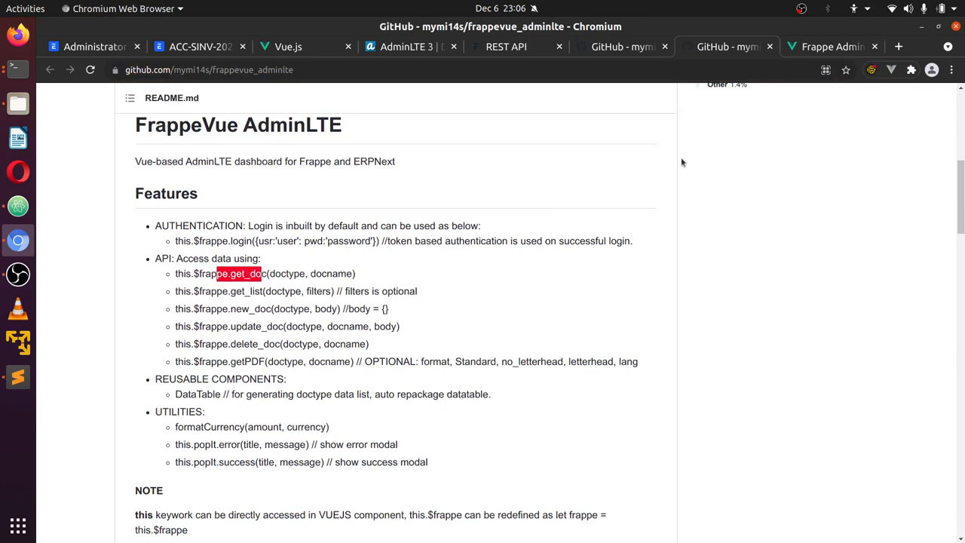
pyautogui.moveTo(233, 290)
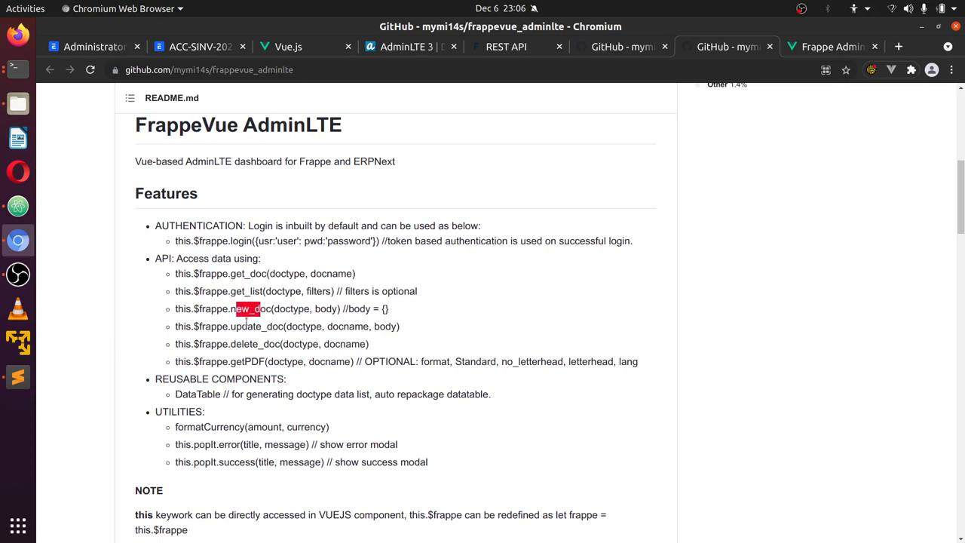
pyautogui.doubleClick(247, 362)
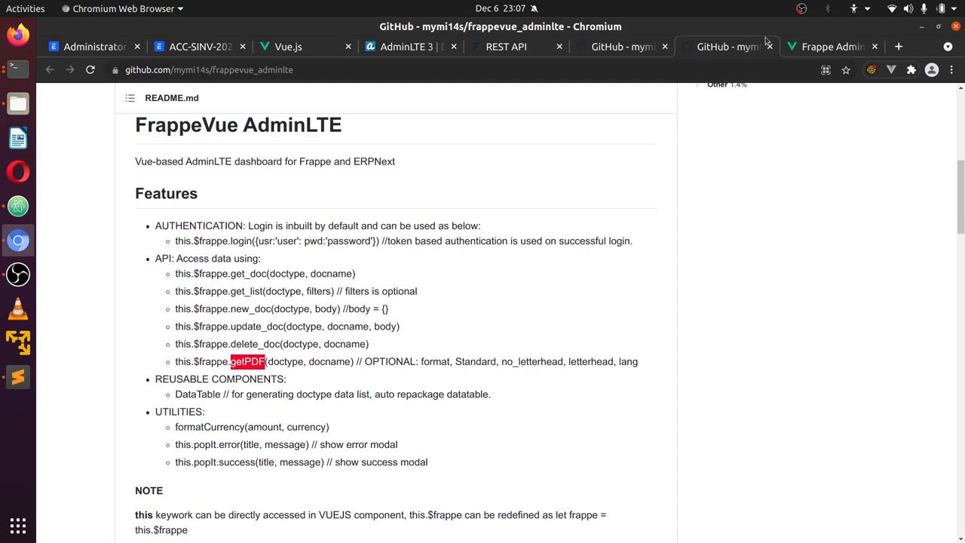
pyautogui.click(832, 45)
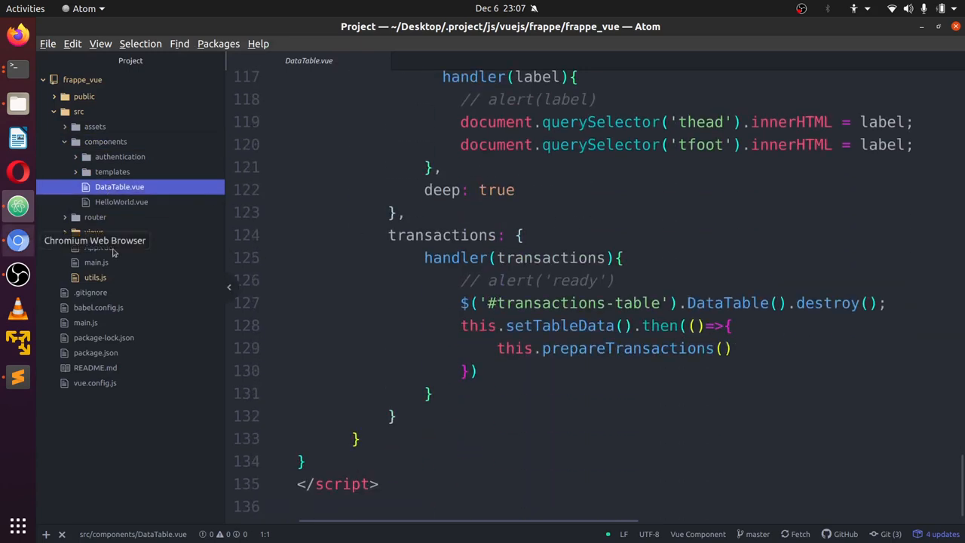
# Locate Invoice.vue under src/views/transactions in the Atom project tree
pyautogui.click(94, 232)
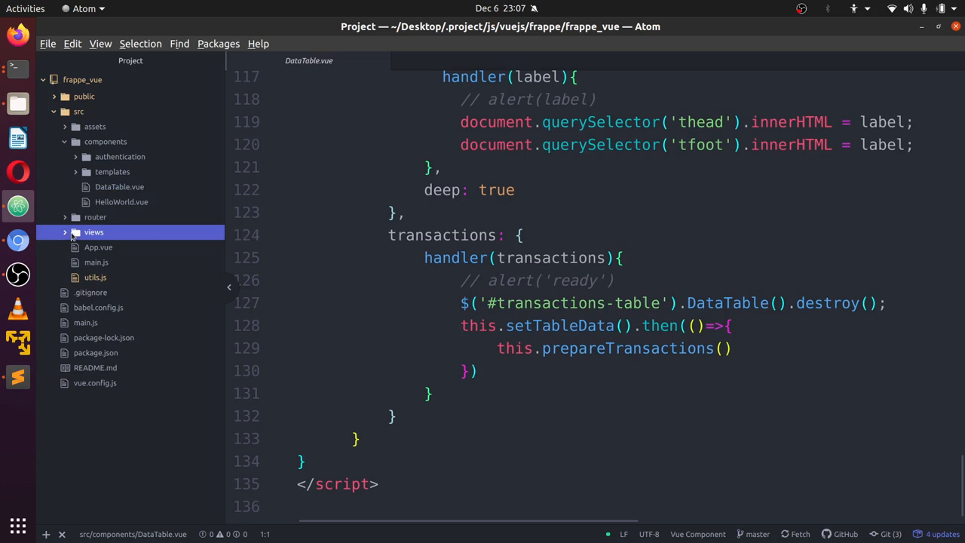
pyautogui.click(93, 232)
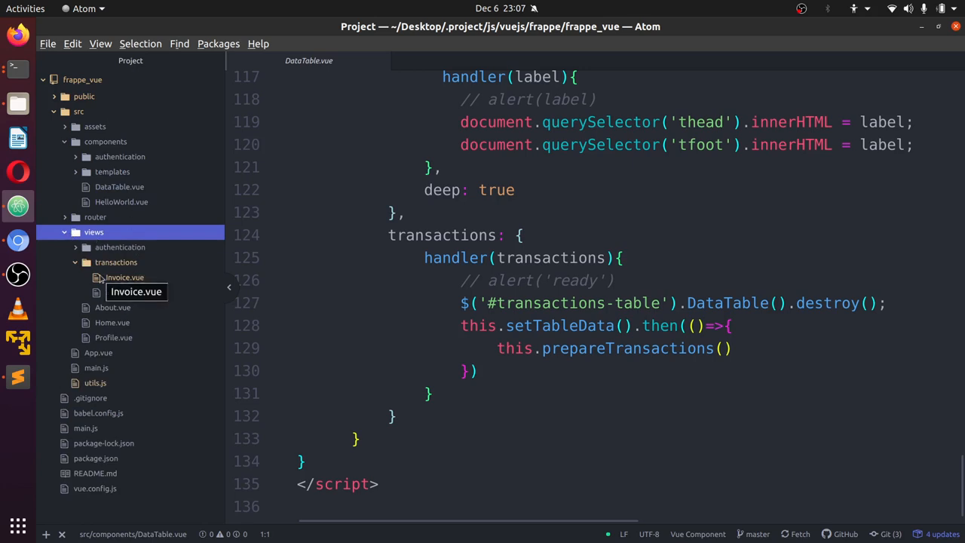
pyautogui.click(124, 277)
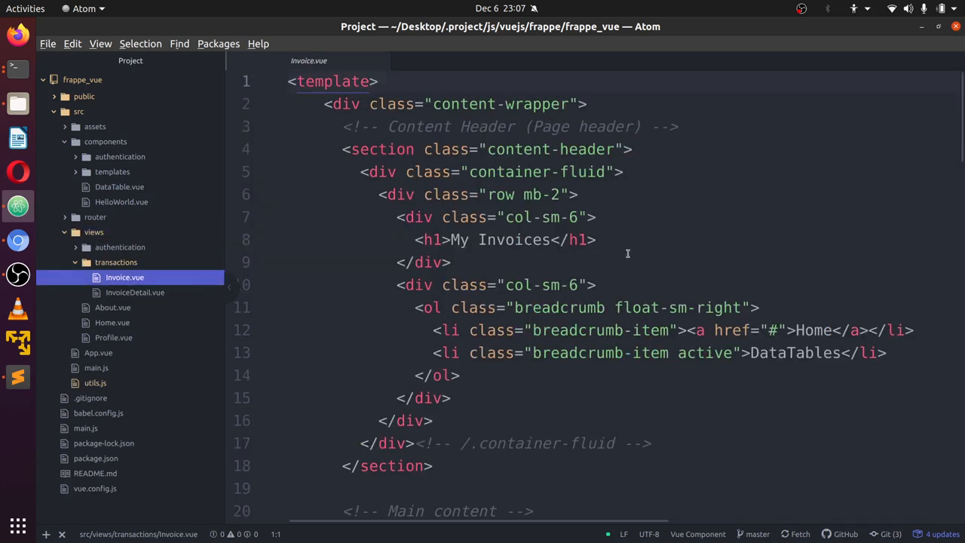
# Review the DataTable tag and highlight transactions in the refresh-transactions handler, then return to the dashboard
pyautogui.scroll(-3)
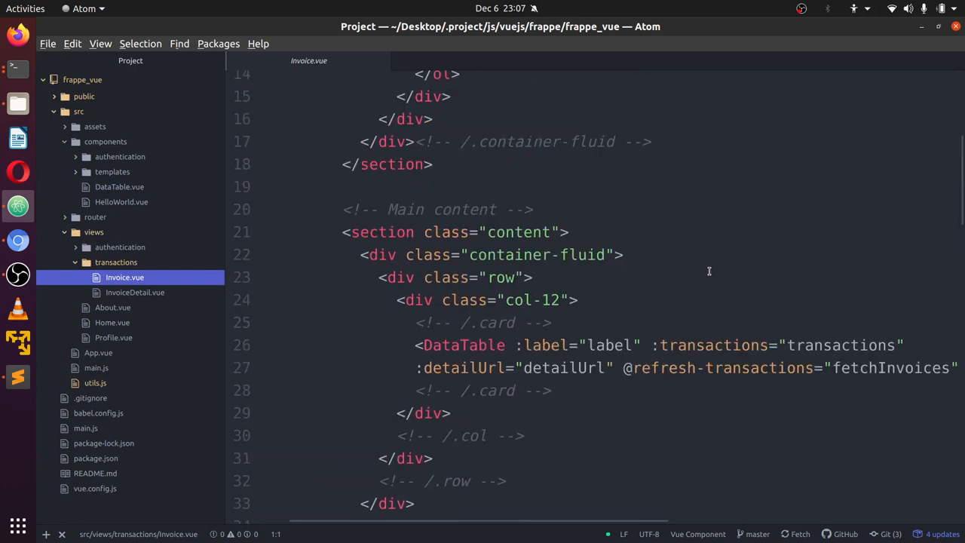
pyautogui.scroll(-3)
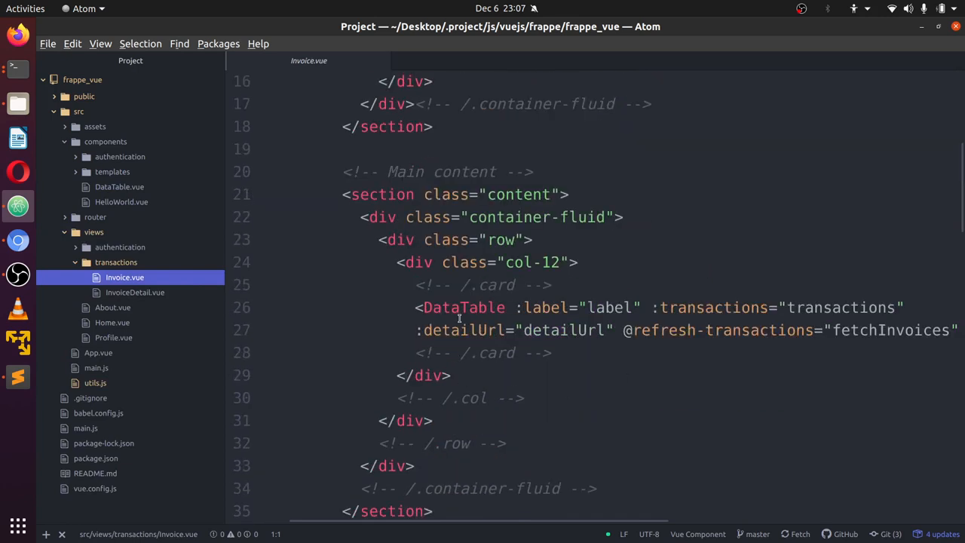
pyautogui.doubleClick(756, 331)
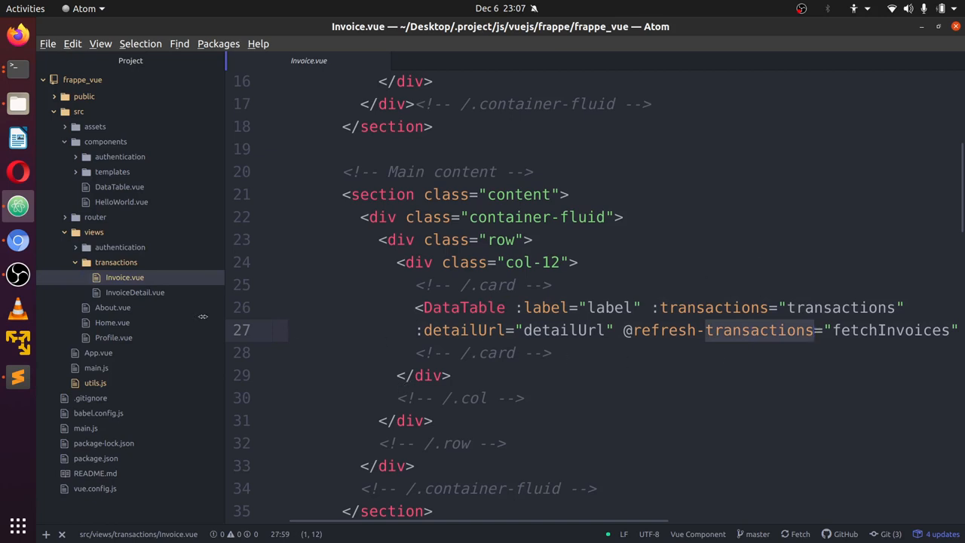
pyautogui.click(135, 292)
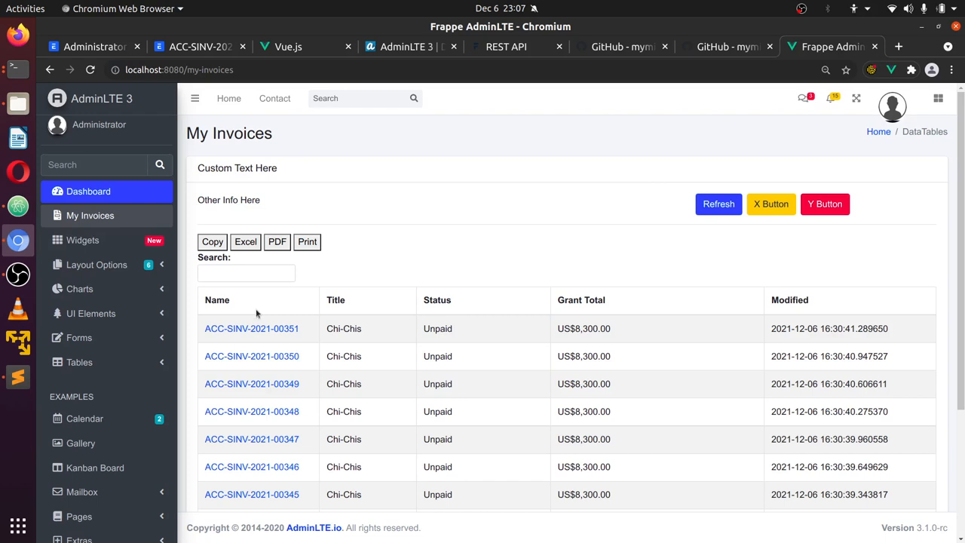
# Scroll through the My Invoices table of unpaid Chi-Chis Sales Invoices and return to the README tab
pyautogui.scroll(-3)
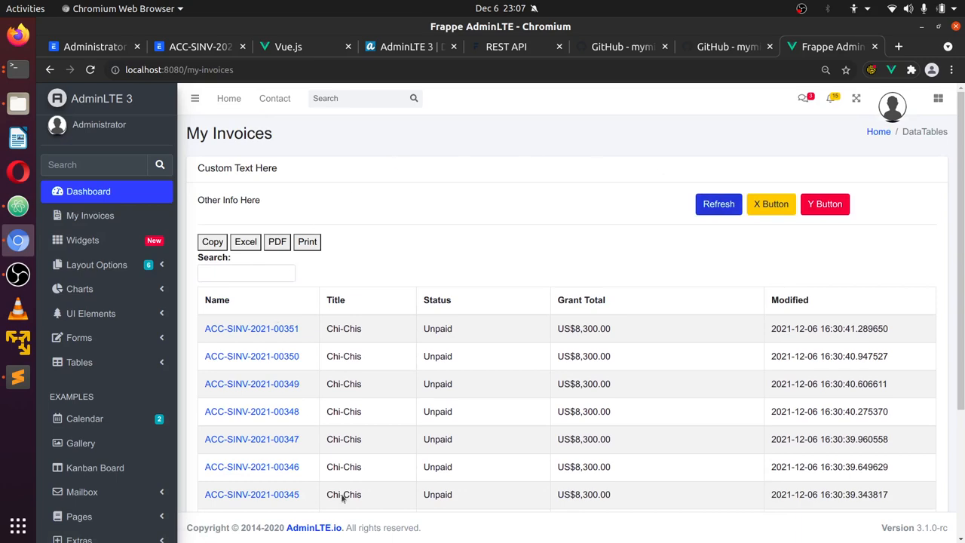
pyautogui.scroll(-3)
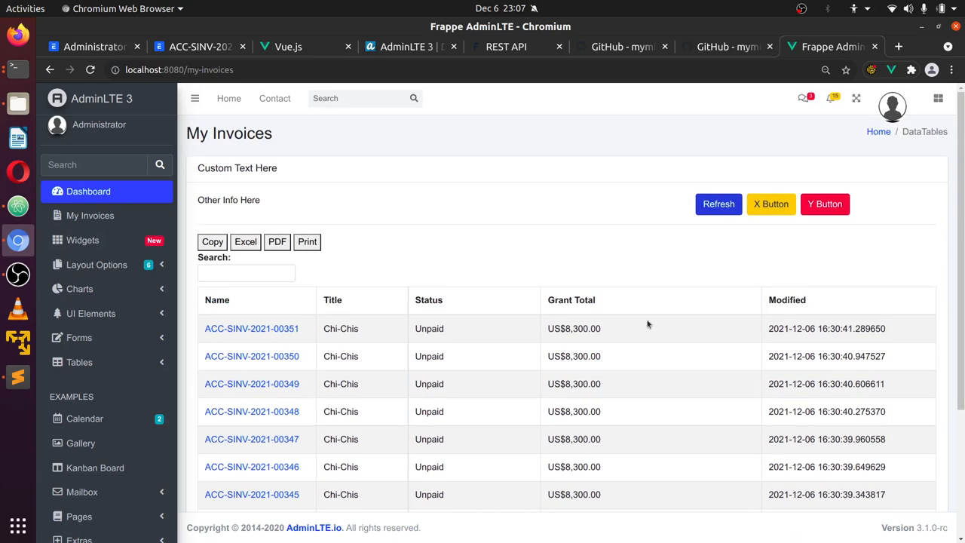
pyautogui.scroll(-3)
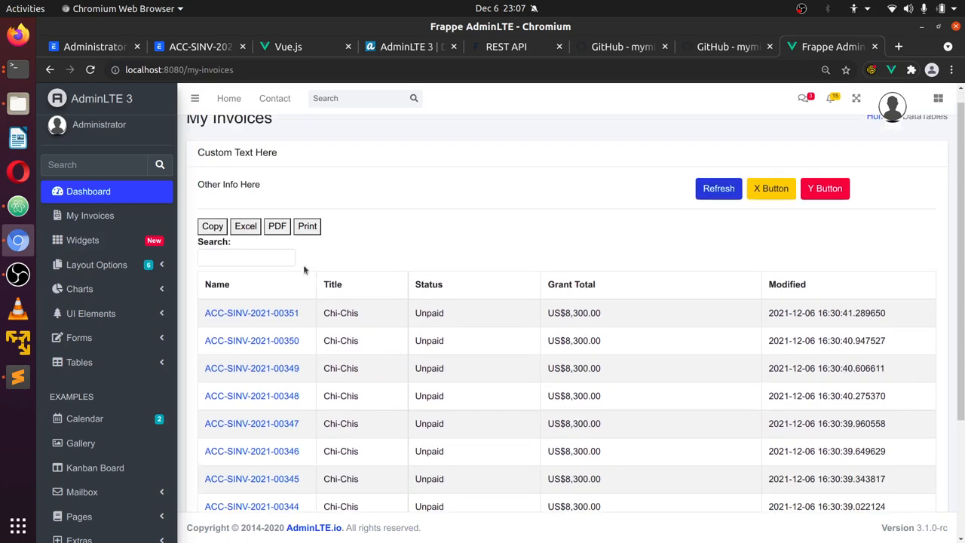
pyautogui.click(314, 471)
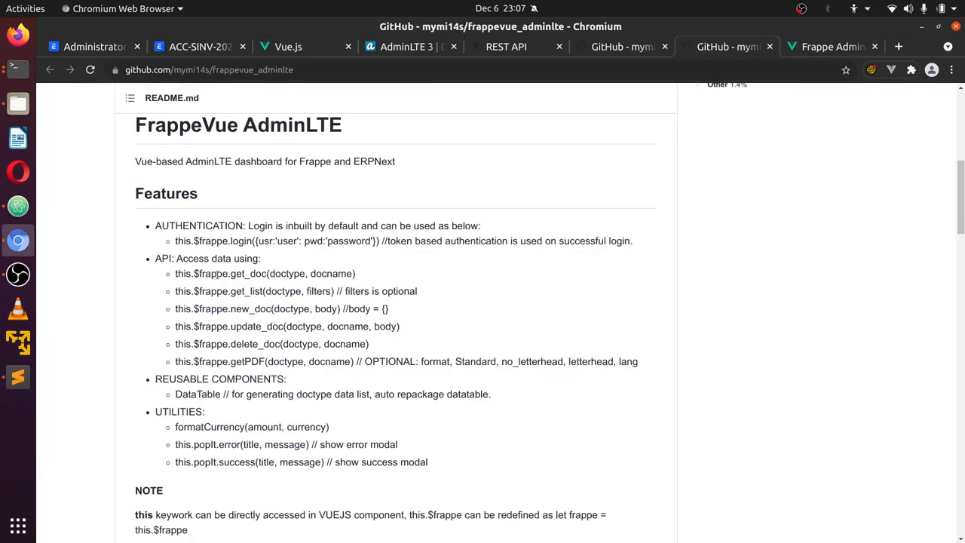
# Highlight the formatCurrency utility in the README, briefly checking the invoices dashboard
pyautogui.doubleClick(250, 291)
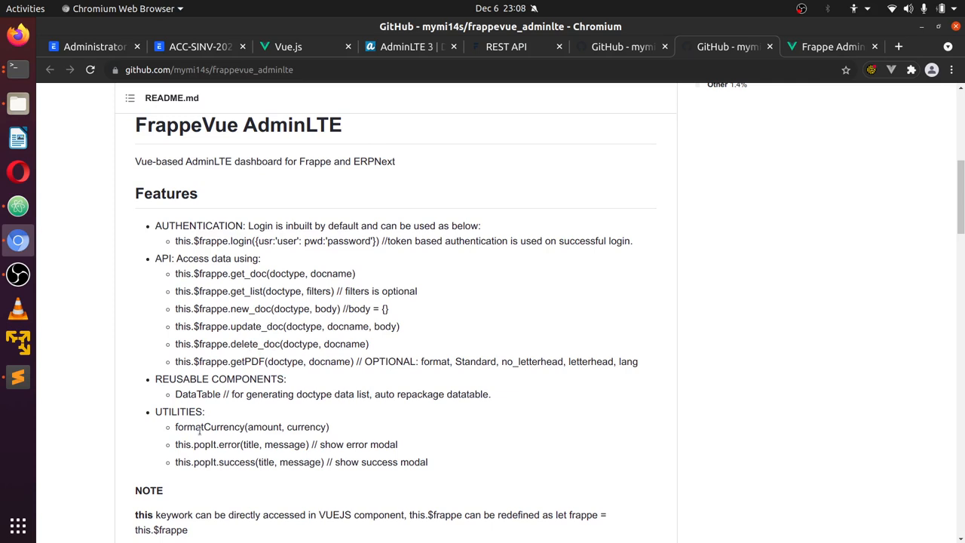
pyautogui.doubleClick(219, 427)
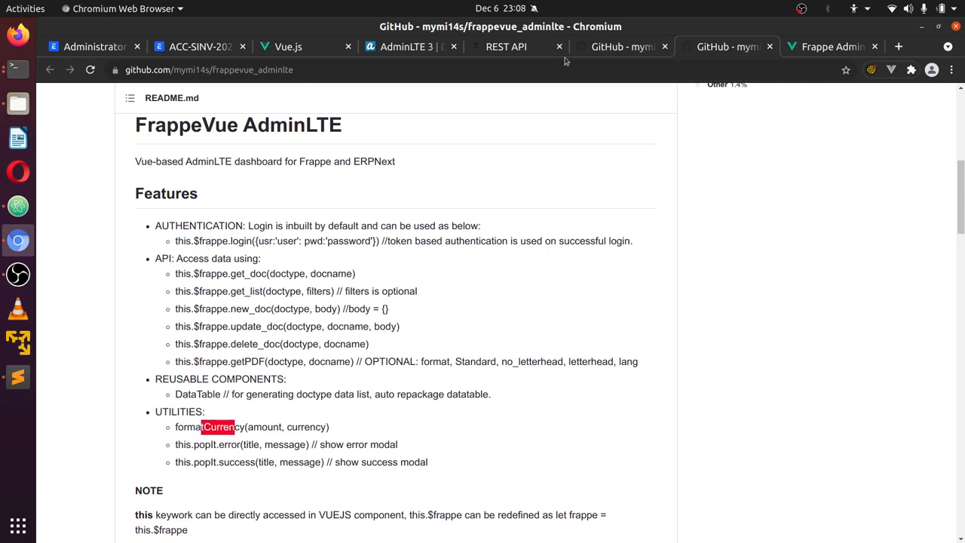
pyautogui.click(829, 45)
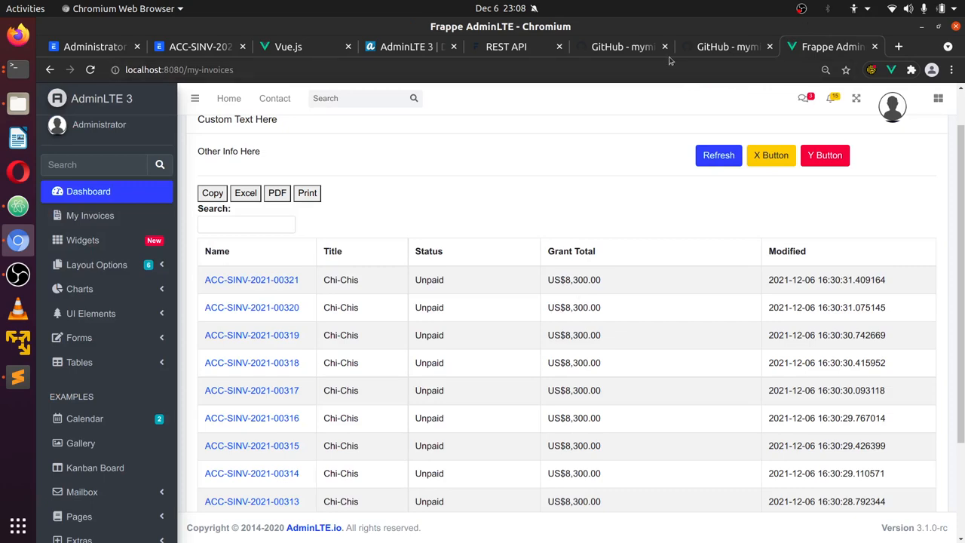
pyautogui.click(727, 46)
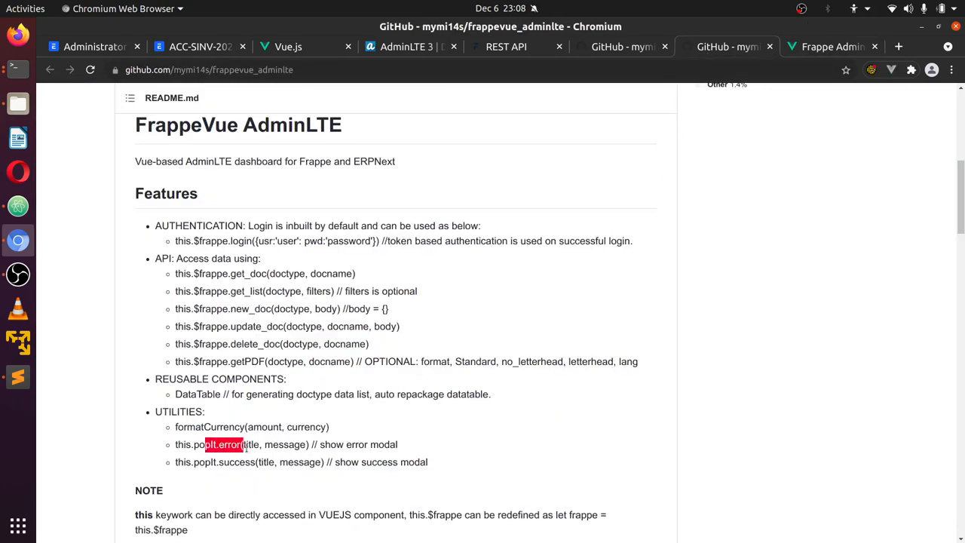
# Highlight the popIt.error utility, scan below it, then switch to the Frappe Administrator user page
pyautogui.doubleClick(235, 461)
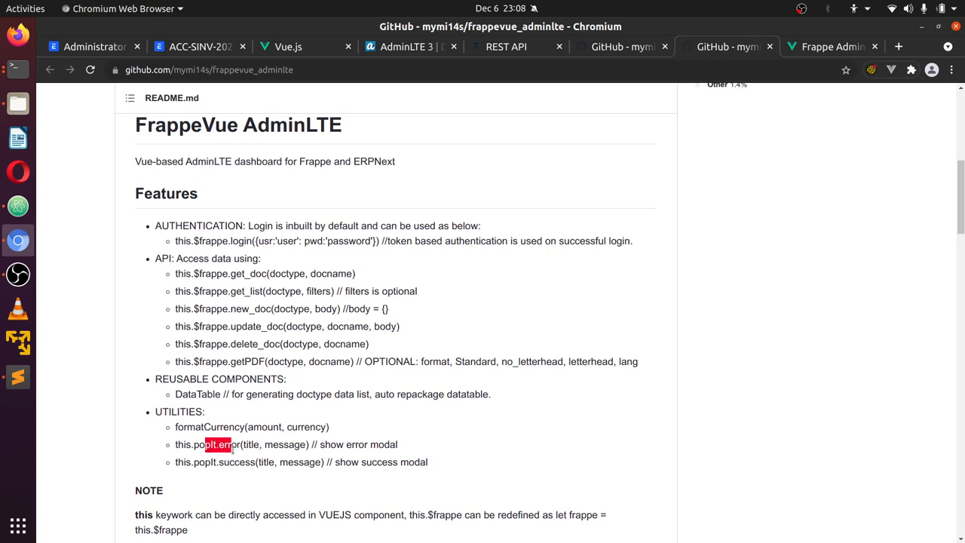
pyautogui.scroll(-3)
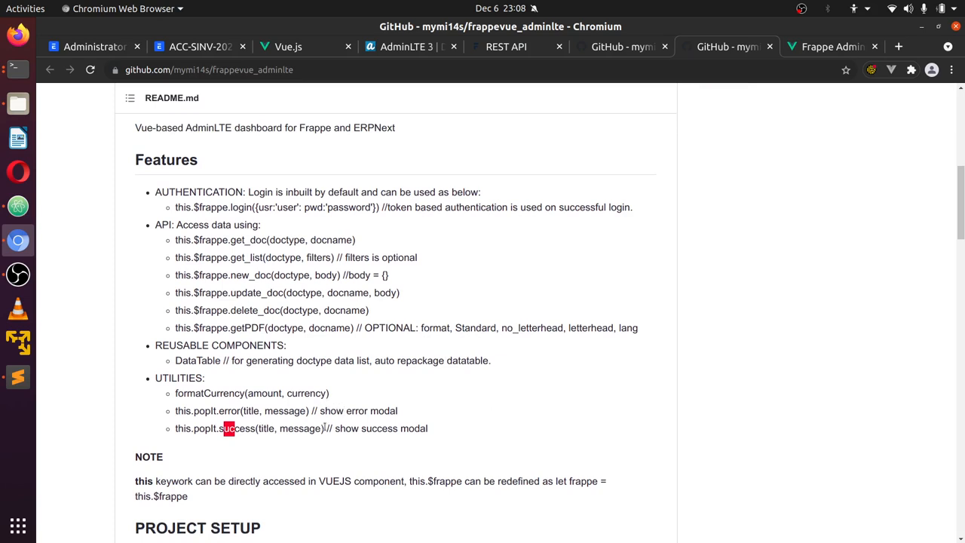
pyautogui.scroll(-3)
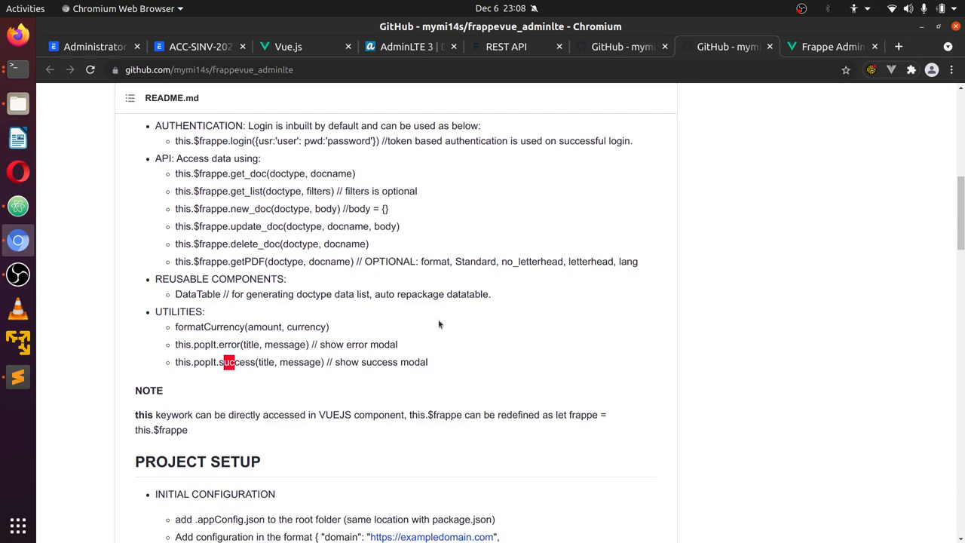
pyautogui.scroll(3)
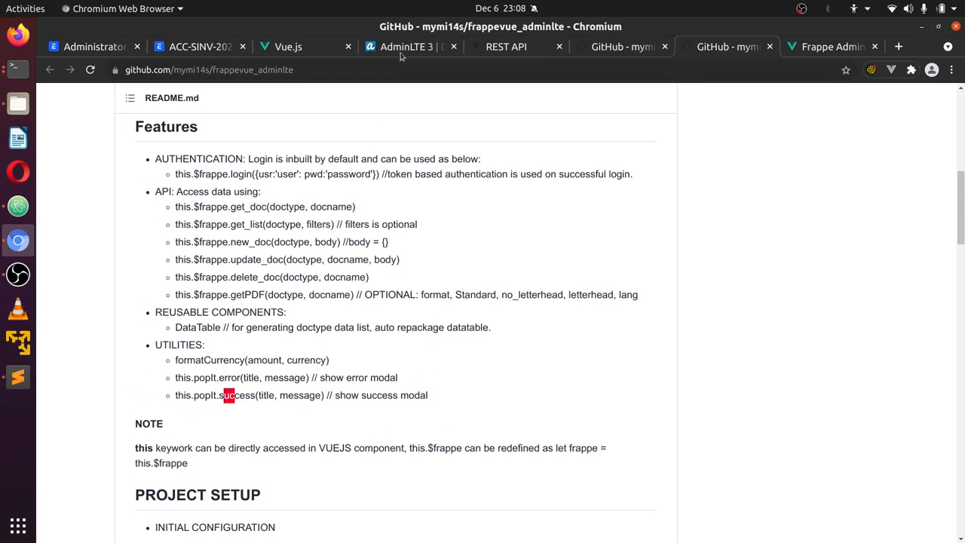
pyautogui.click(94, 45)
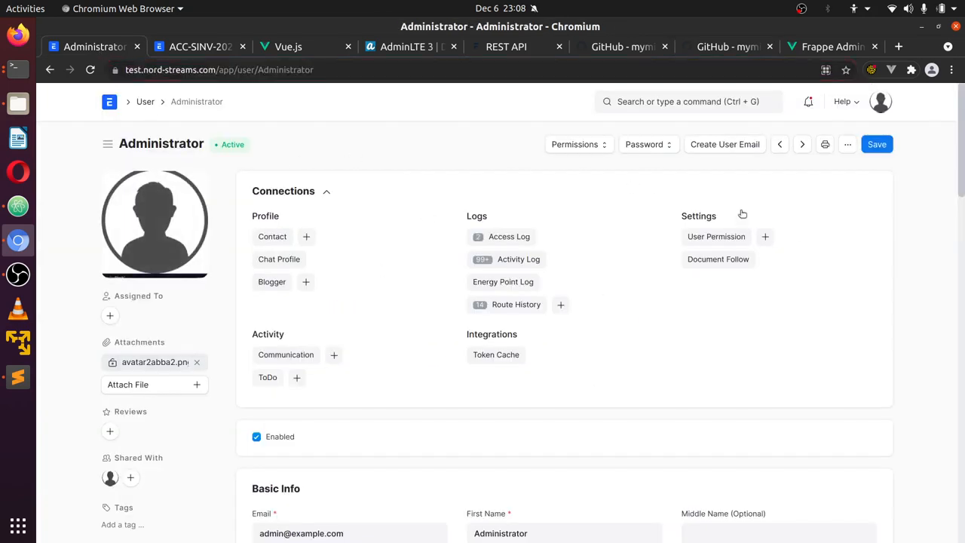
# Scroll the reloaded Administrator user page and return to the repository README tab
pyautogui.scroll(-3)
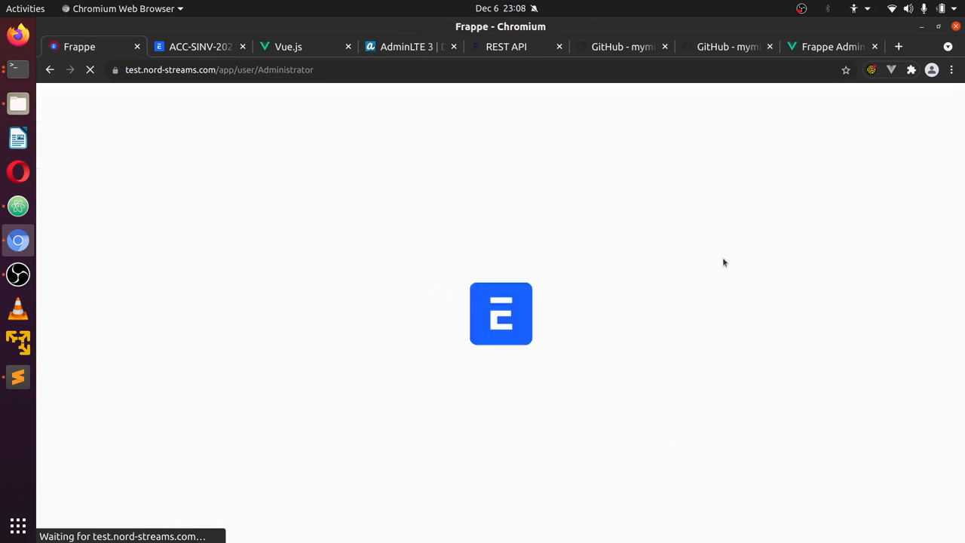
pyautogui.moveTo(404, 134)
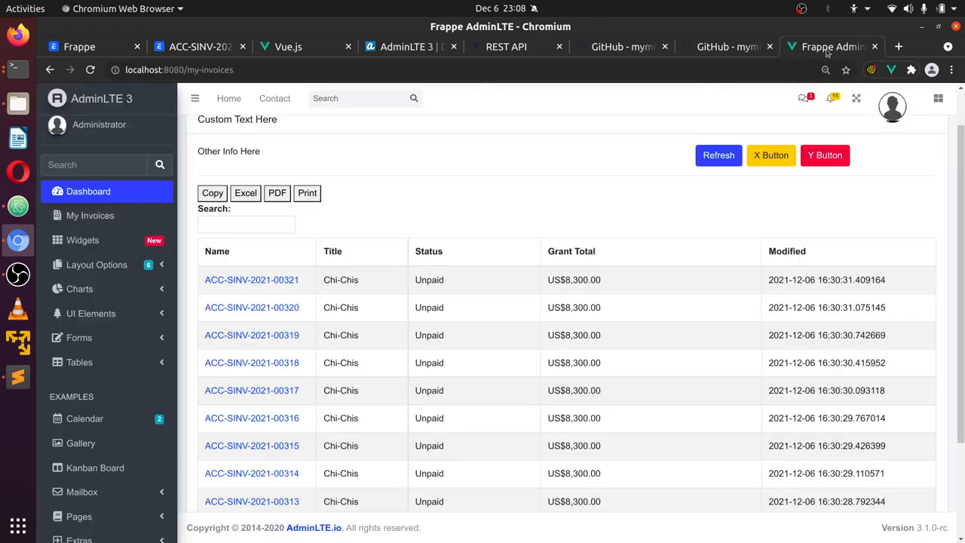
pyautogui.click(727, 46)
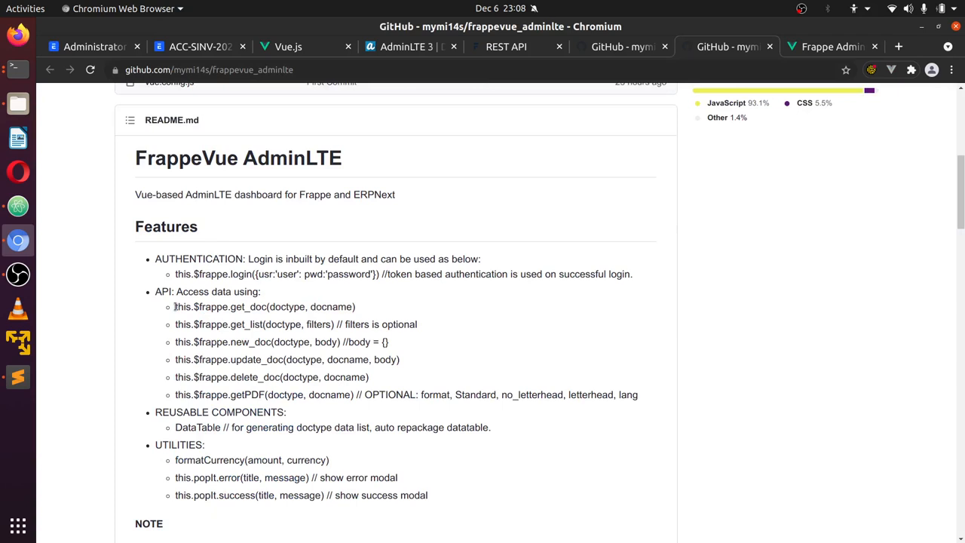
# Highlight the new_doc entry in the README API list and return to the My Invoices dashboard
pyautogui.doubleClick(202, 307)
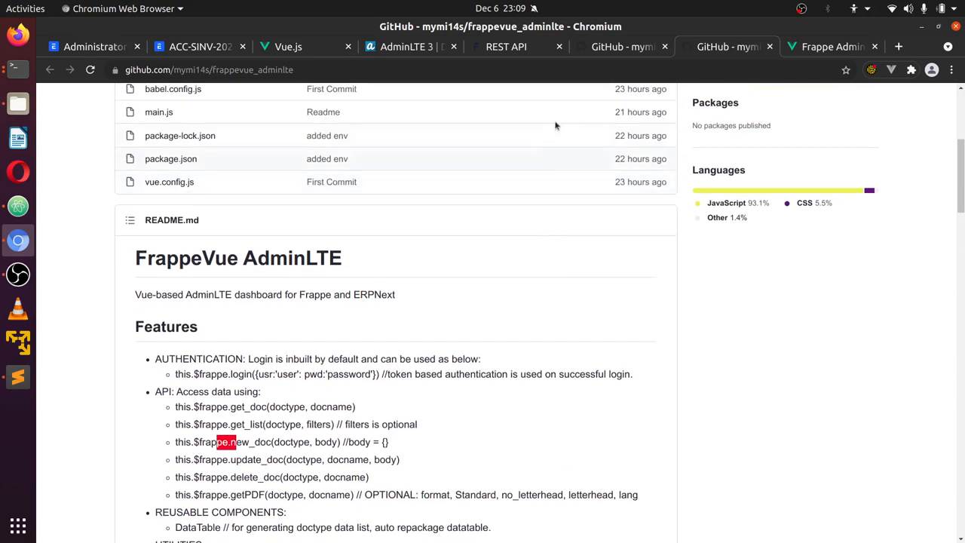
pyautogui.click(832, 45)
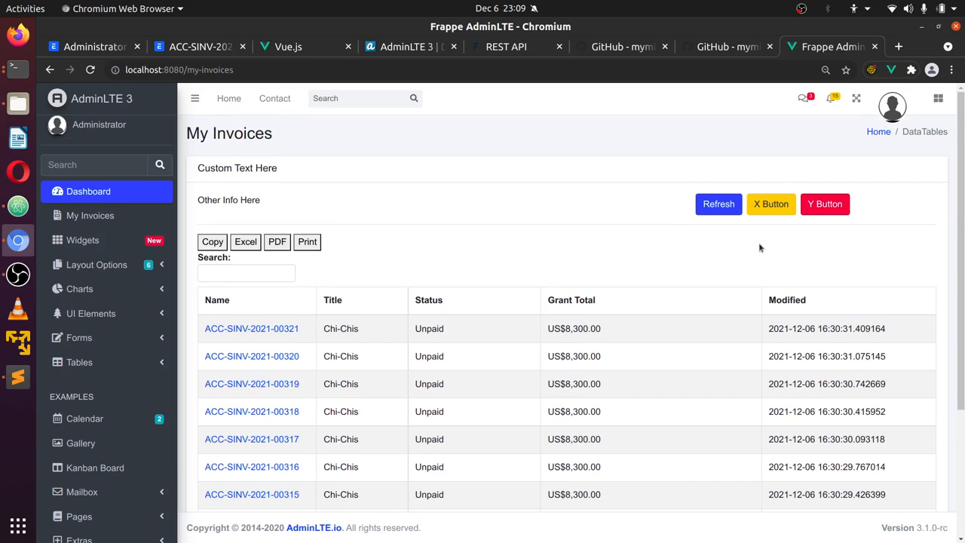
# Show DevTools with F12 and inspect the App component tree in the Vue panel
pyautogui.press('F12')
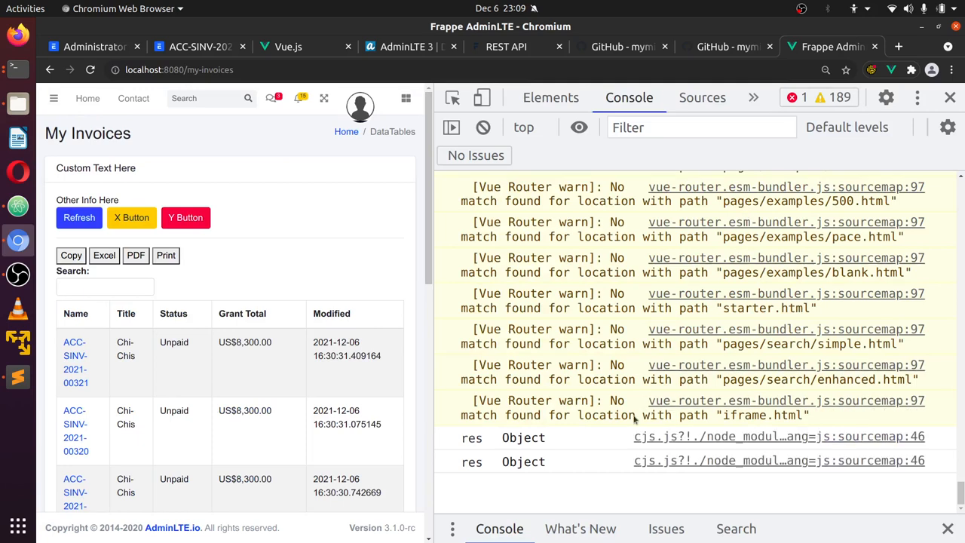
pyautogui.click(482, 126)
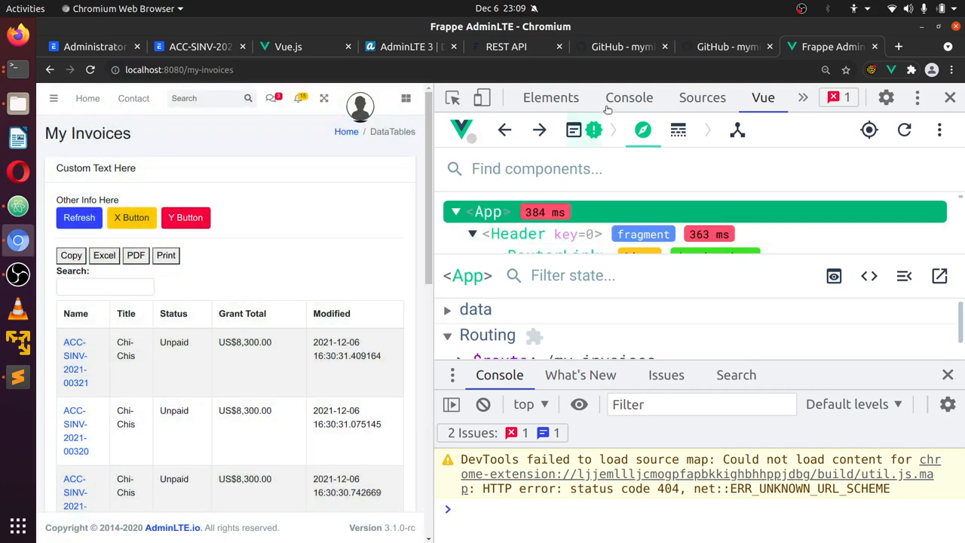
# Evaluate $vm in the console and expand the Vue component instance to inspect its properties
pyautogui.click(629, 97)
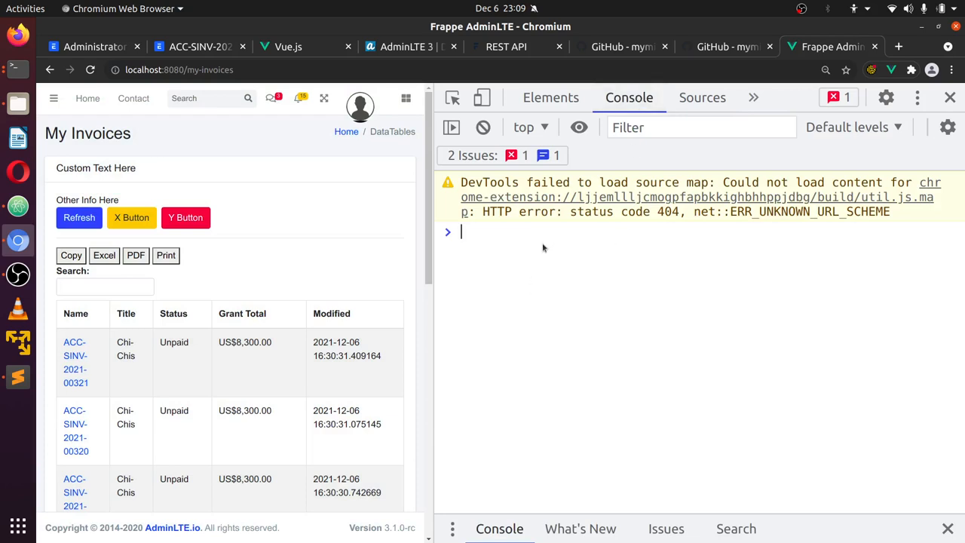
pyautogui.write('$vm')
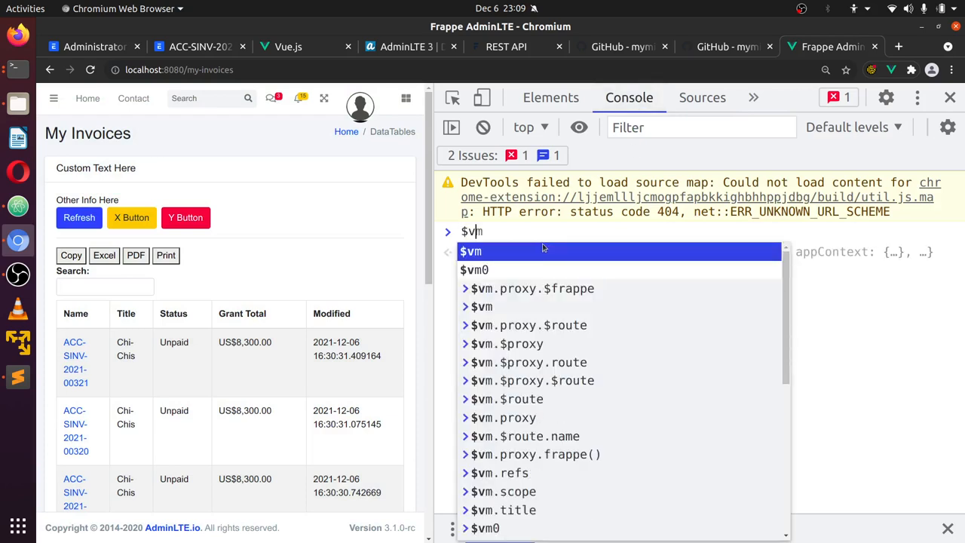
pyautogui.press('Enter')
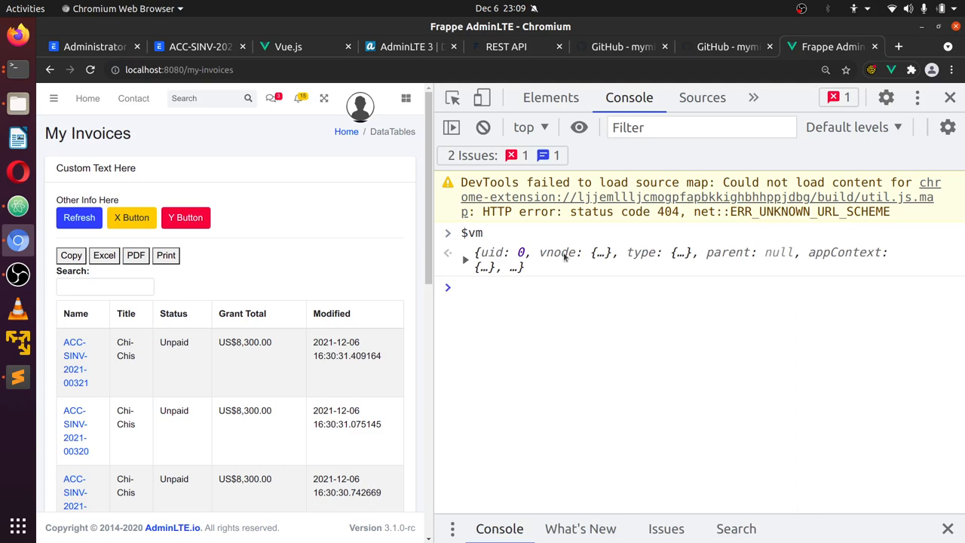
pyautogui.click(464, 260)
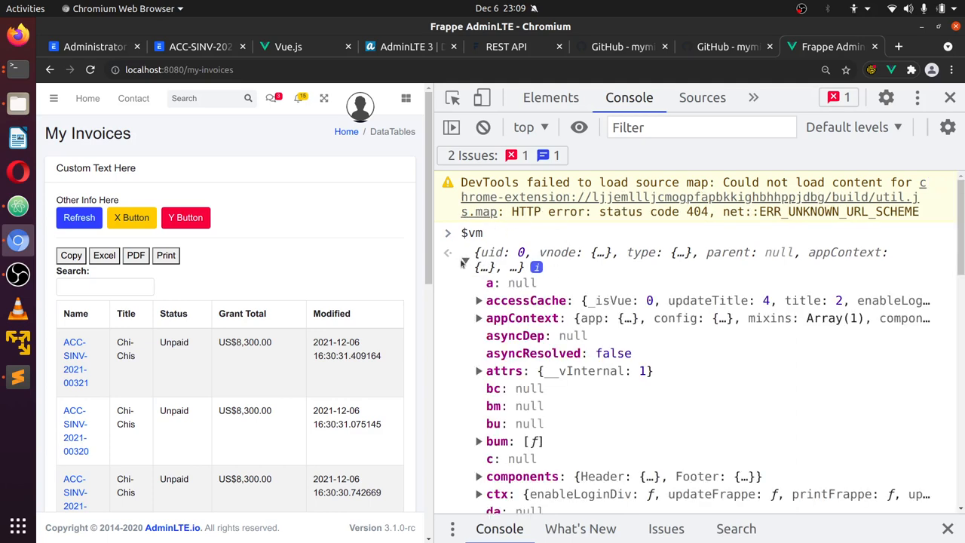
pyautogui.click(465, 260)
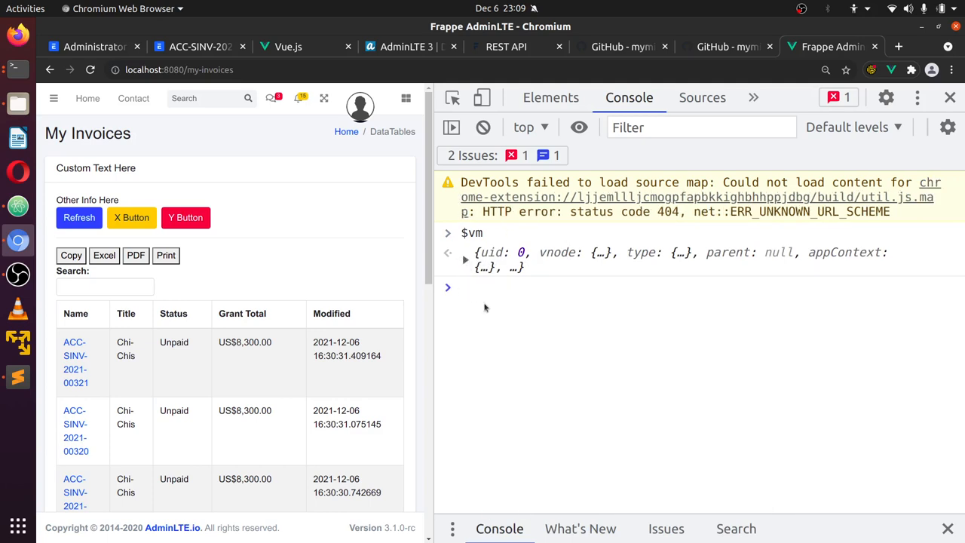
# Attempt frappe = $vm lookups via appProxy and $proxy, both failing with TypeErrors
pyautogui.write('frapp')
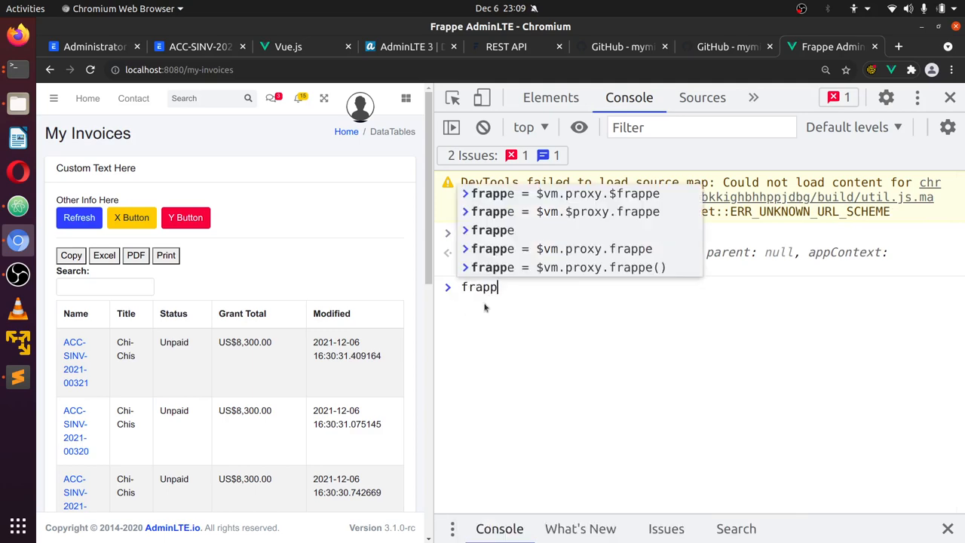
pyautogui.write('=')
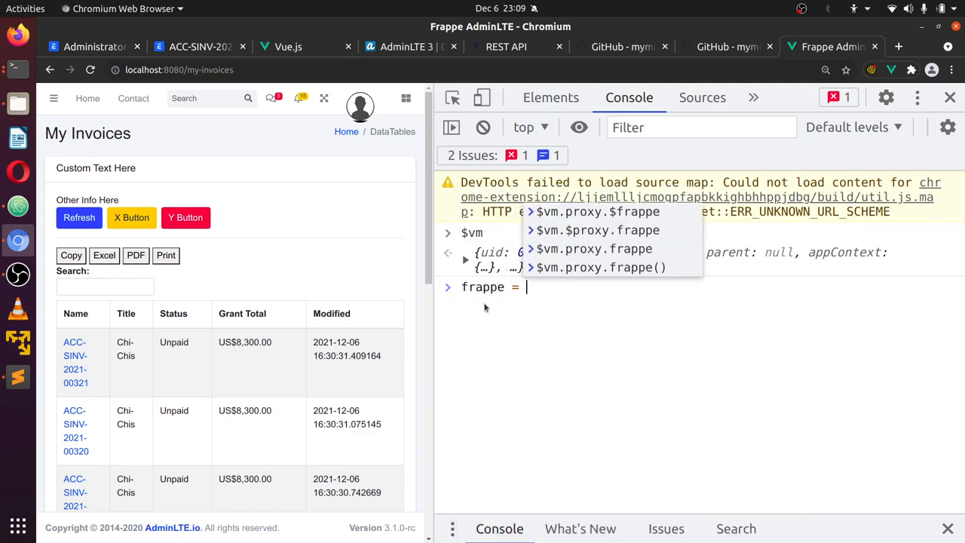
pyautogui.write('$')
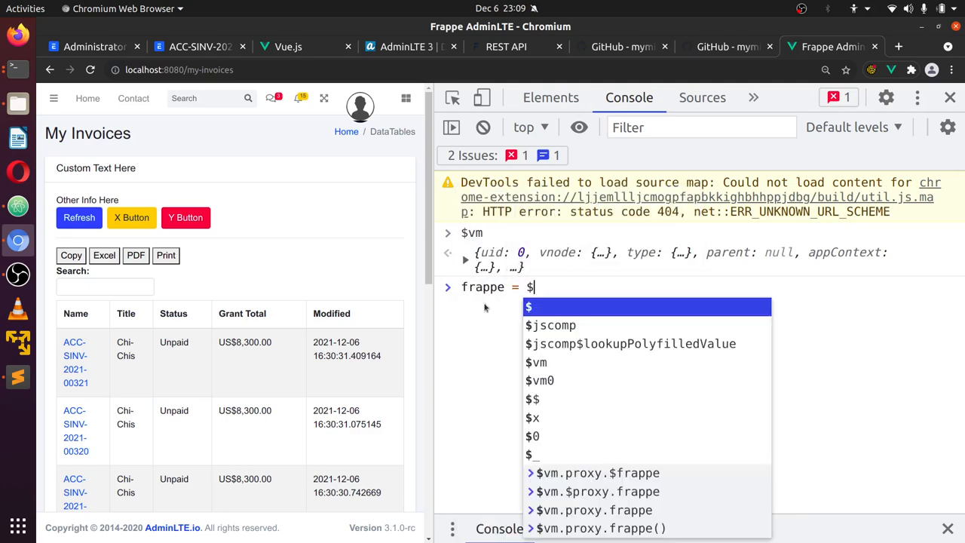
pyautogui.write('vm.a')
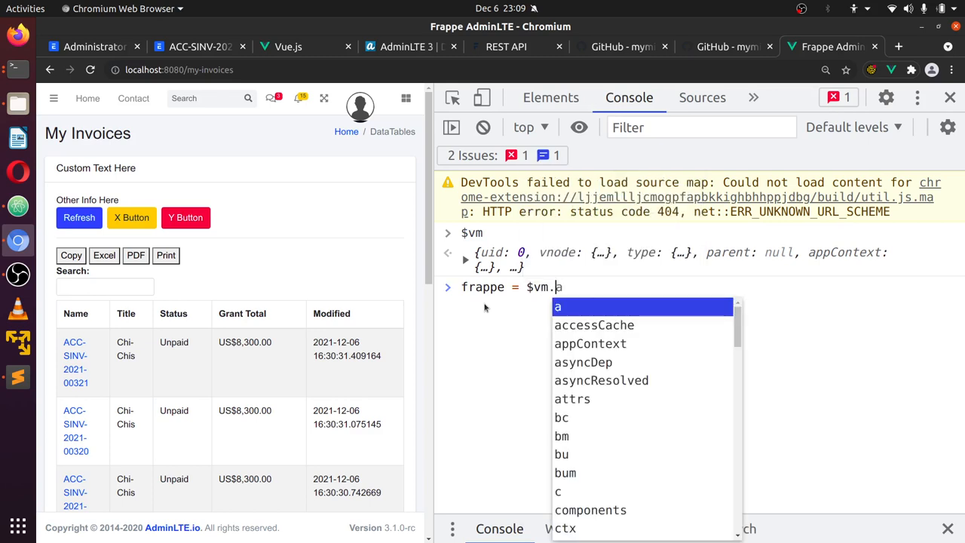
pyautogui.write('props')
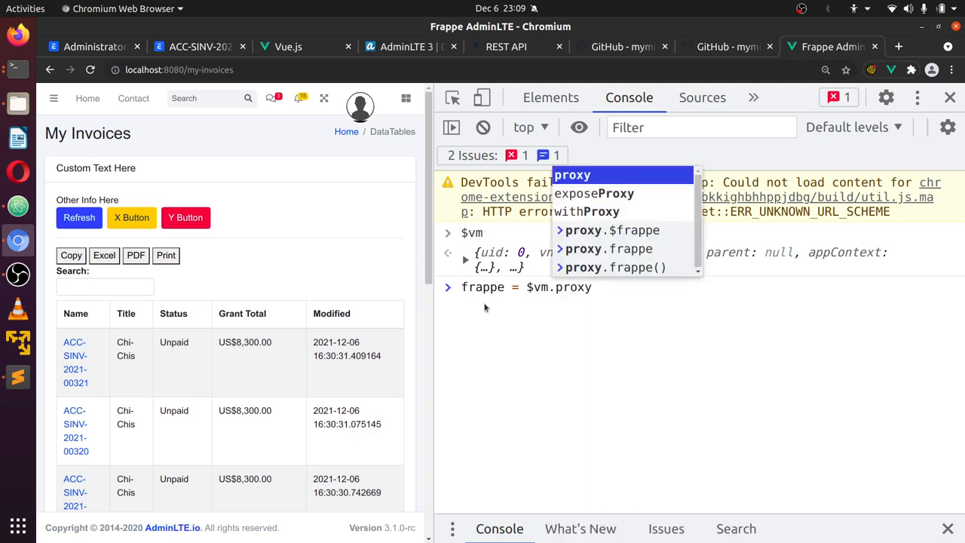
pyautogui.write('y')
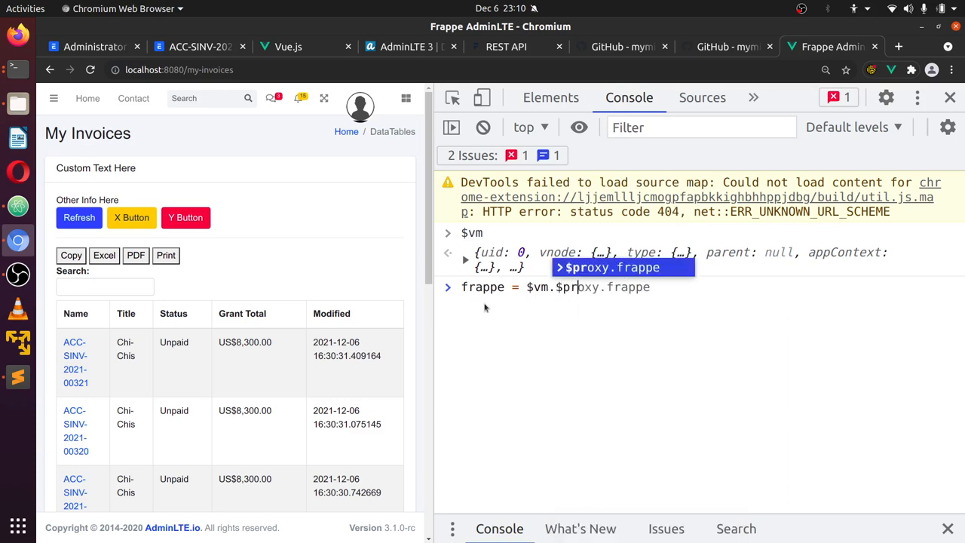
pyautogui.press('Enter')
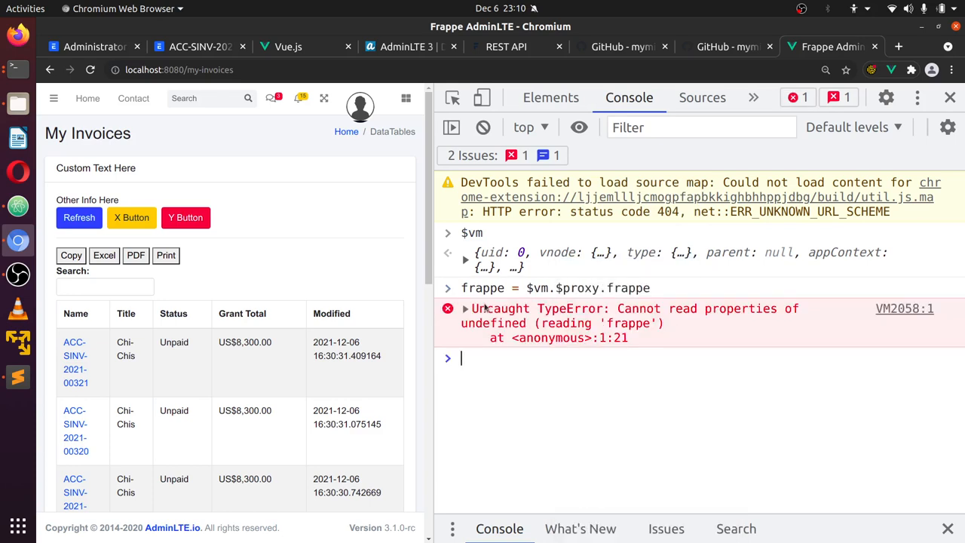
pyautogui.write('frappe = $vm.$proxy.frappe')
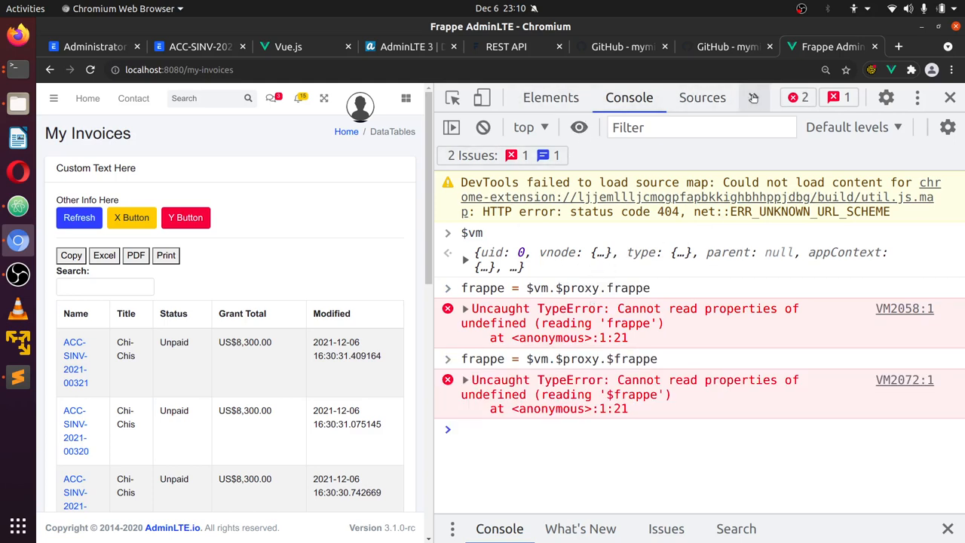
# Correct the lookup to frappe = $vm.proxy.$frappe, returning the client for test.nord-streams.com
pyautogui.click(691, 97)
pyautogui.write('$vm.$proxy.$frappe')
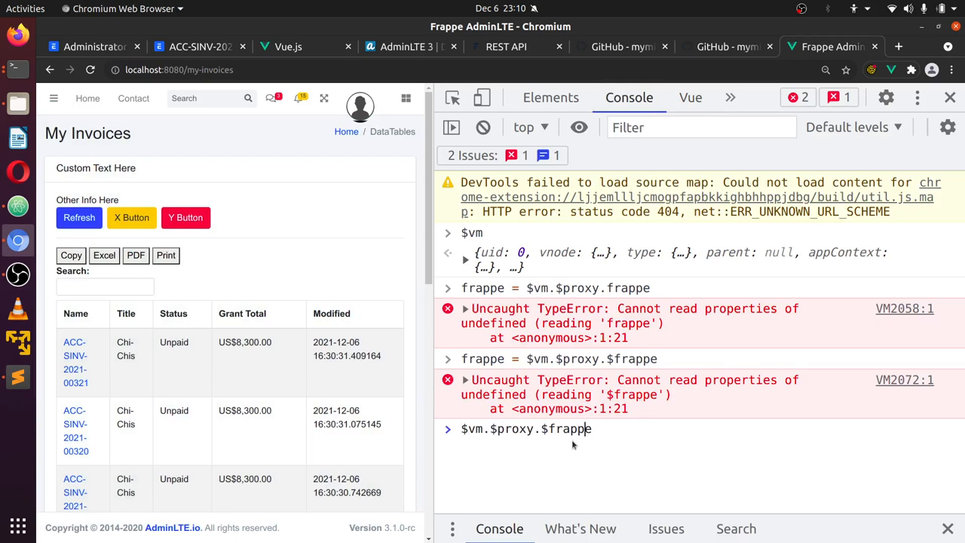
pyautogui.press('BackSpace')
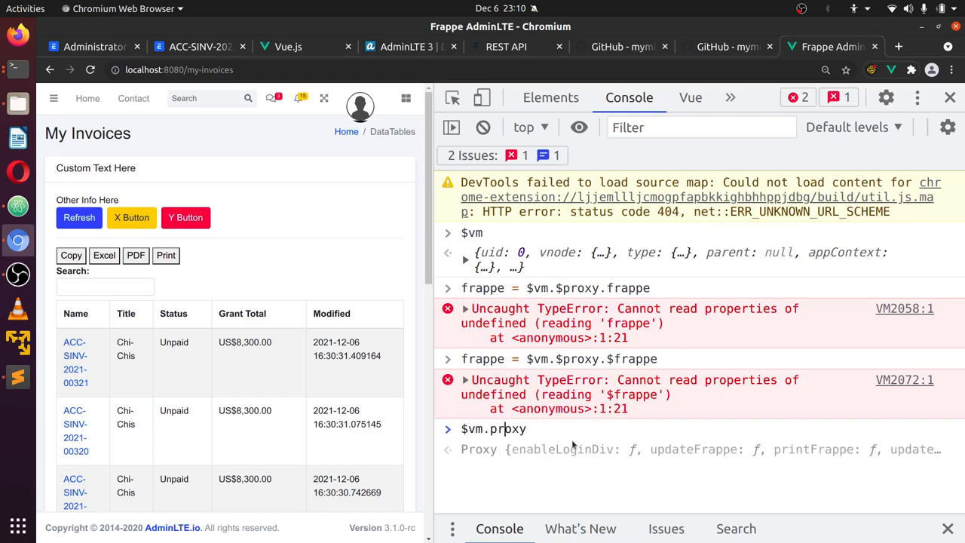
pyautogui.write('.$frappe')
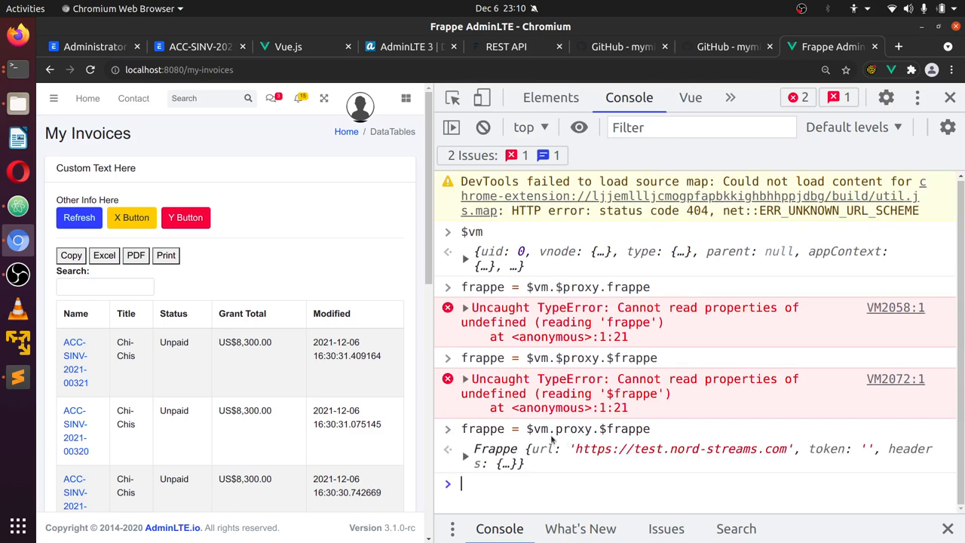
pyautogui.moveTo(362, 369)
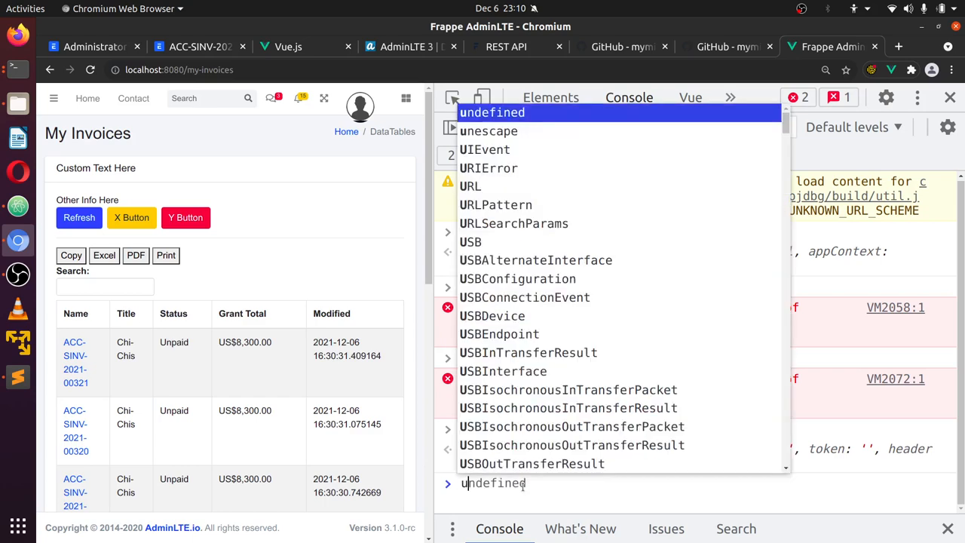
# Run user = await frappe.get_doc('User', 'Administrator') and inspect the returned user record
pyautogui.write('user = frappe.get_do')
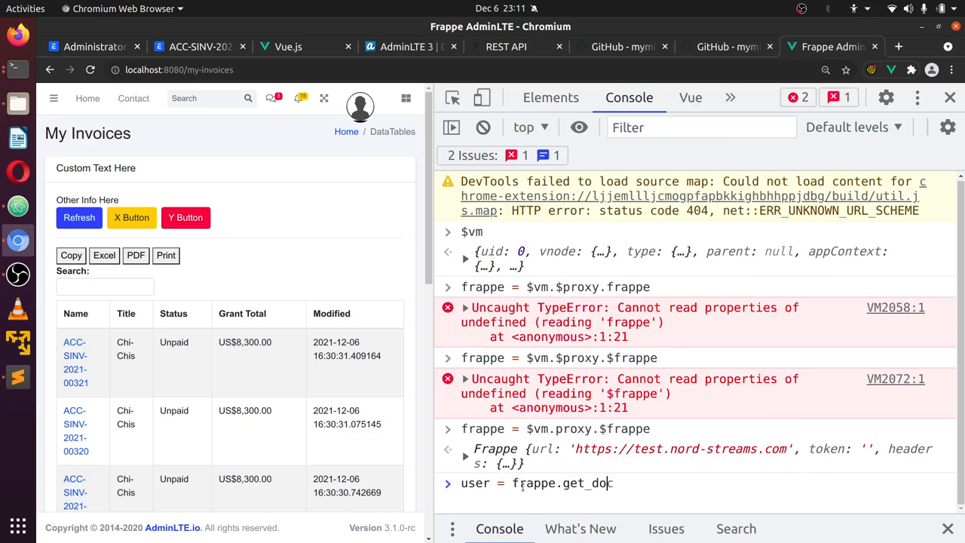
pyautogui.write('(')
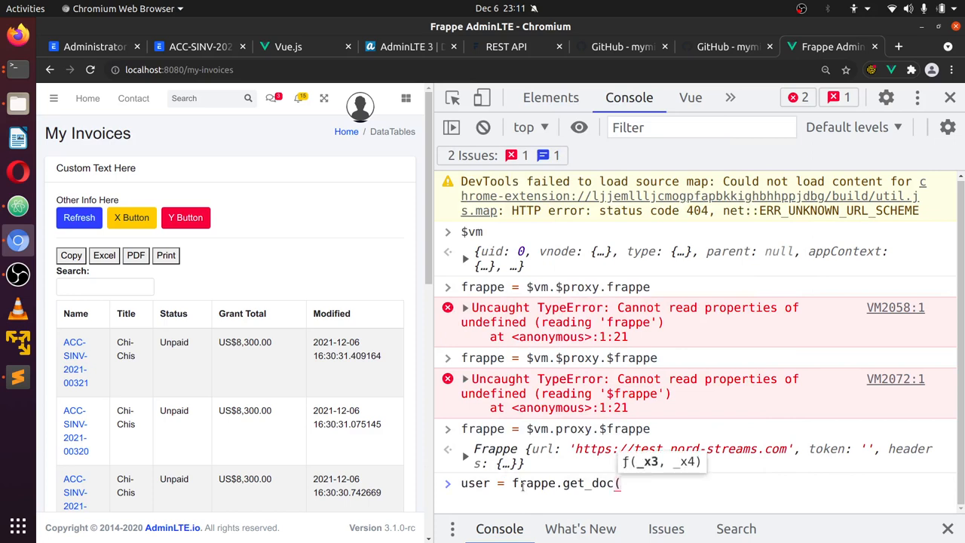
pyautogui.write("'User")
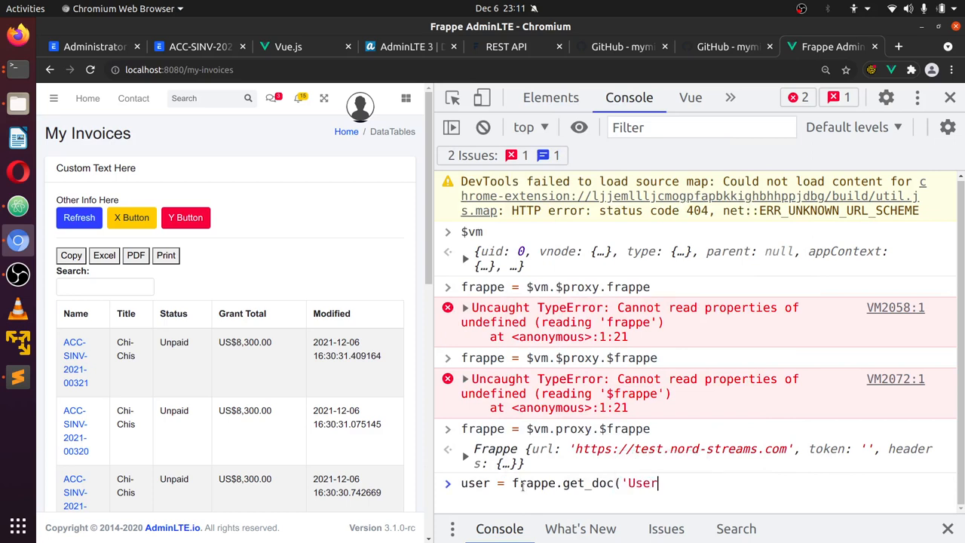
pyautogui.write("', 'Administrator")
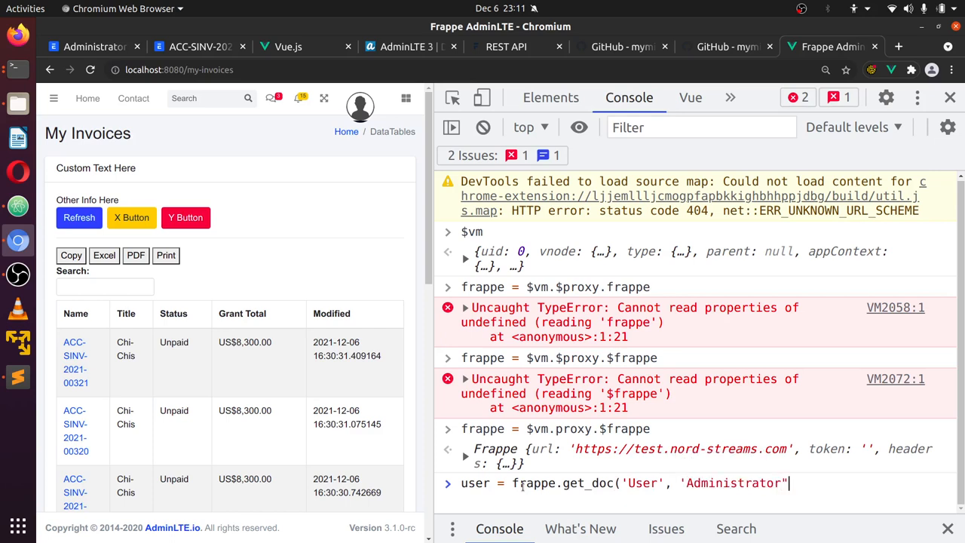
pyautogui.write(')')
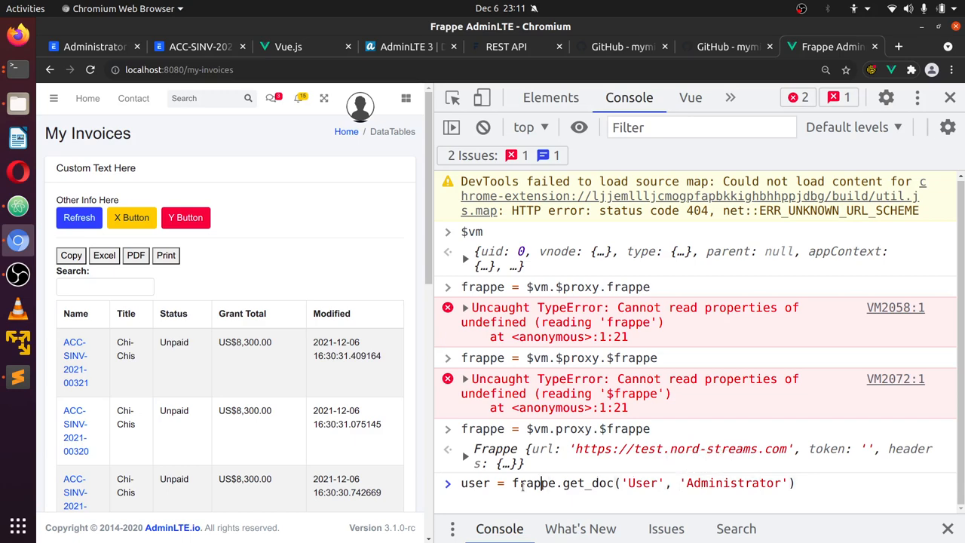
pyautogui.write('await')
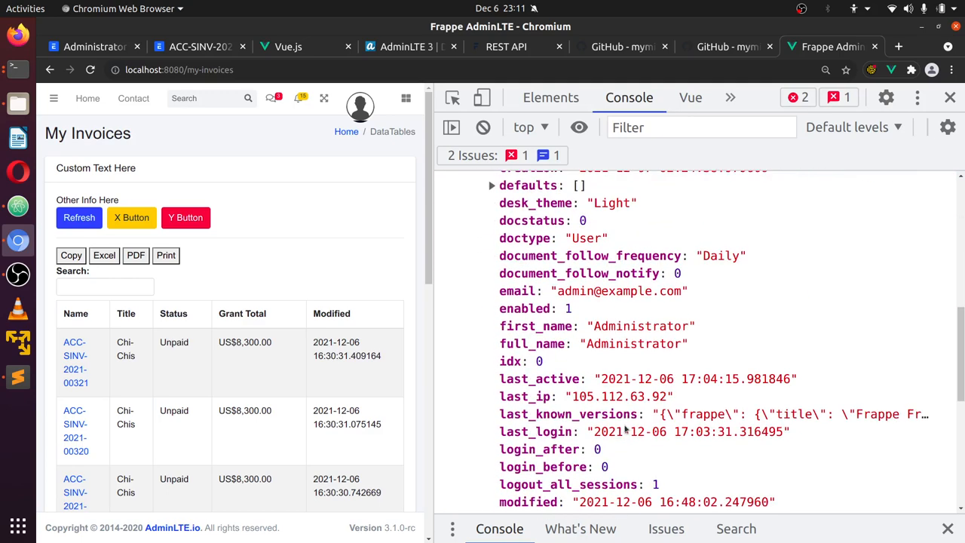
pyautogui.scroll(-3)
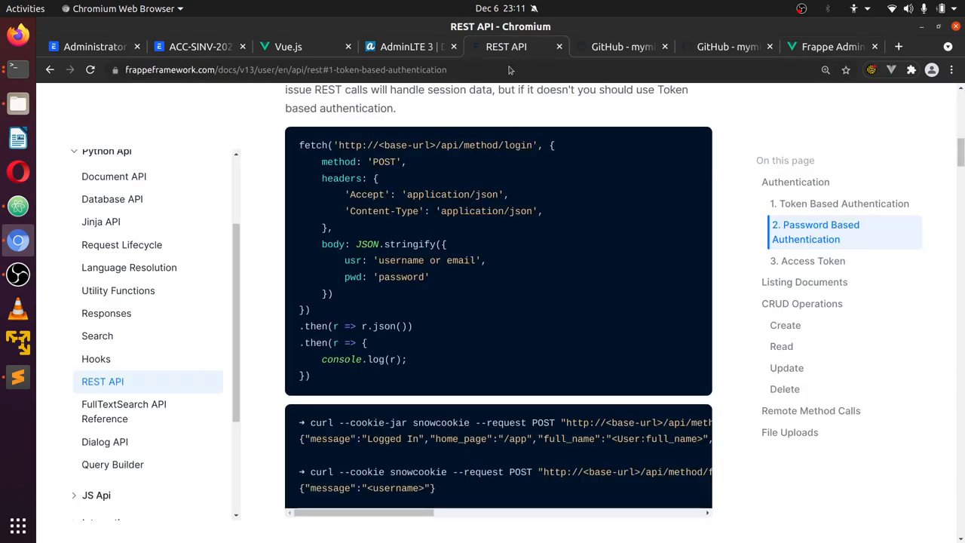
# Scroll the REST API docs to the Token Based Authentication fetch example and return to the dashboard
pyautogui.scroll(-3)
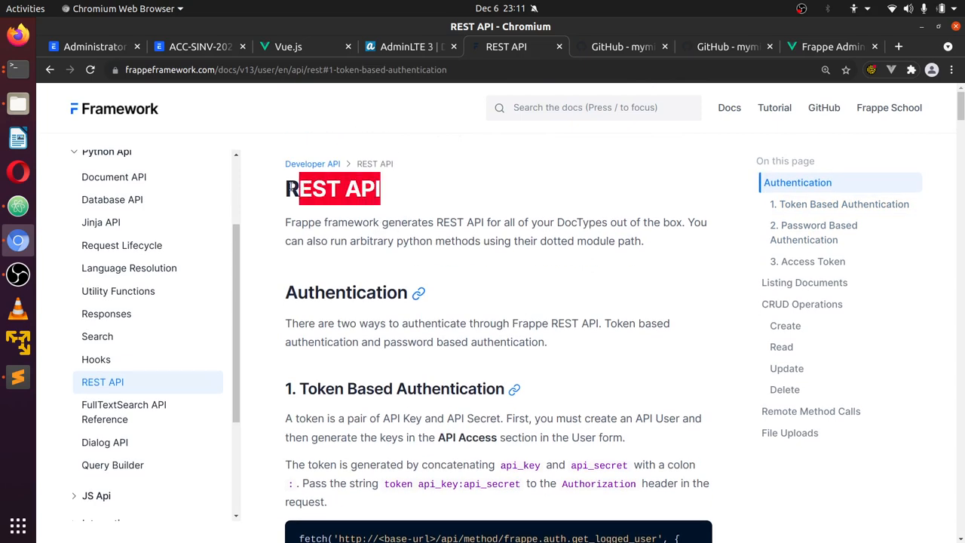
pyautogui.scroll(-3)
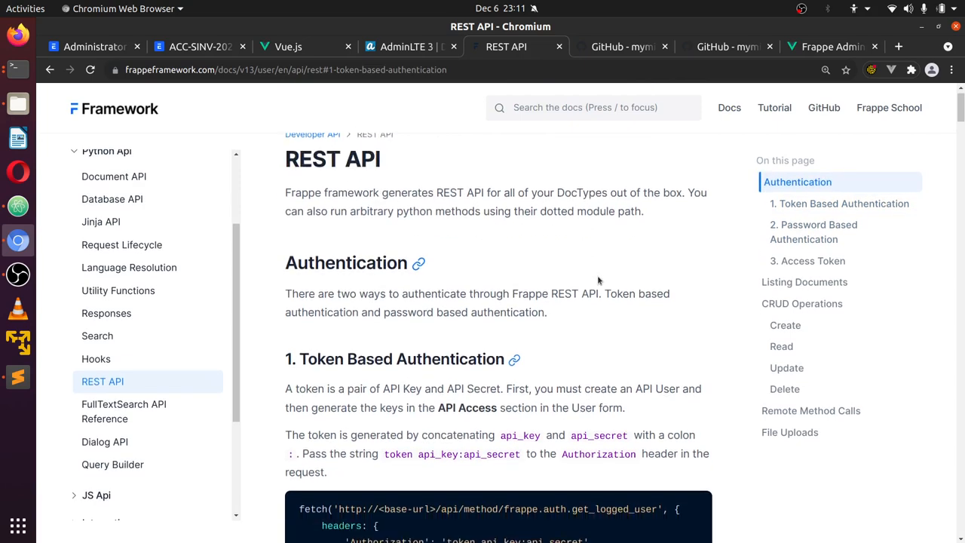
pyautogui.scroll(-3)
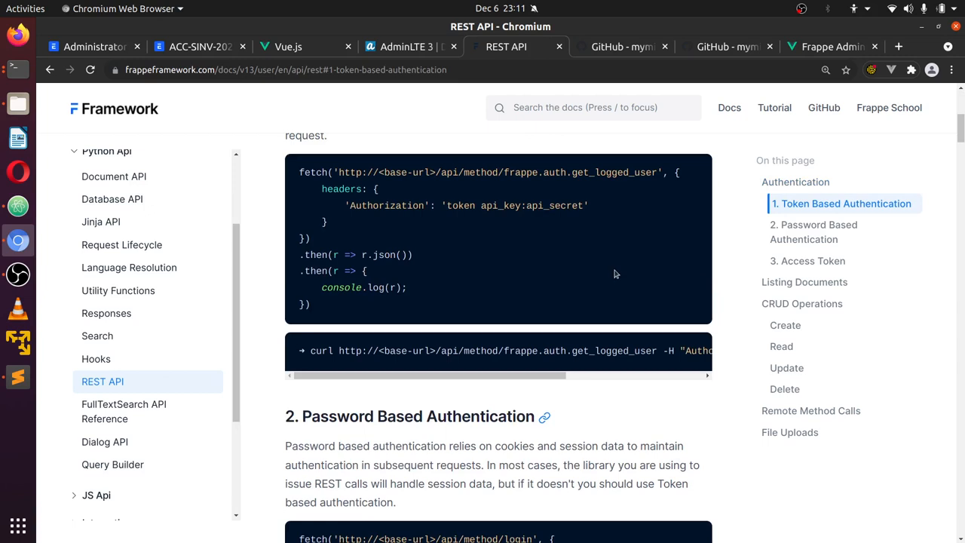
pyautogui.moveTo(730, 324)
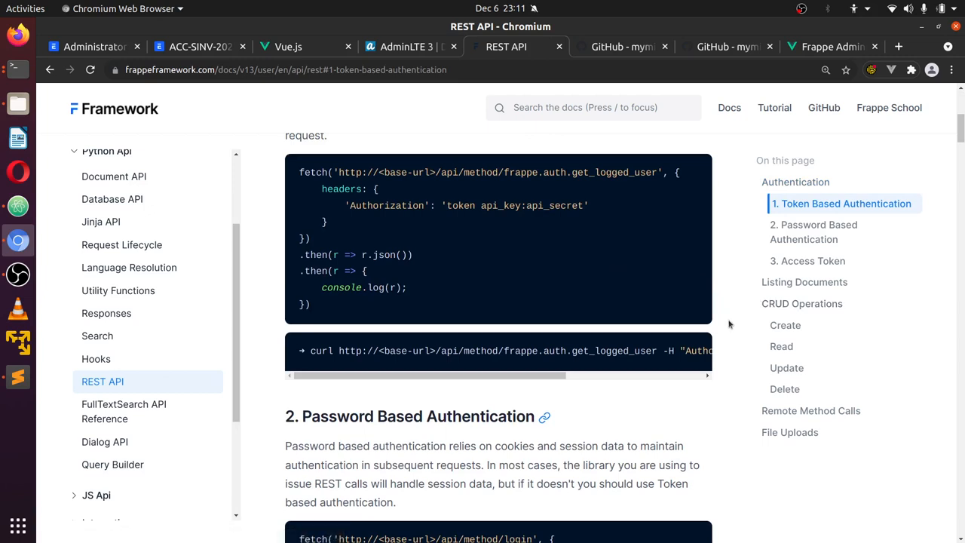
pyautogui.moveTo(607, 134)
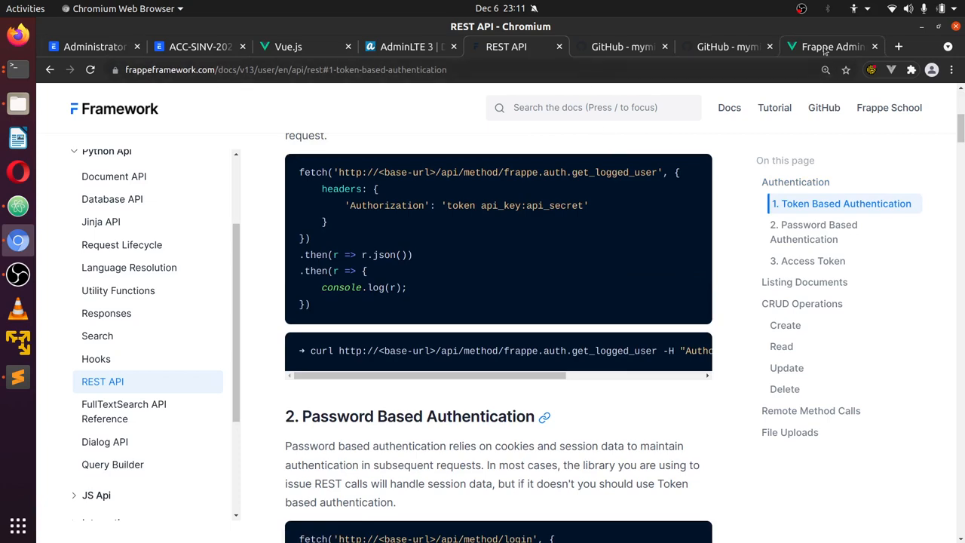
pyautogui.click(832, 45)
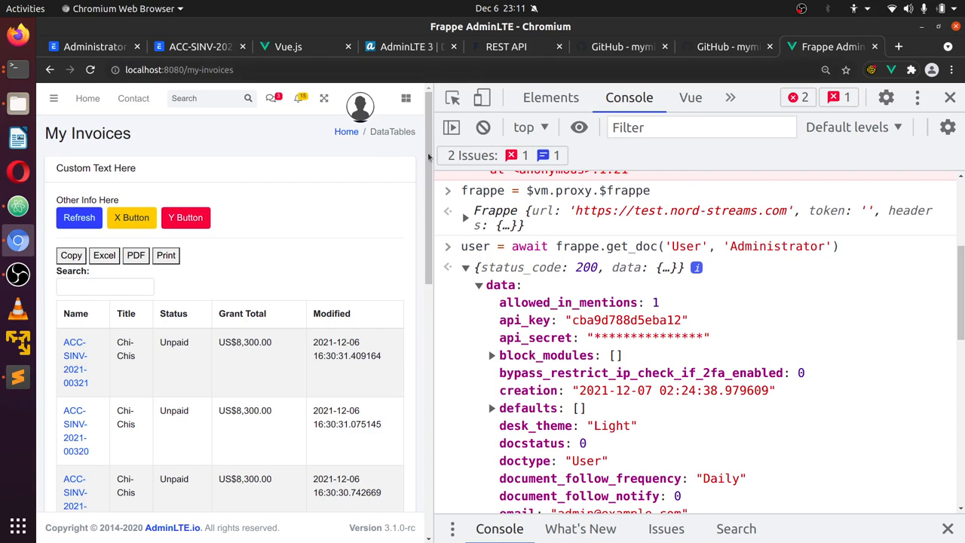
pyautogui.moveTo(286, 363)
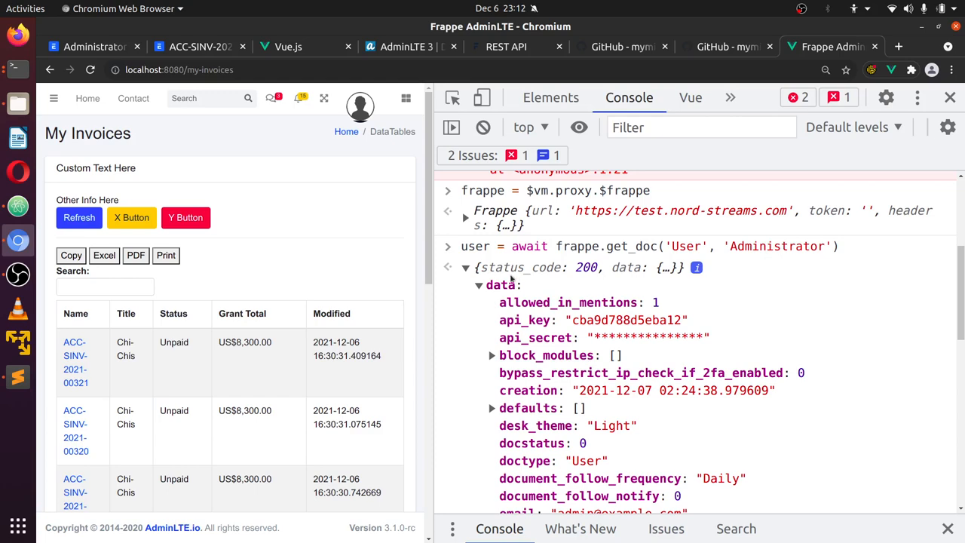
pyautogui.moveTo(624, 274)
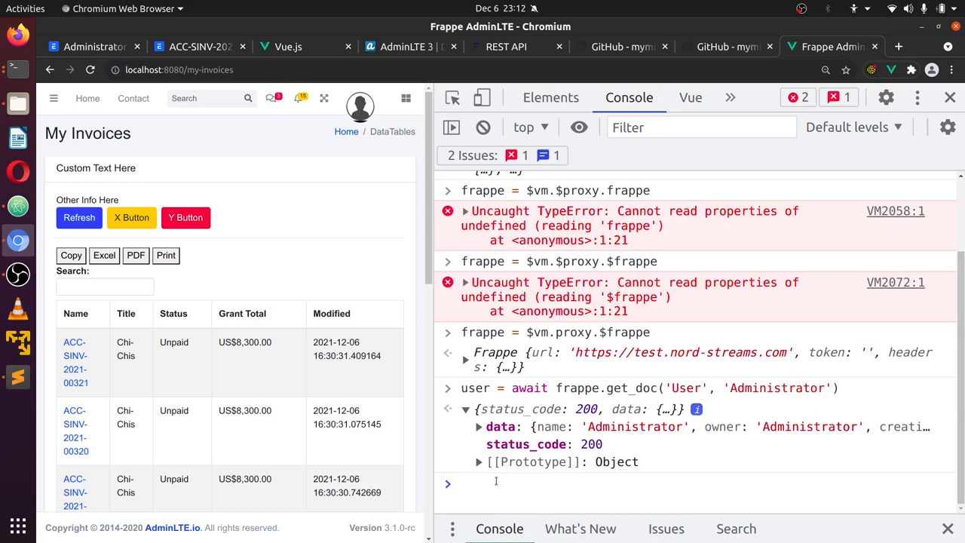
# Read user.data.desk_theme ('Light') in the console and assign it 'Dark'
pyautogui.write('user.data.desk_theme')
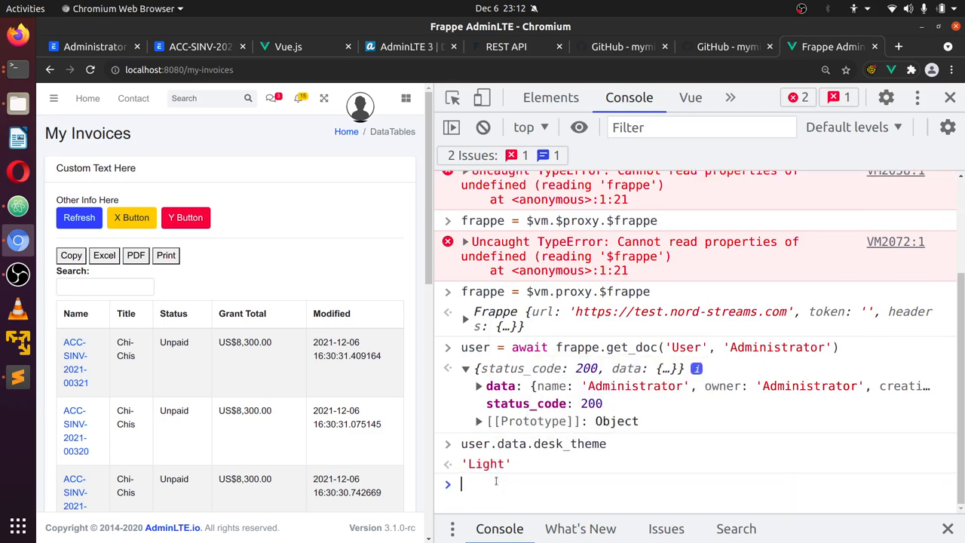
pyautogui.write('user.data.desk_theme')
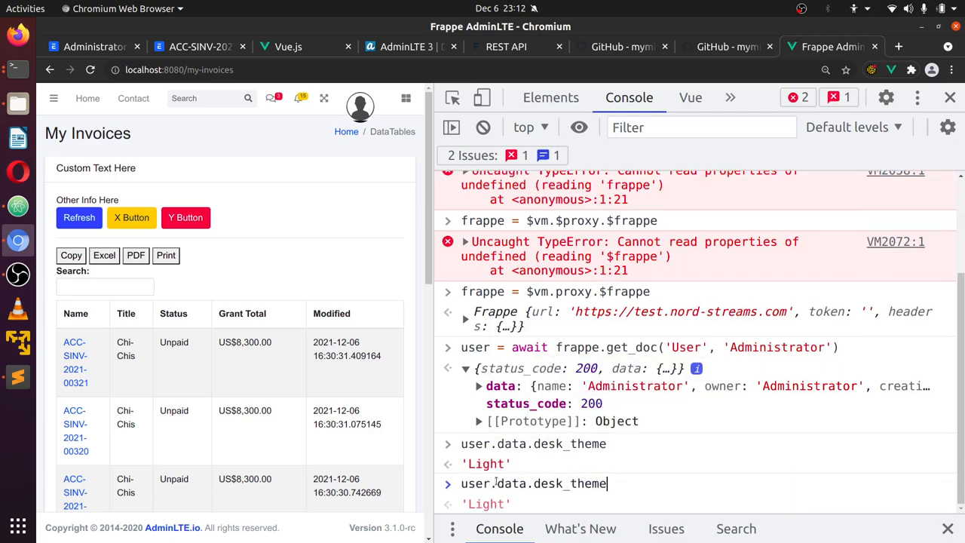
pyautogui.write("='Dar")
pyautogui.write('update =')
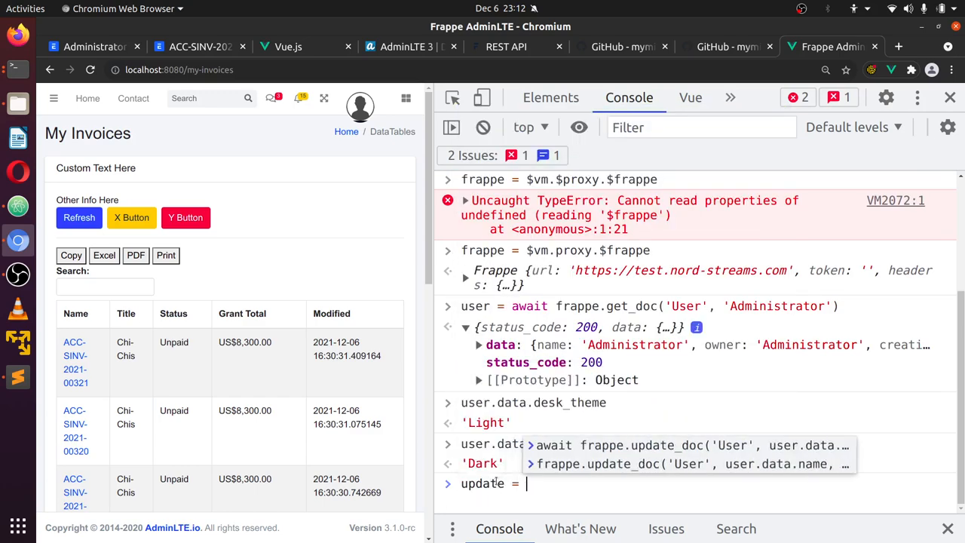
# Run update = await frappe.update_doc('User', user.data.name, user.data), returning status 200
pyautogui.write('frappe.u')
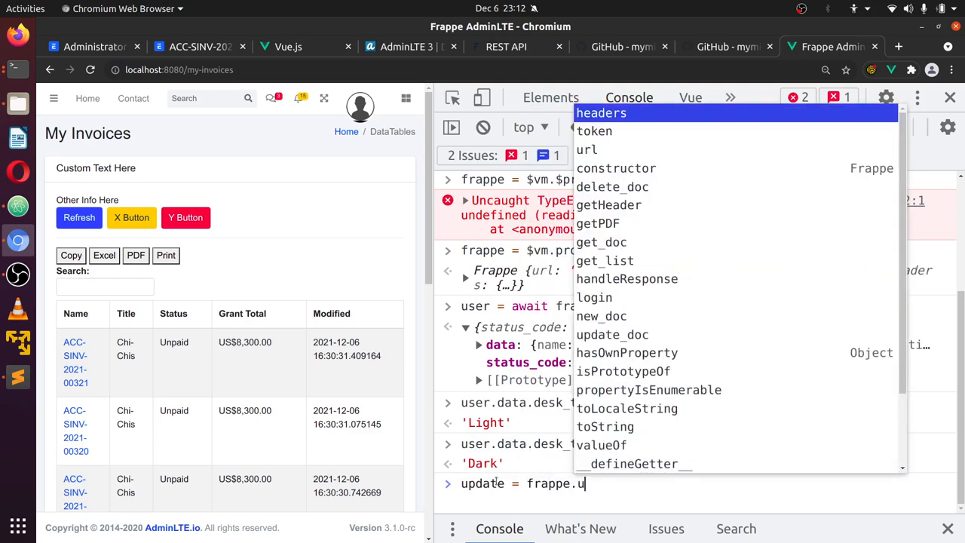
pyautogui.write("pdate_doc('User', user.data.name, user.data")
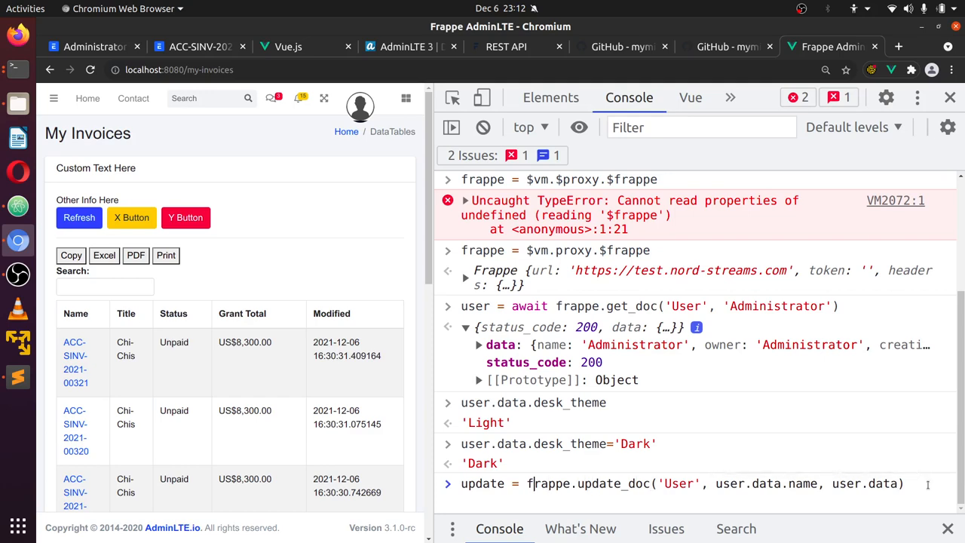
pyautogui.write('await')
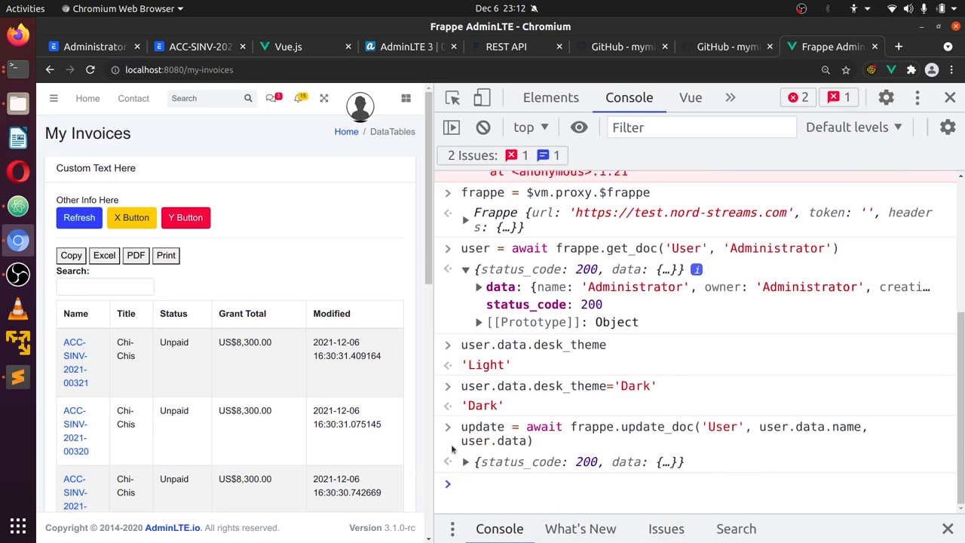
pyautogui.write("user.data.desk_theme='Dark'")
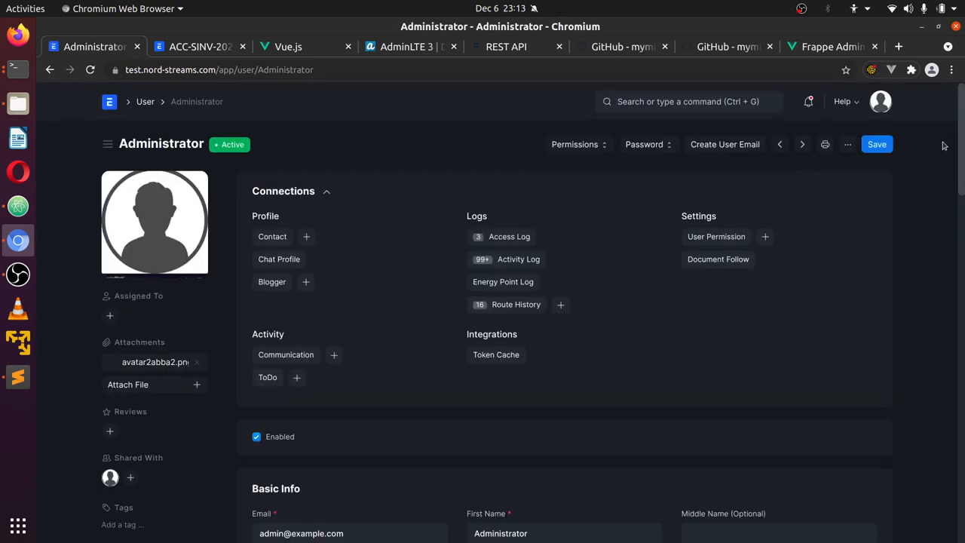
pyautogui.moveTo(956, 111)
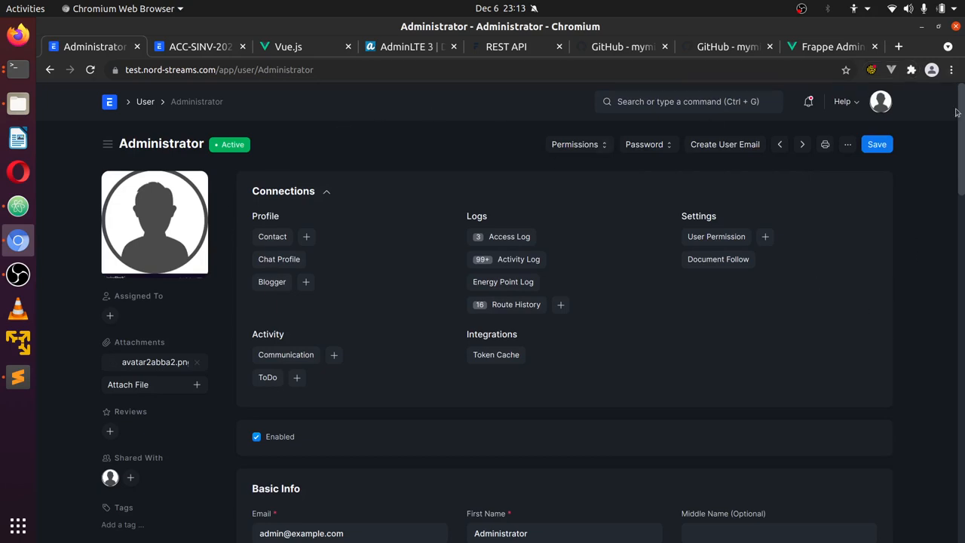
# Verify in the Administrator timeline that Desk Theme changed Light to Dark, then return to the invoices dashboard
pyautogui.scroll(-3)
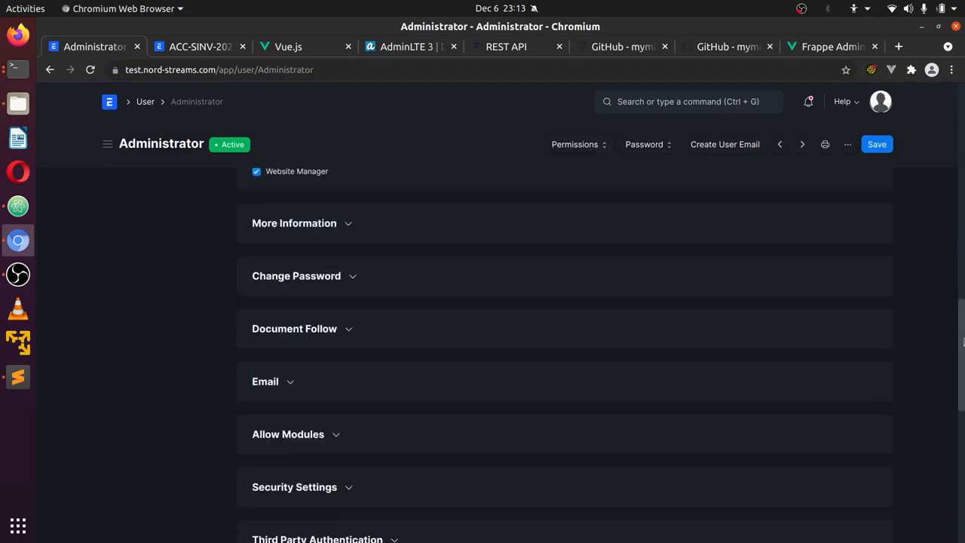
pyautogui.scroll(-3)
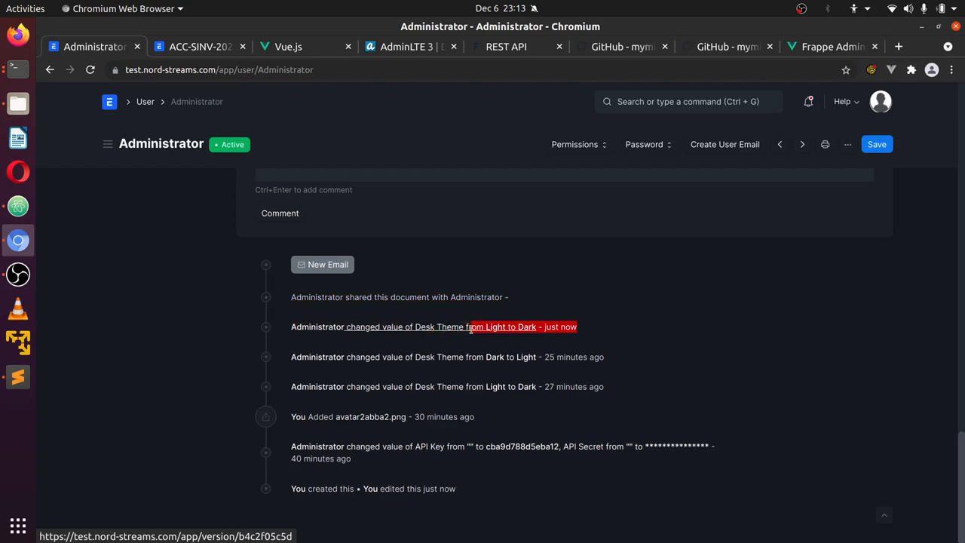
pyautogui.moveTo(591, 333)
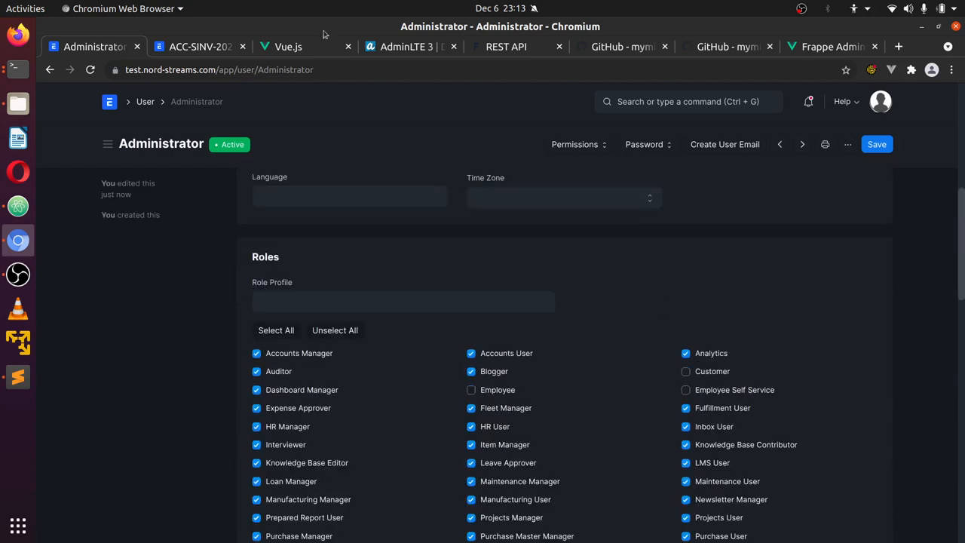
pyautogui.click(829, 45)
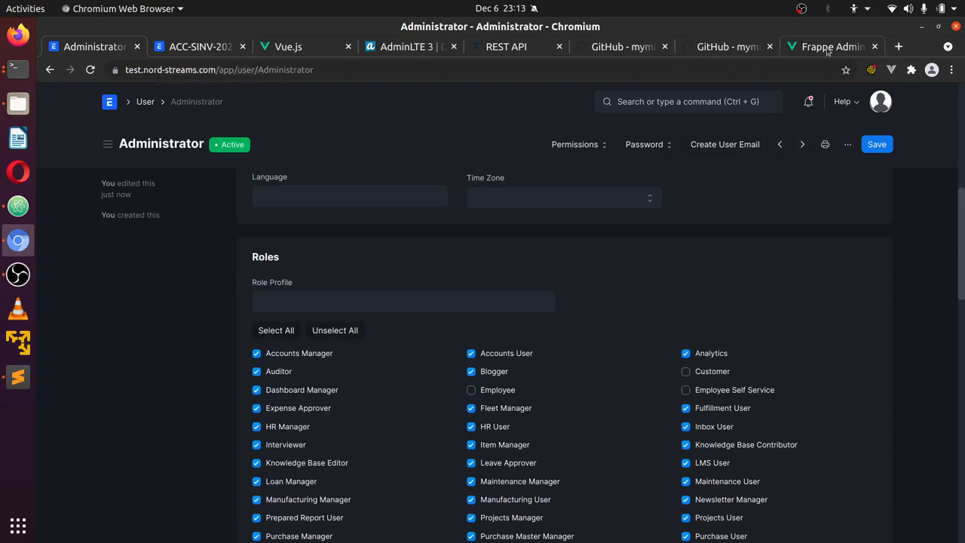
pyautogui.click(832, 45)
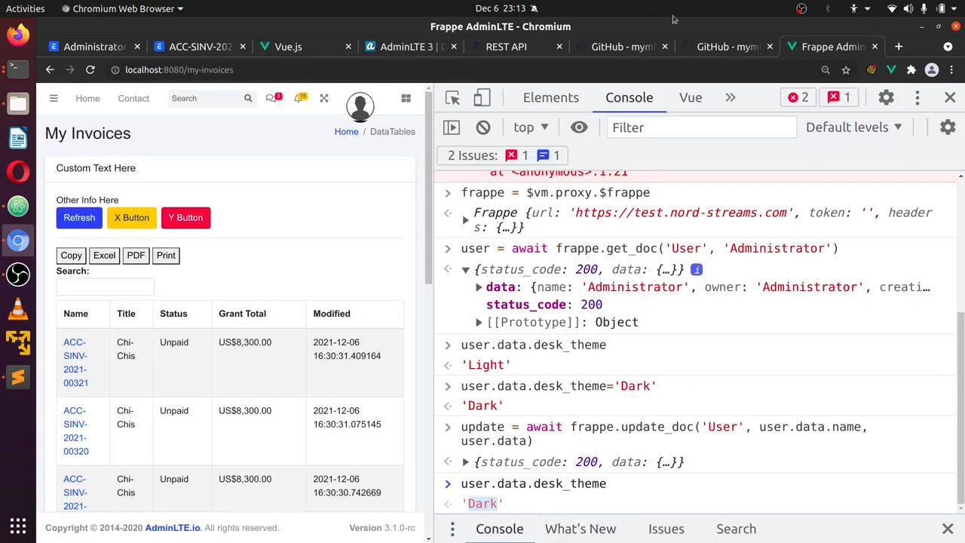
# Review the README's API feature list and pick out get_list, then return to the dashboard console
pyautogui.click(727, 45)
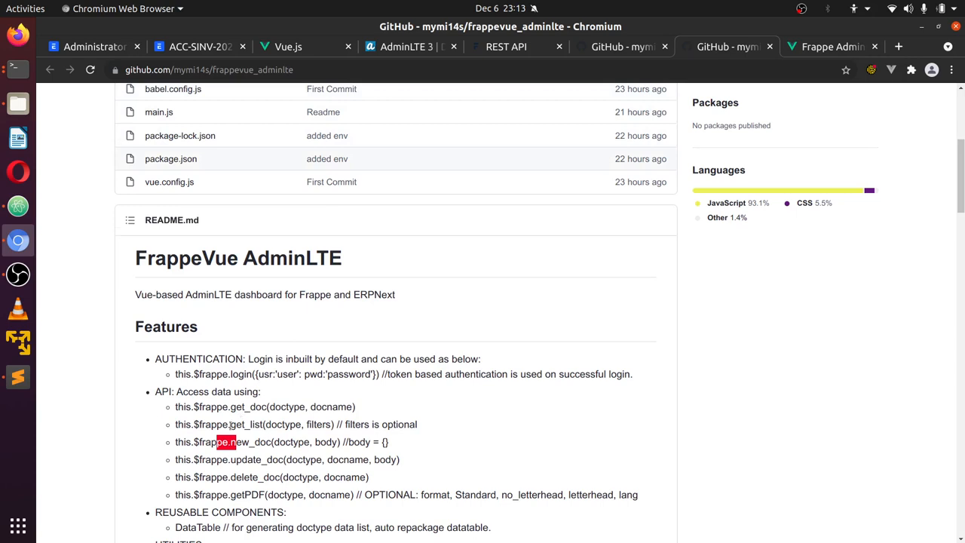
pyautogui.scroll(-3)
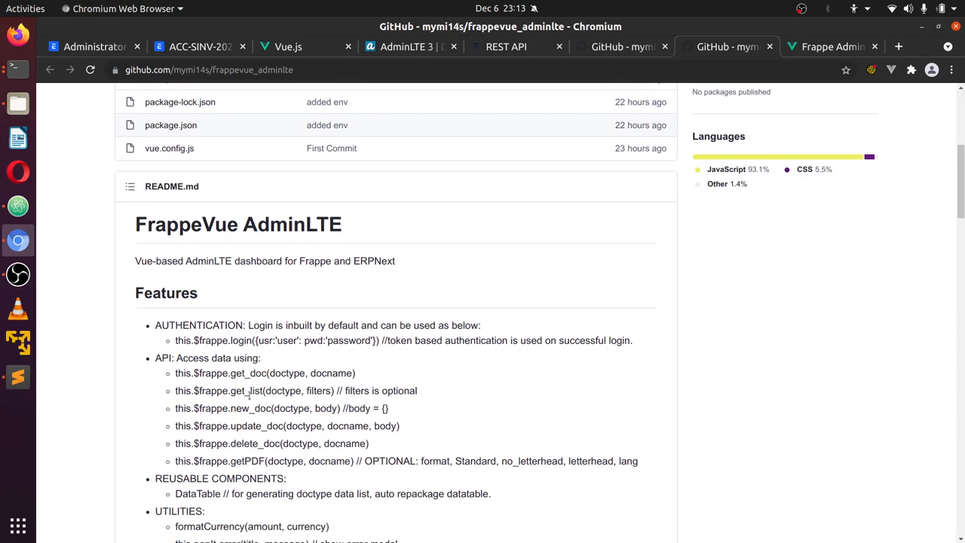
pyautogui.doubleClick(246, 391)
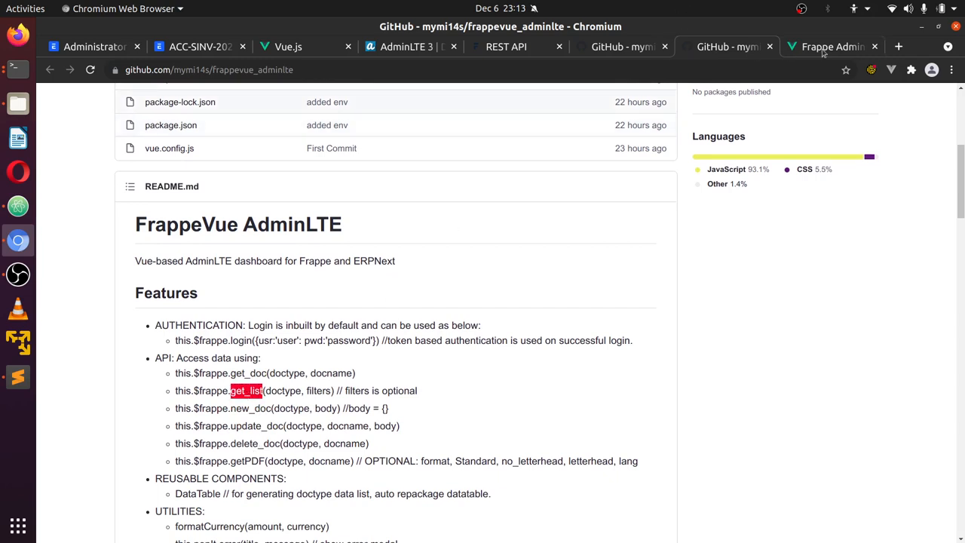
pyautogui.click(832, 46)
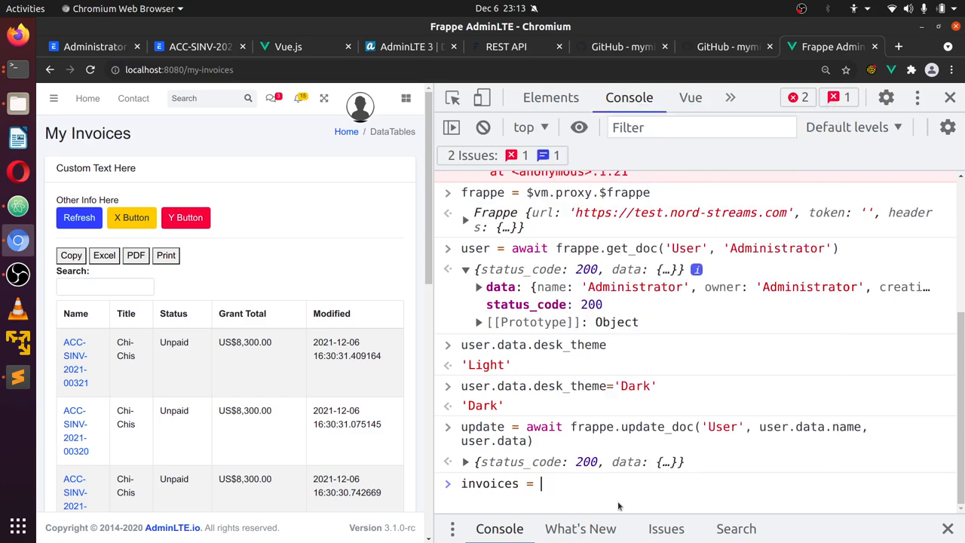
# Run invoices = await frappe.get_list('Sales Invoice') for 20 records, then show the REST API docs
pyautogui.write("await frappe.get_list('")
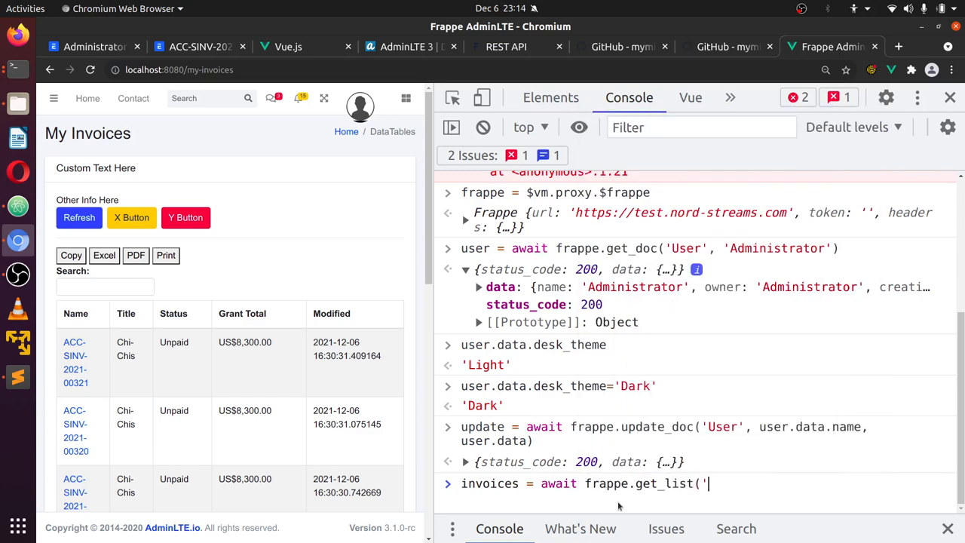
pyautogui.write('Sales')
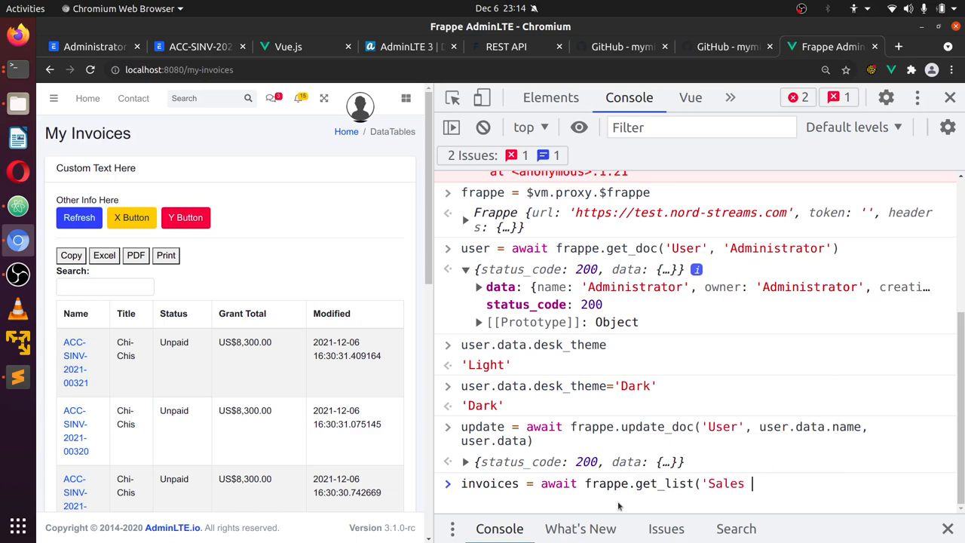
pyautogui.write('Invoice')
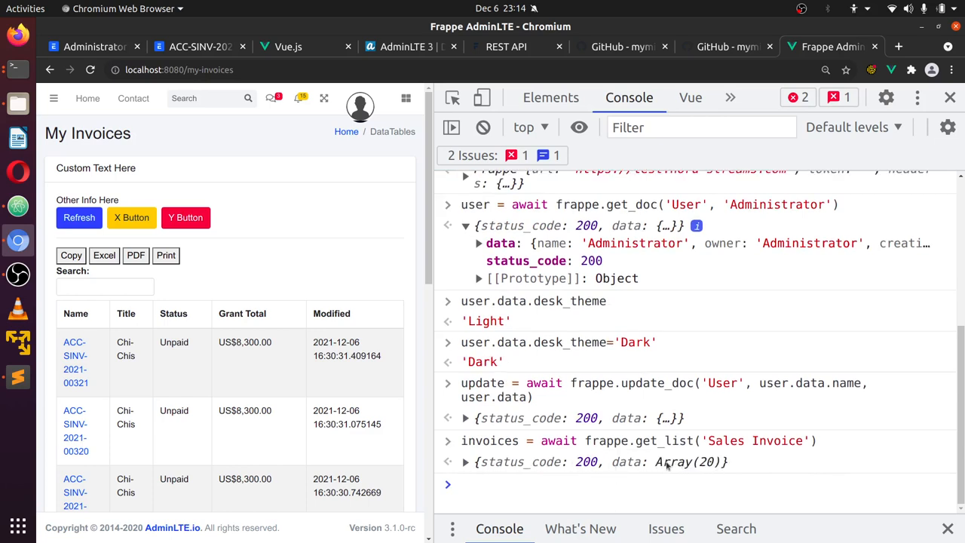
pyautogui.click(506, 45)
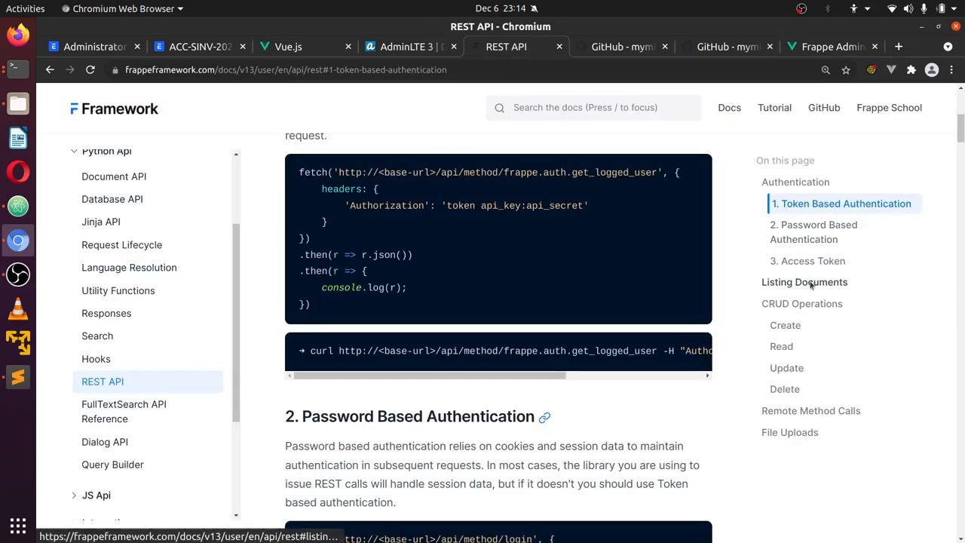
# Read the Listing Documents section on filters, order_by, limit_start/limit_page_length and as_dict
pyautogui.click(805, 282)
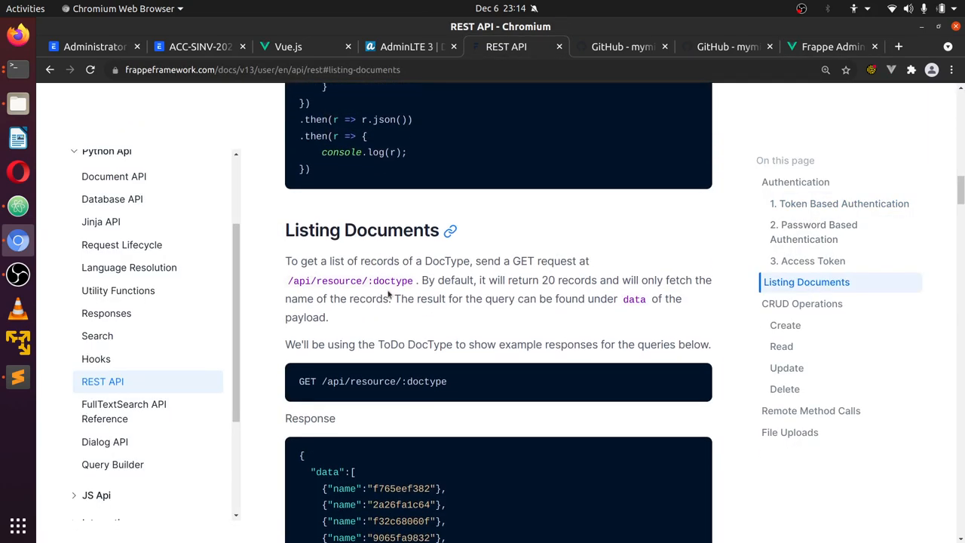
pyautogui.moveTo(560, 301)
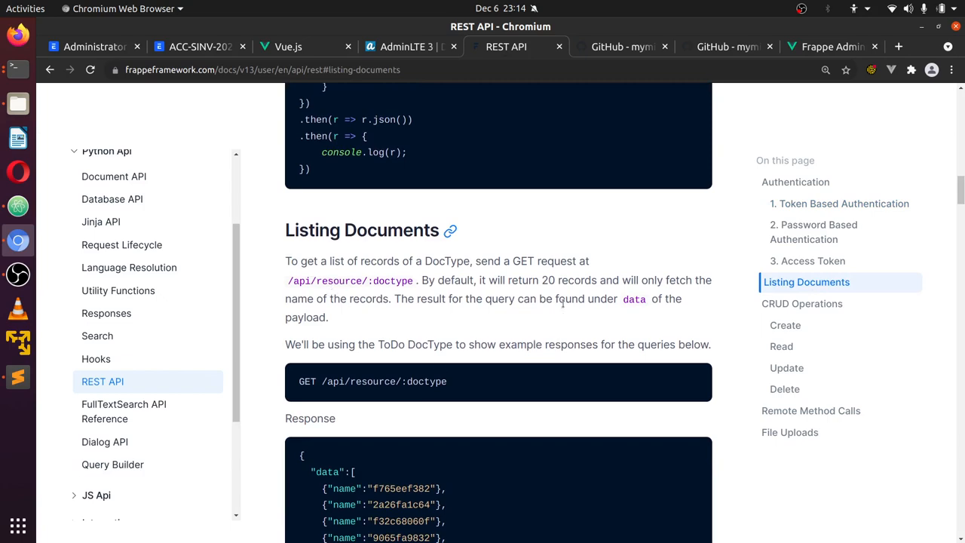
pyautogui.scroll(-3)
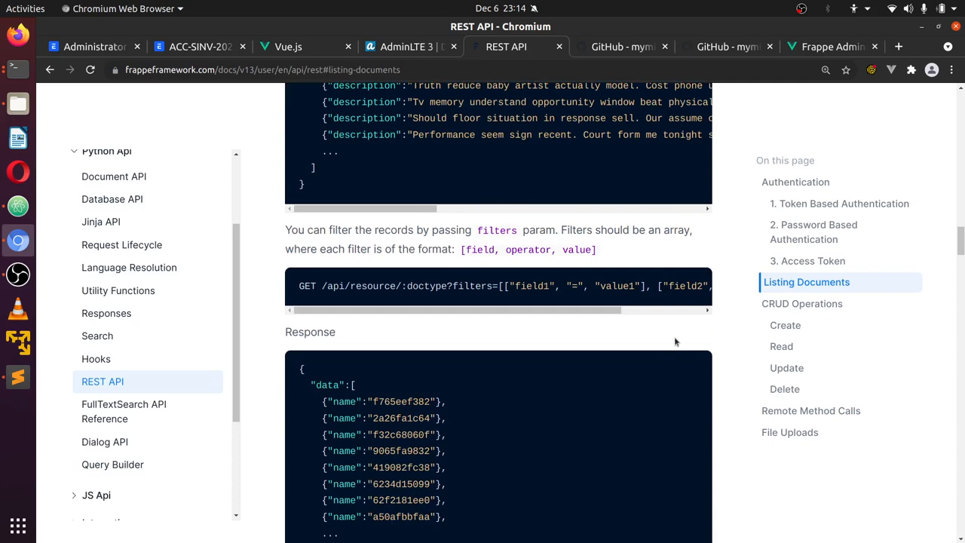
pyautogui.scroll(-3)
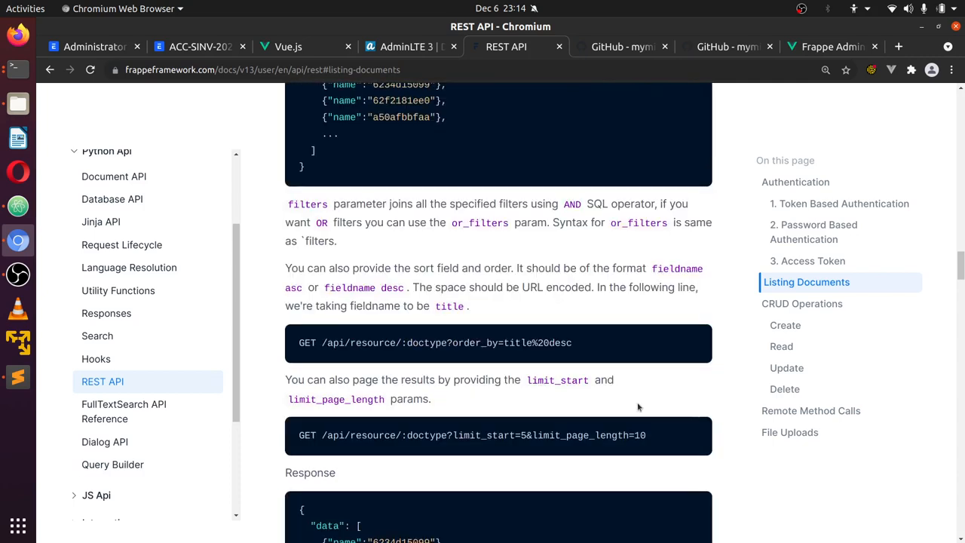
pyautogui.scroll(-3)
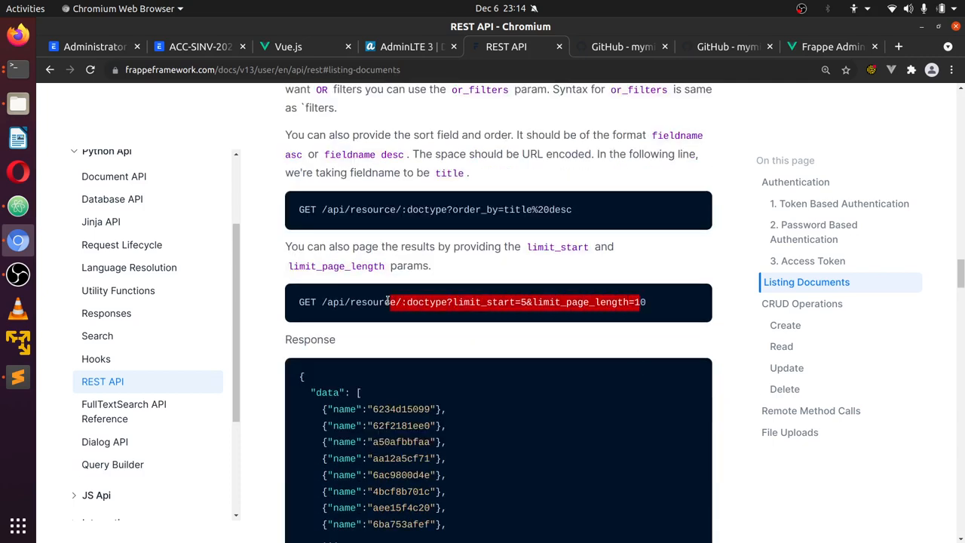
pyautogui.scroll(-3)
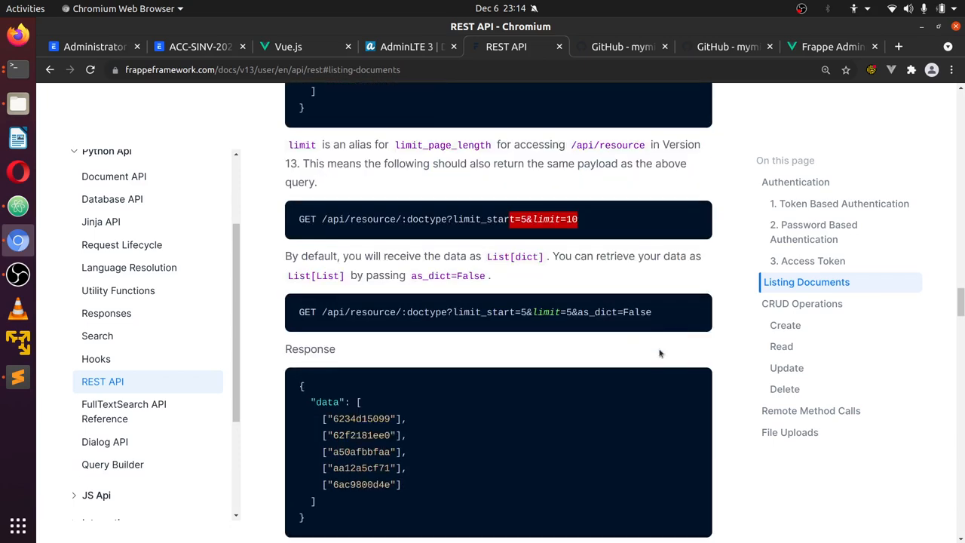
pyautogui.scroll(-3)
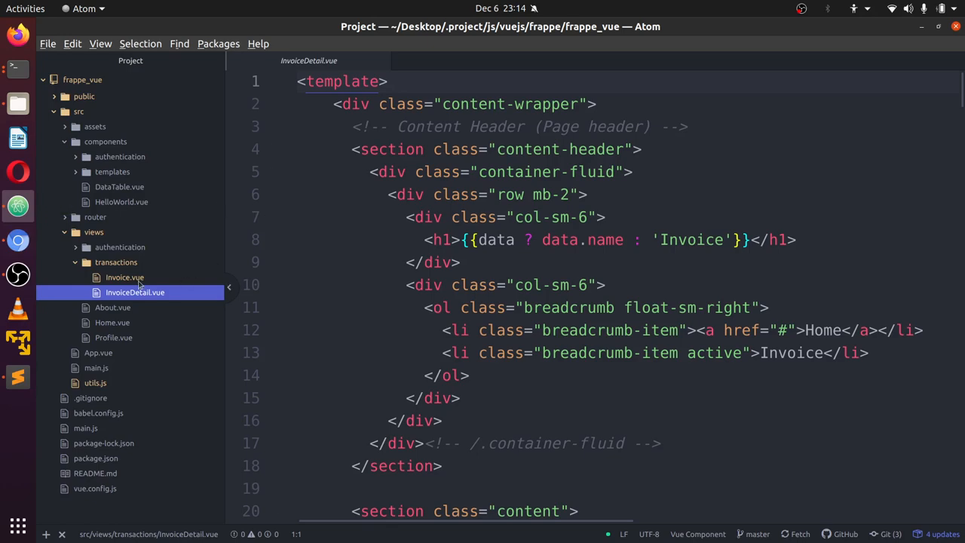
# Review Invoice.vue's fetchInvoices calling $frappe.get_list for Sales Invoice with selected fields
pyautogui.click(124, 277)
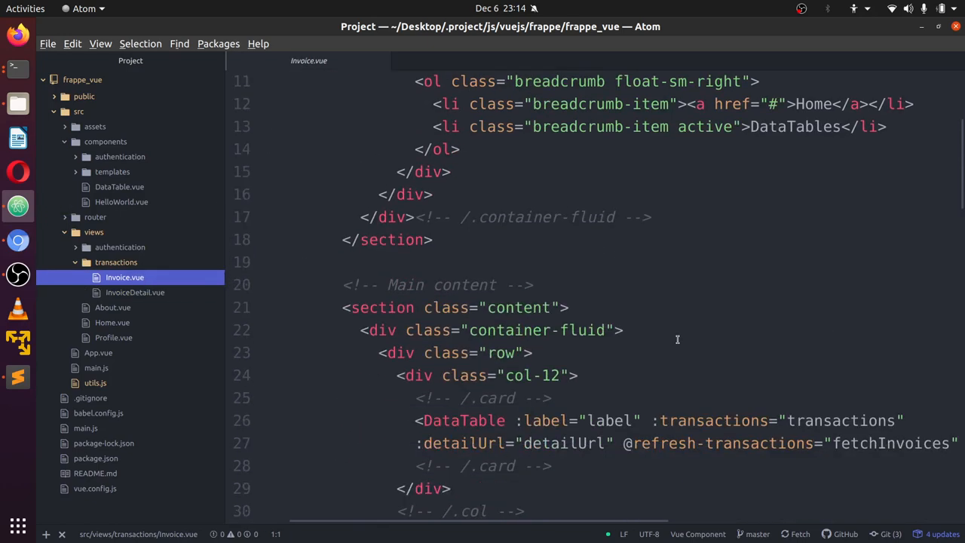
pyautogui.scroll(-3)
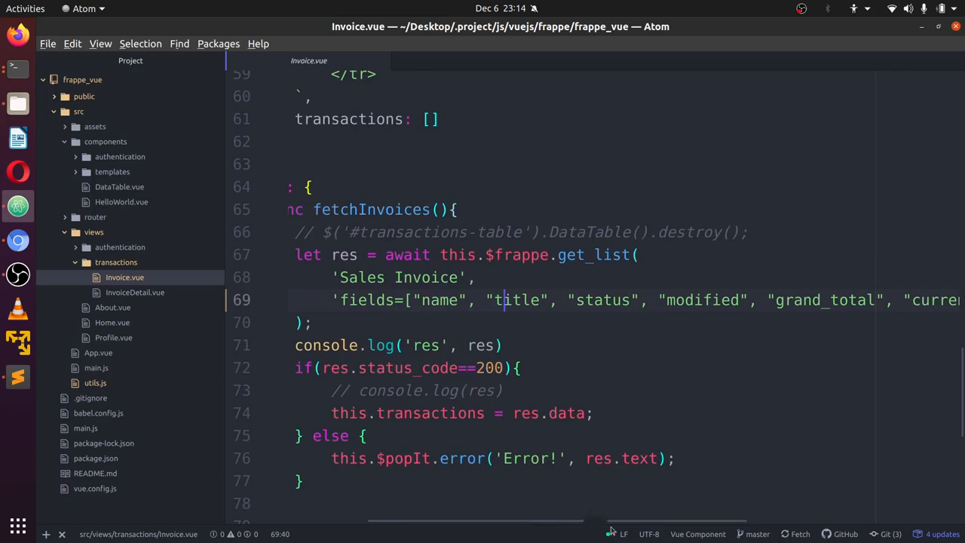
pyautogui.hscroll(3)
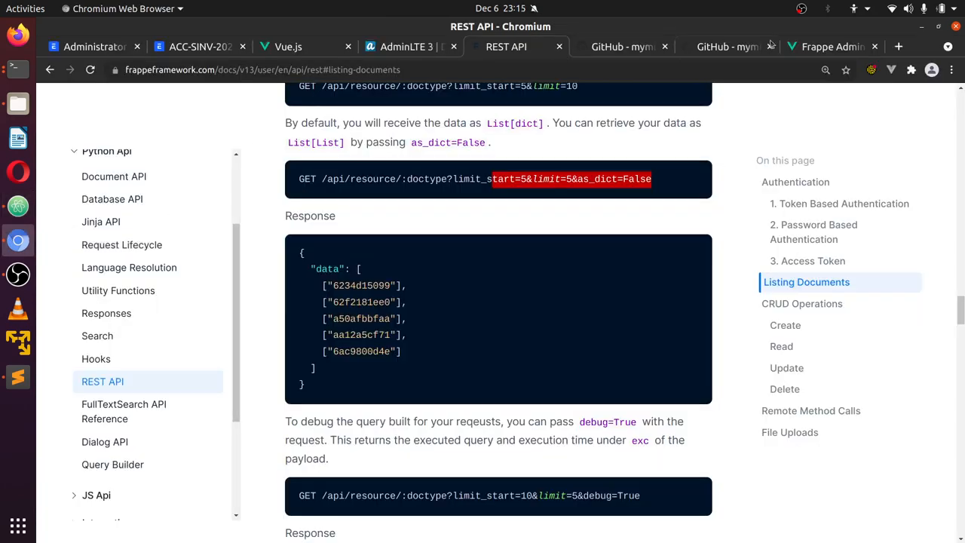
# Return through the dashboard to the REST API docs at Listing Documents
pyautogui.click(829, 46)
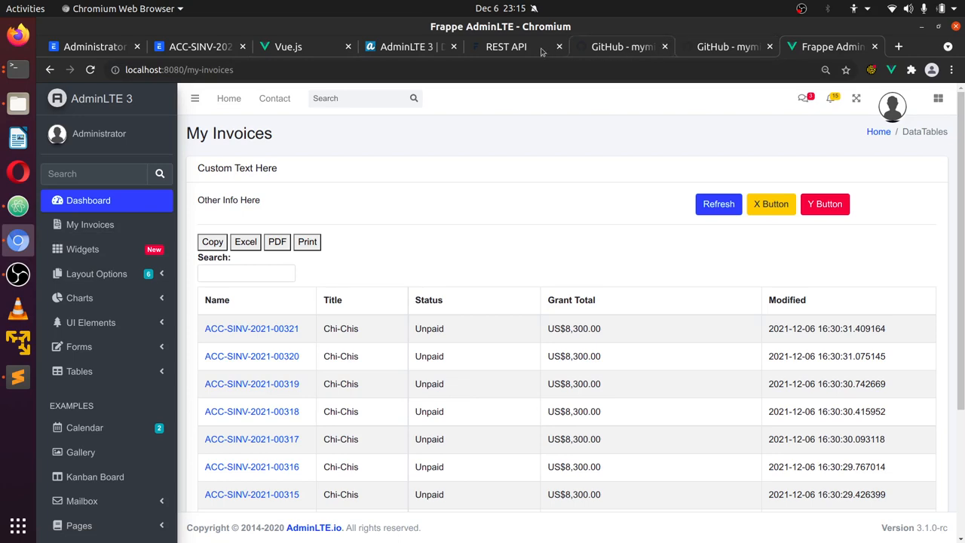
pyautogui.click(506, 45)
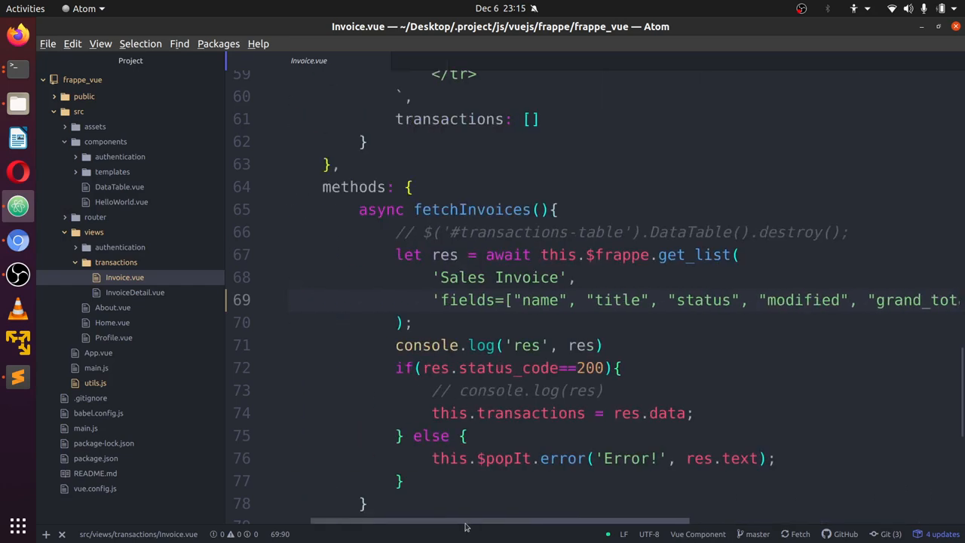
pyautogui.scroll(-3)
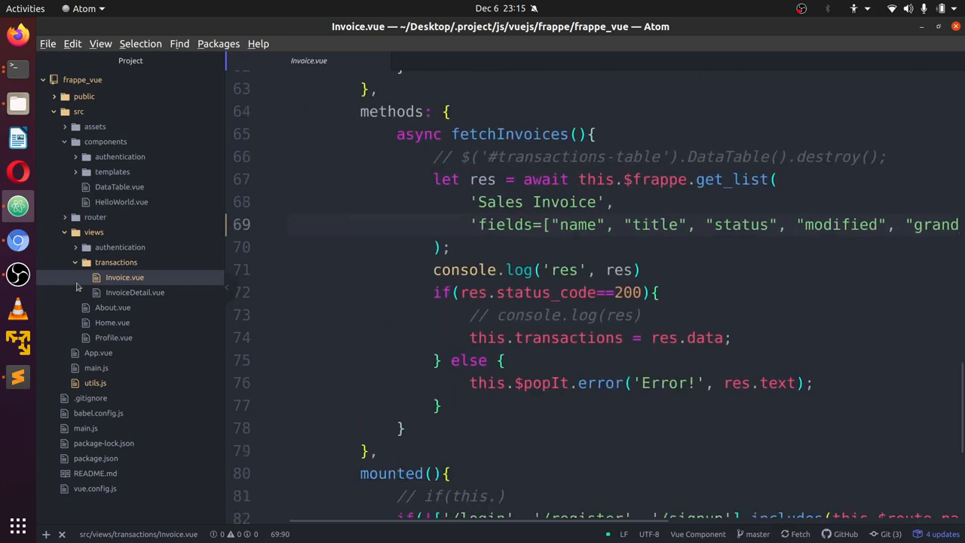
pyautogui.click(678, 383)
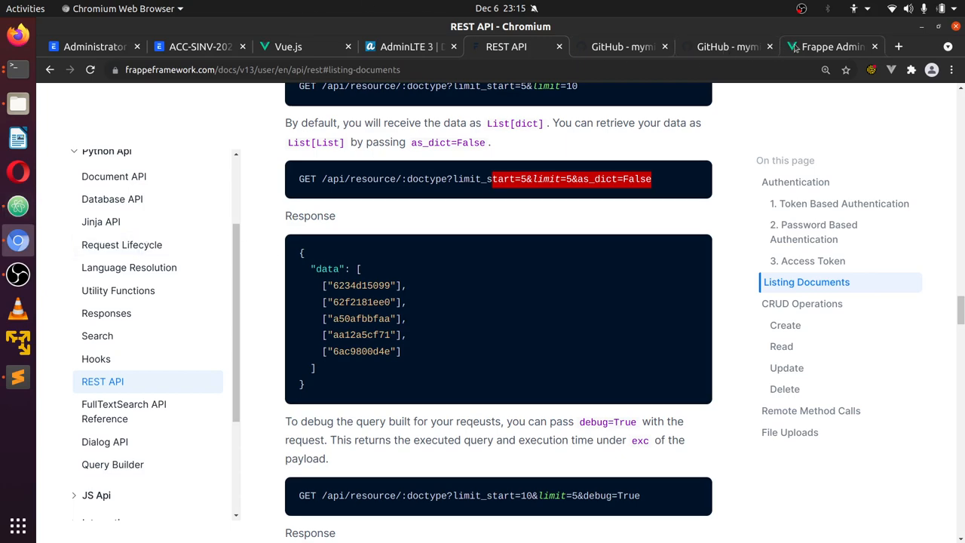
# Browse the frappevue_adminlte README through Features, Project Setup, build commands and Screenshots
pyautogui.click(727, 45)
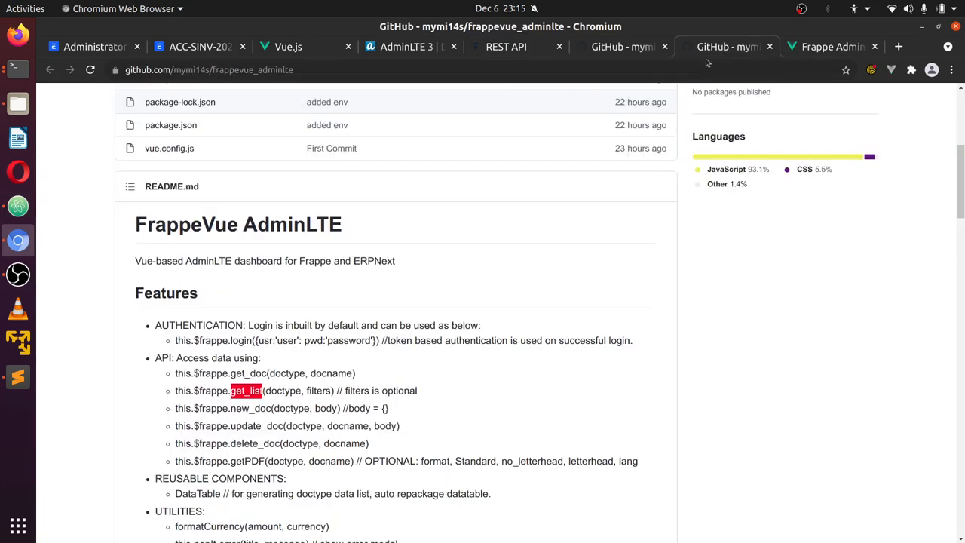
pyautogui.scroll(-3)
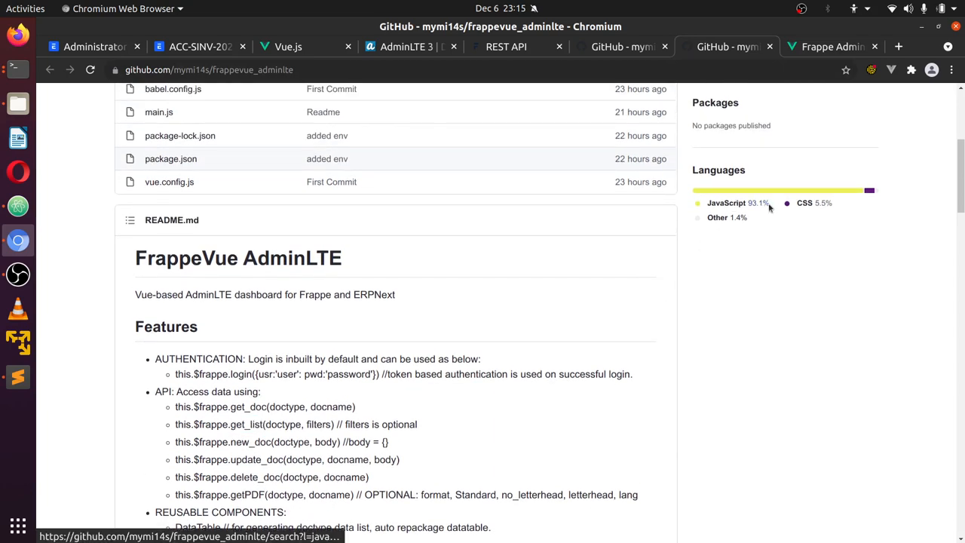
pyautogui.scroll(3)
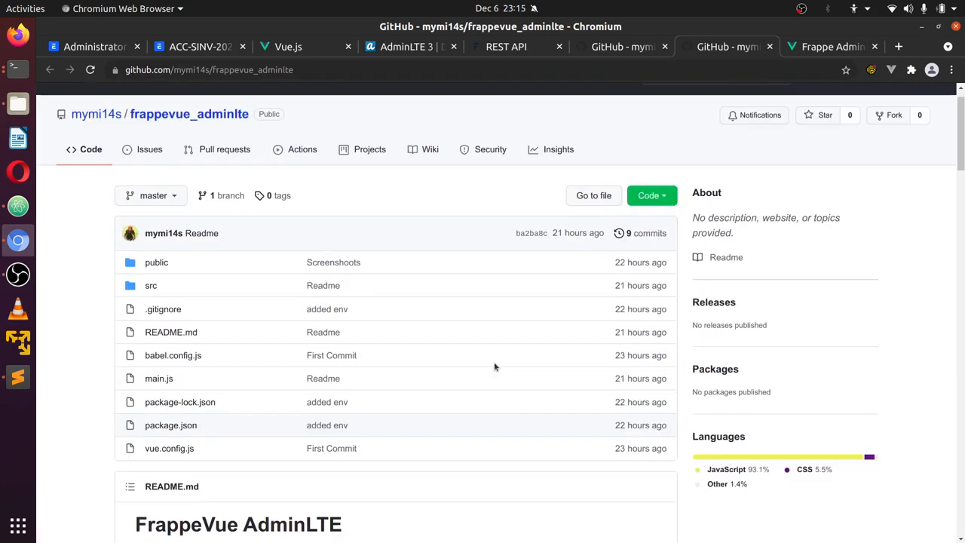
pyautogui.scroll(-3)
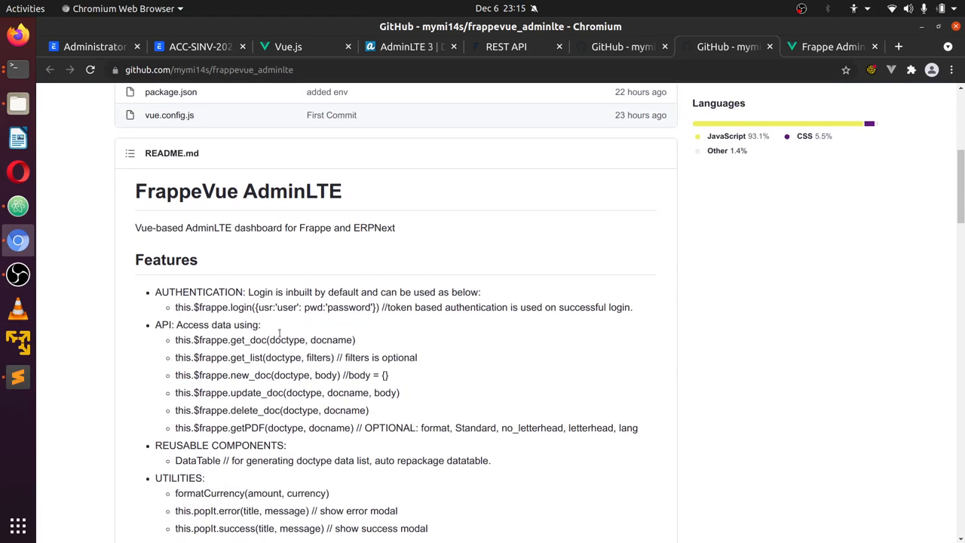
pyautogui.scroll(-3)
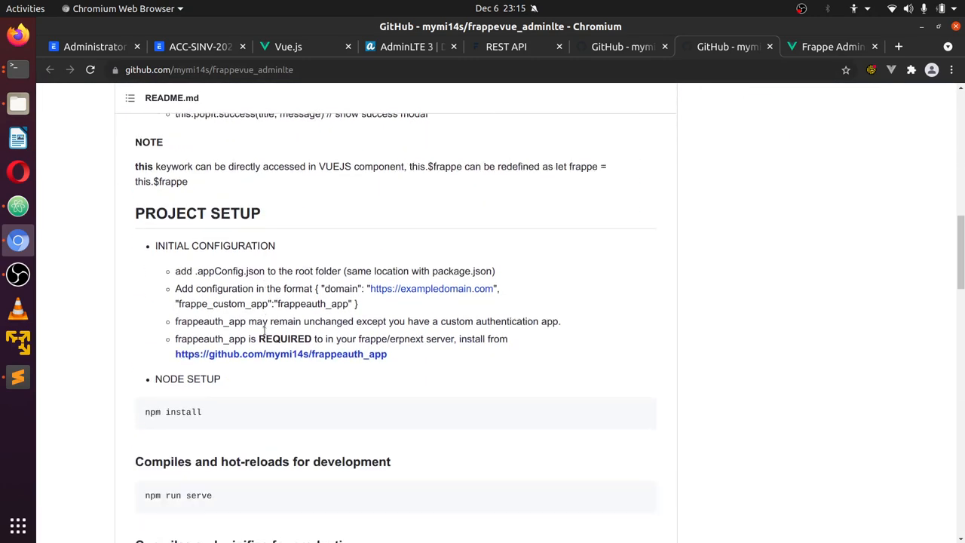
pyautogui.scroll(-3)
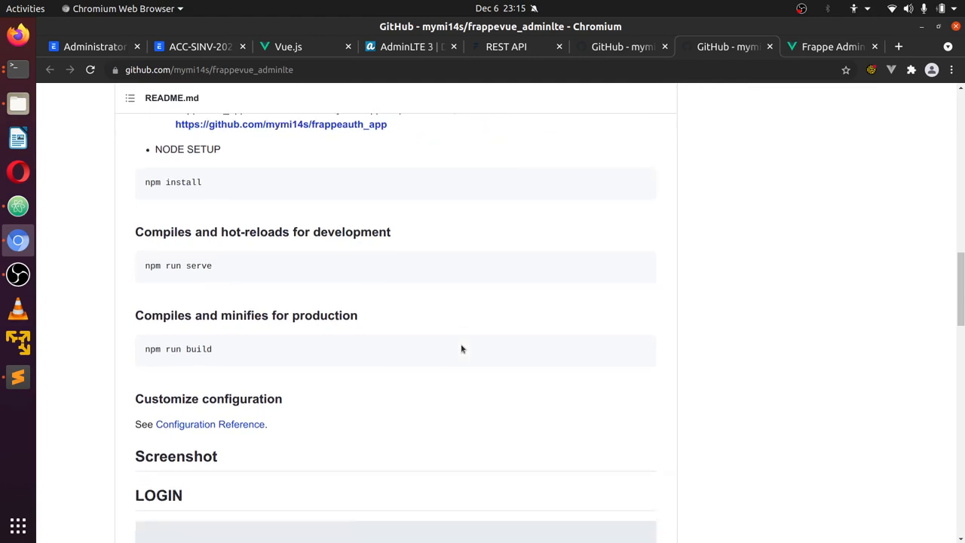
pyautogui.scroll(-3)
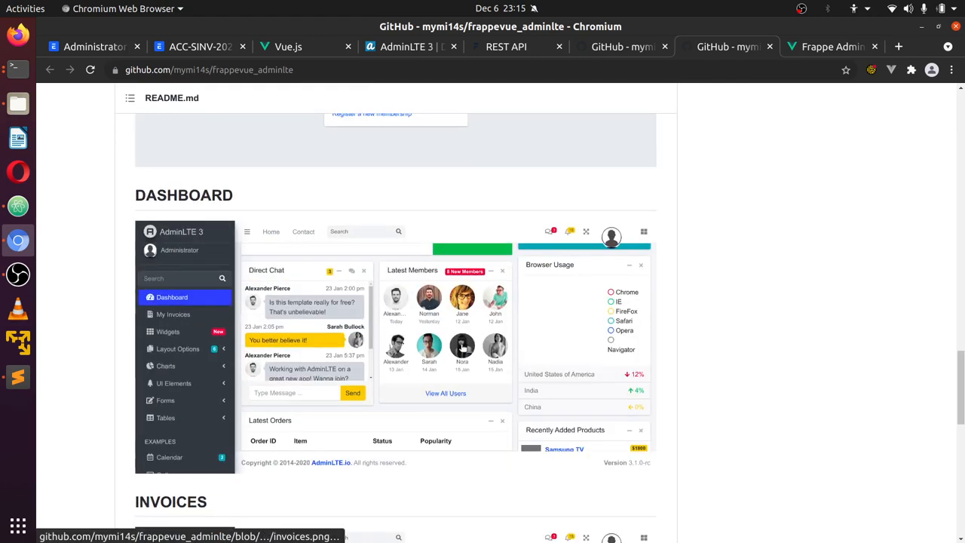
pyautogui.scroll(-3)
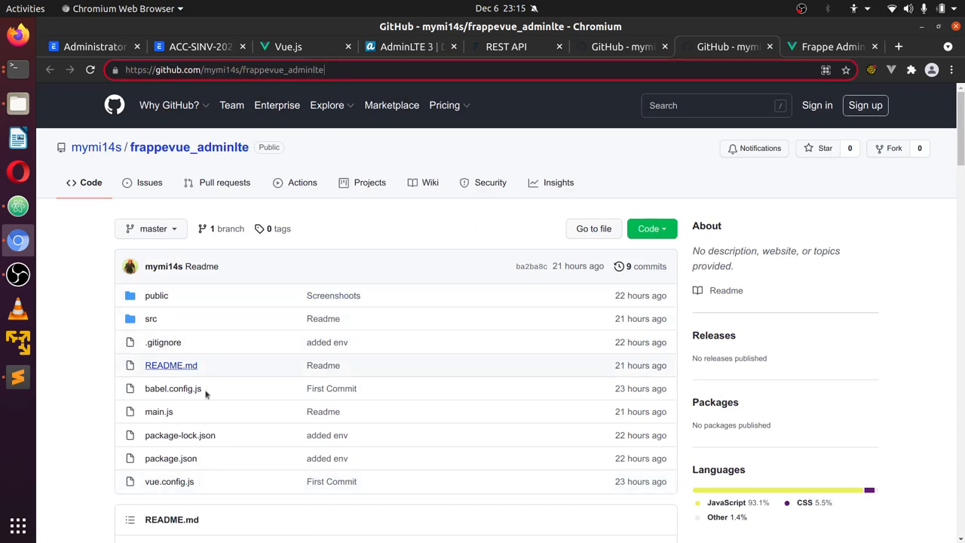
pyautogui.scroll(-3)
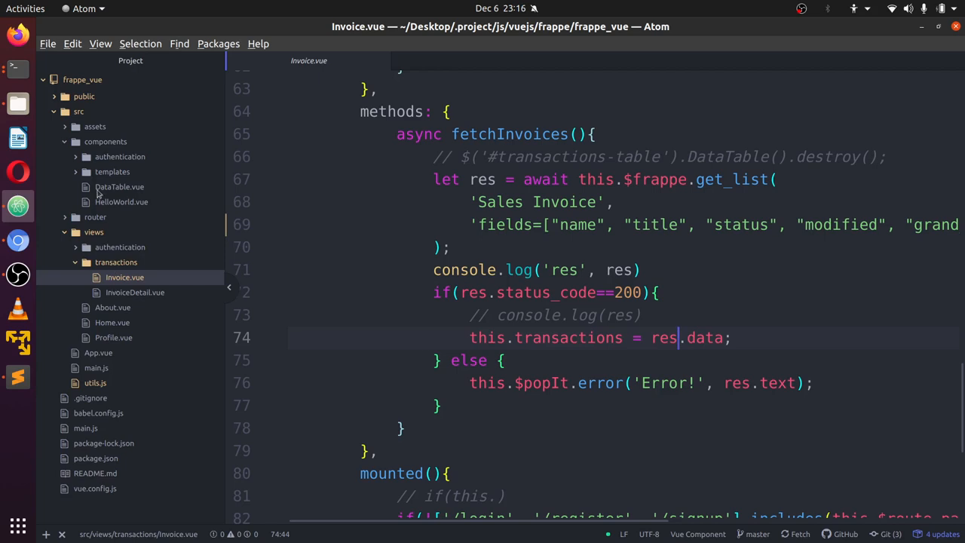
# Show the frappe_vue folder in Files and open its .appConfig.json
pyautogui.click(65, 111)
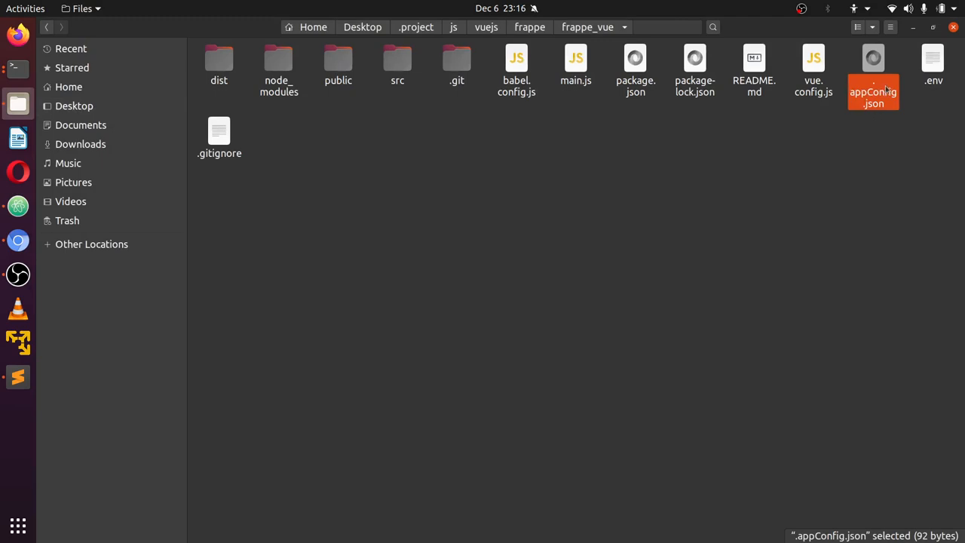
pyautogui.moveTo(863, 105)
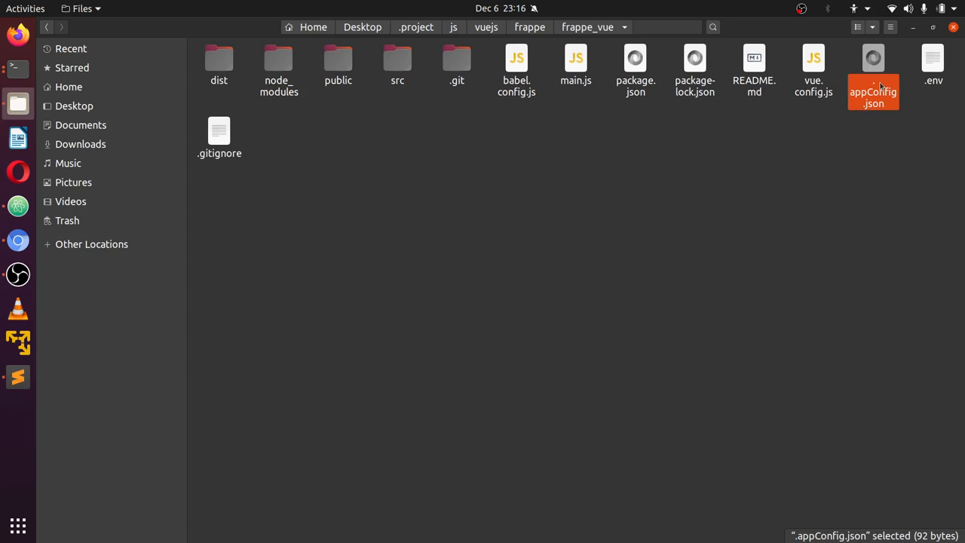
pyautogui.doubleClick(873, 97)
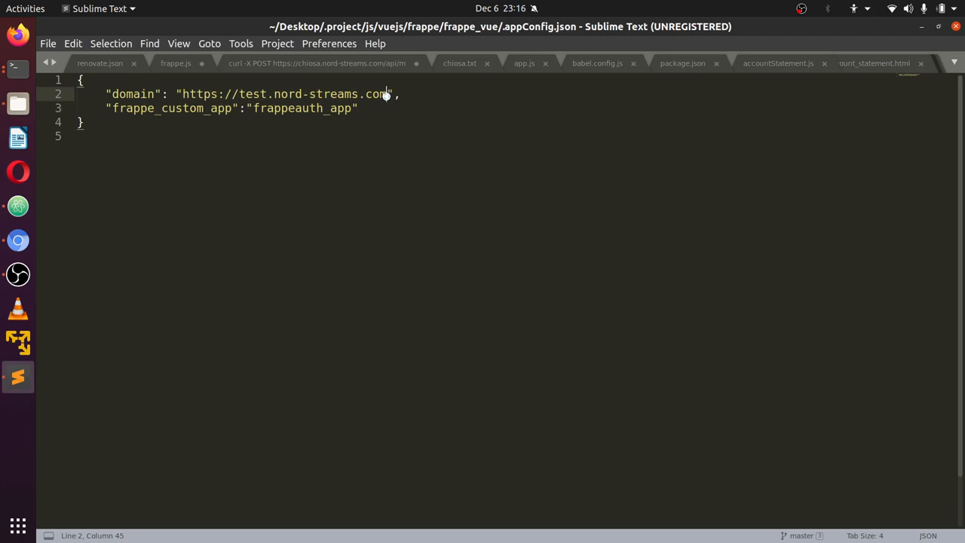
# Highlight the test.nord-streams.com domain line in .appConfig.json in Sublime Text
pyautogui.moveTo(181, 93); pyautogui.dragTo(391, 94)
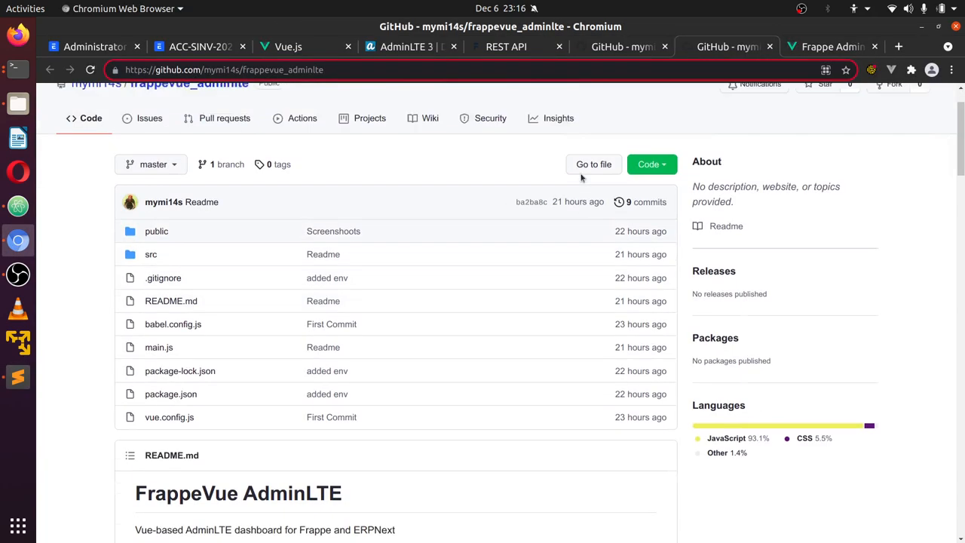
# Compare the My Invoices page with the AdminLTE 3 demo dashboard, then return to My Invoices
pyautogui.click(832, 46)
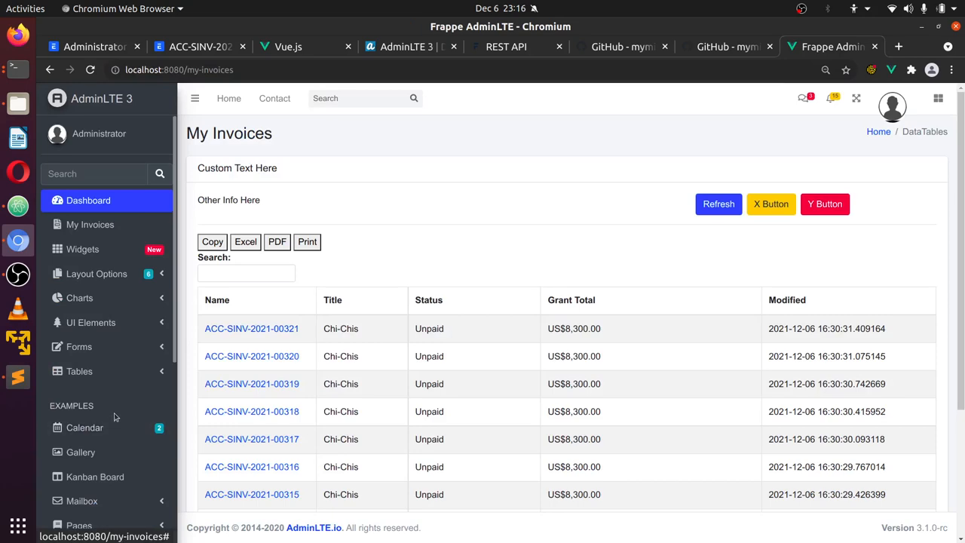
pyautogui.click(405, 45)
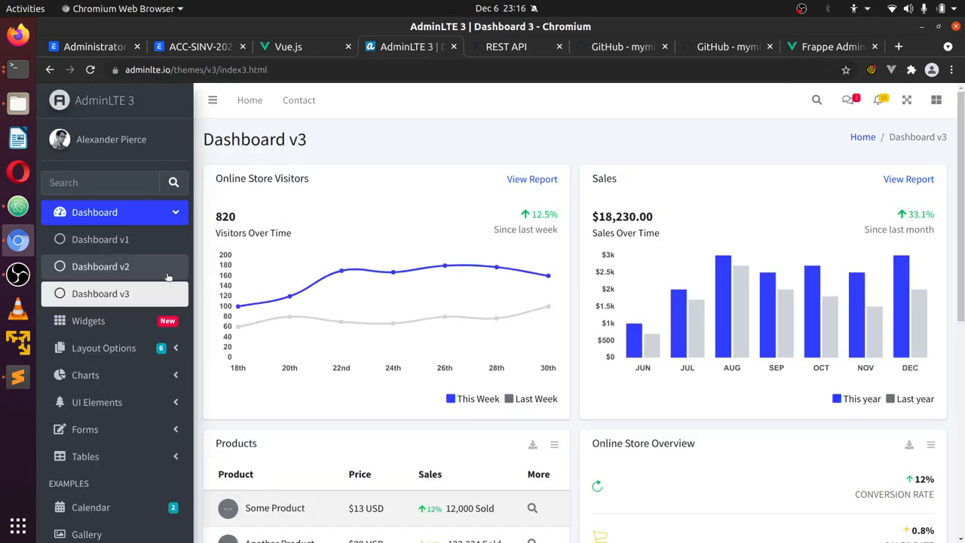
pyautogui.moveTo(99, 292)
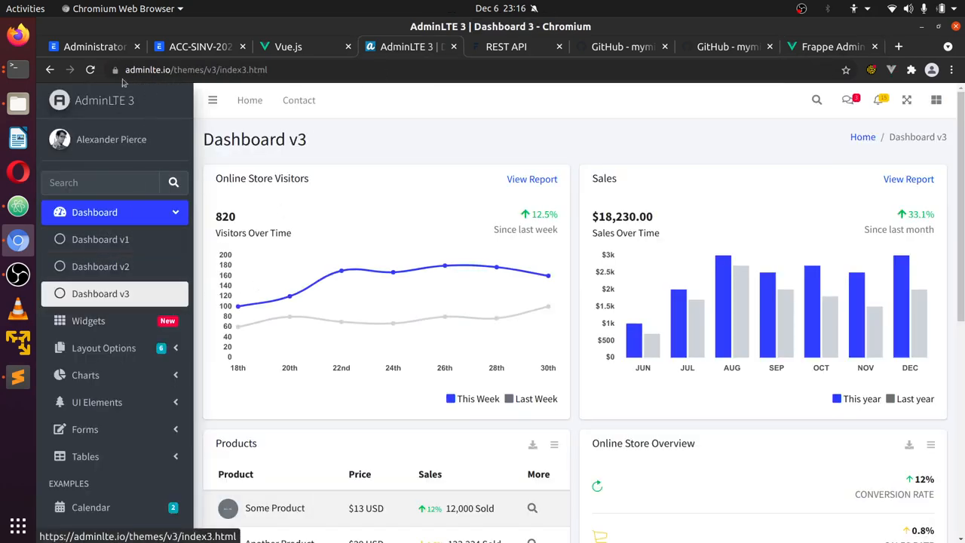
pyautogui.scroll(-3)
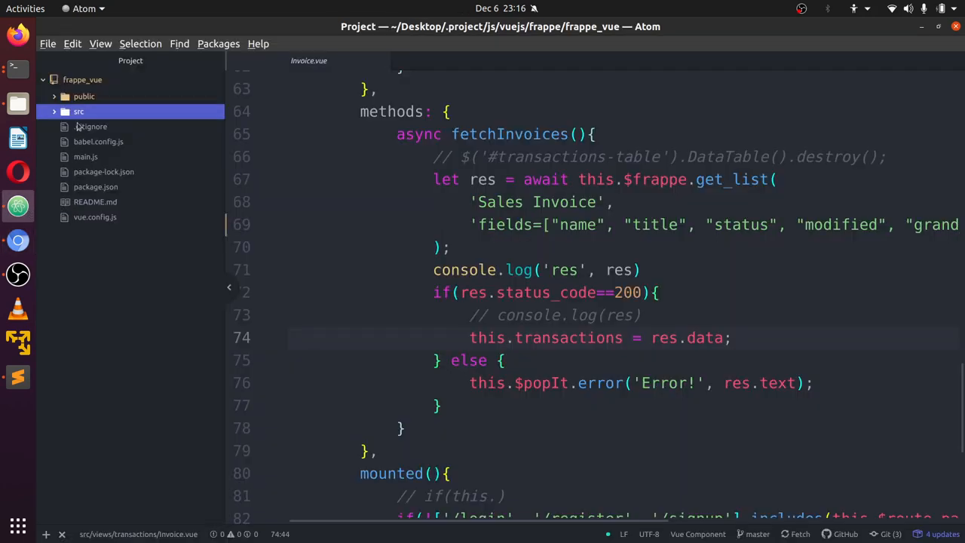
pyautogui.click(78, 111)
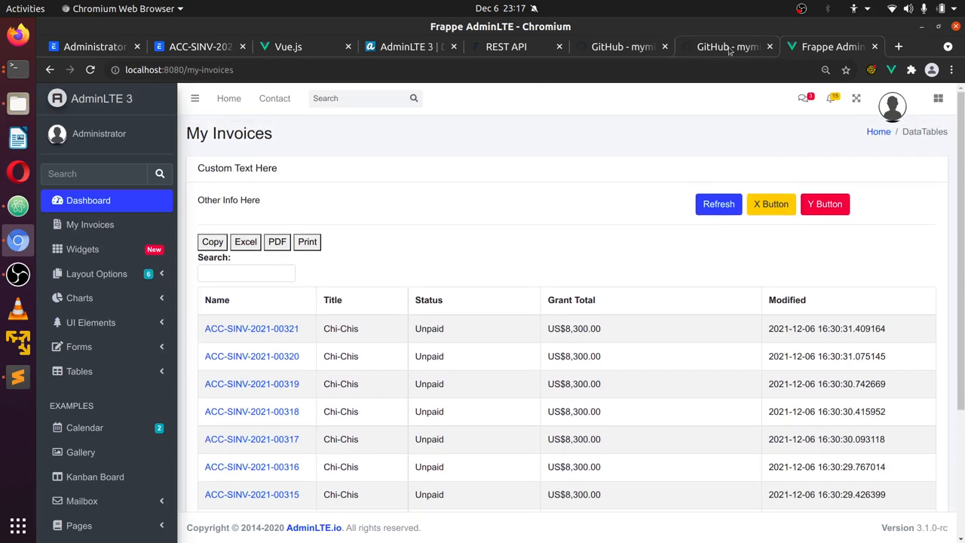
# Revisit the GitHub frappeauth_app repository, then navigate to ghorz.com from the address bar
pyautogui.click(726, 46)
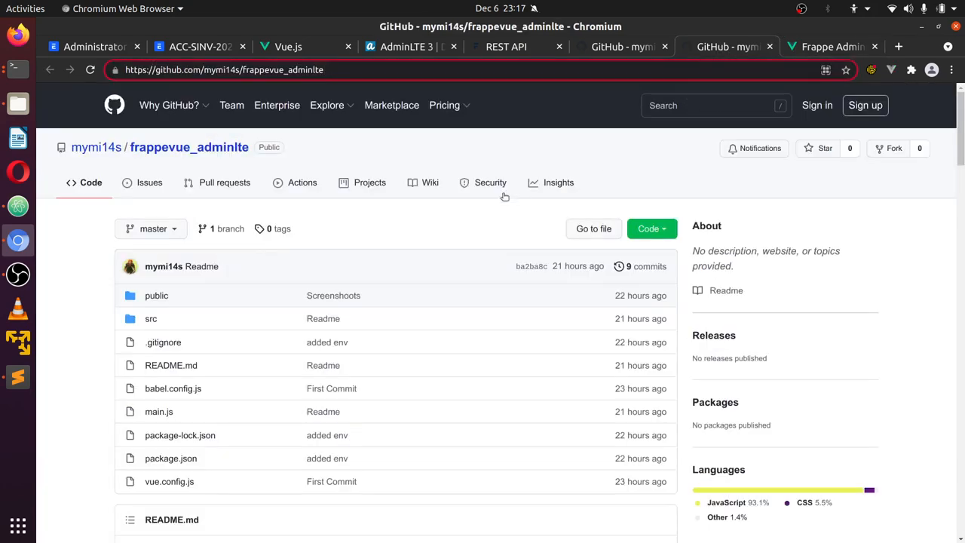
pyautogui.moveTo(501, 253)
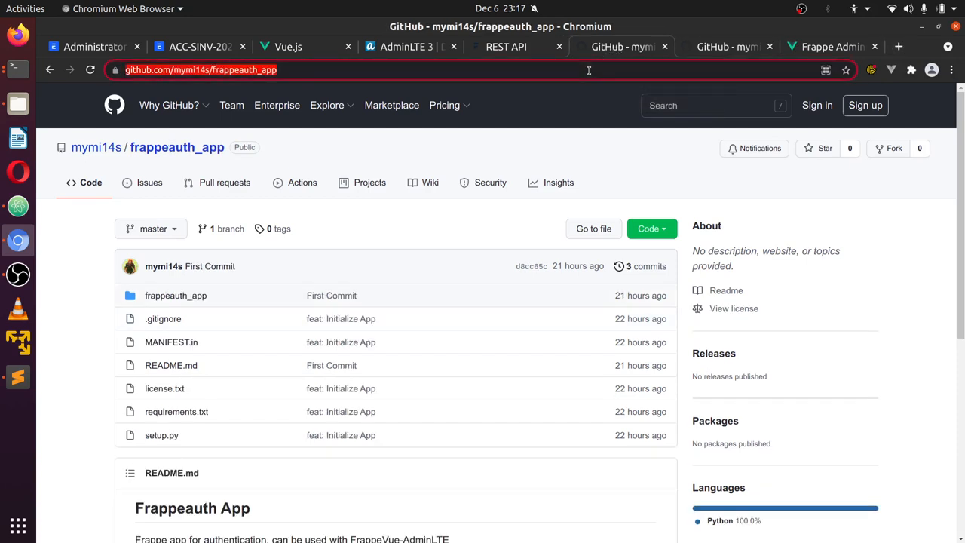
pyautogui.write('ghorz.com')
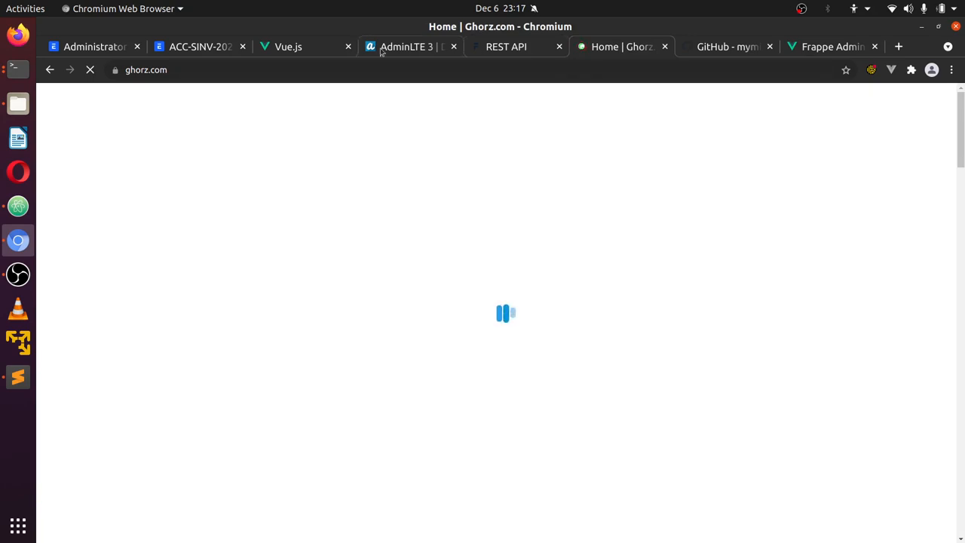
# Scroll the Ghorz.com homepage down to its What We Offer services, including Cloud Server and SaaS
pyautogui.click(288, 45)
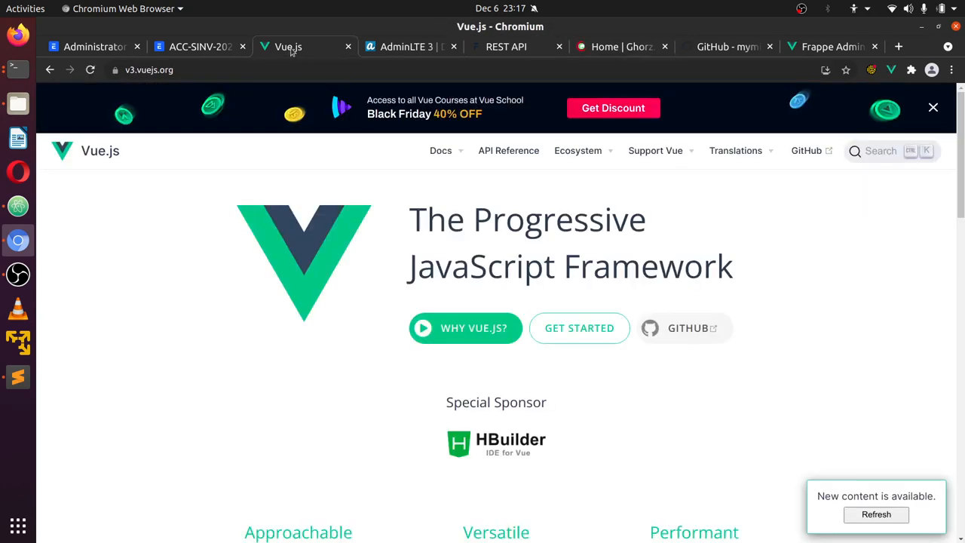
pyautogui.click(621, 45)
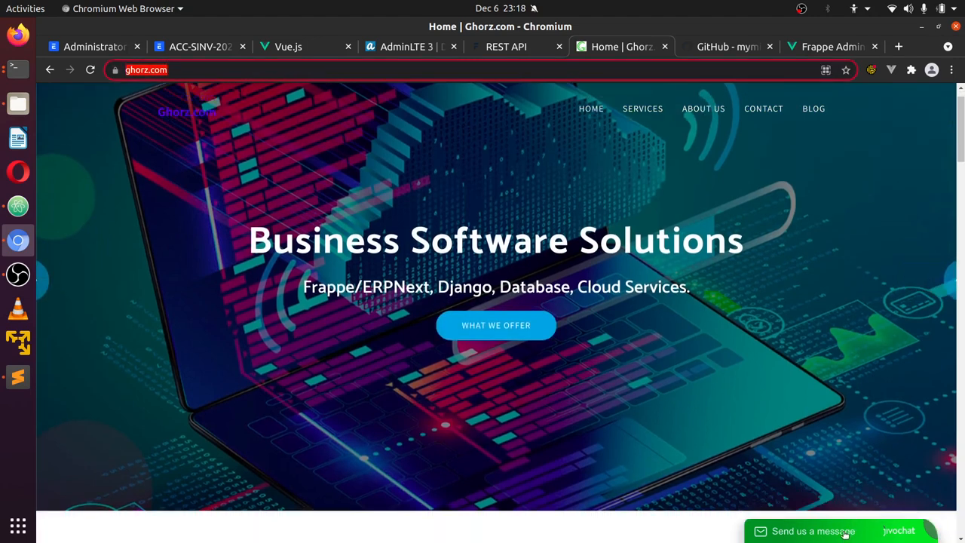
pyautogui.click(812, 531)
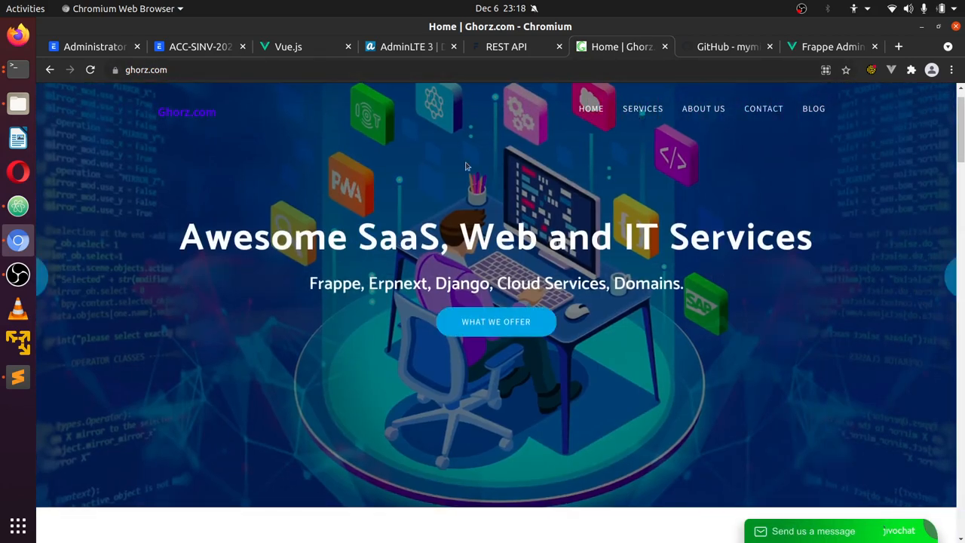
pyautogui.scroll(-3)
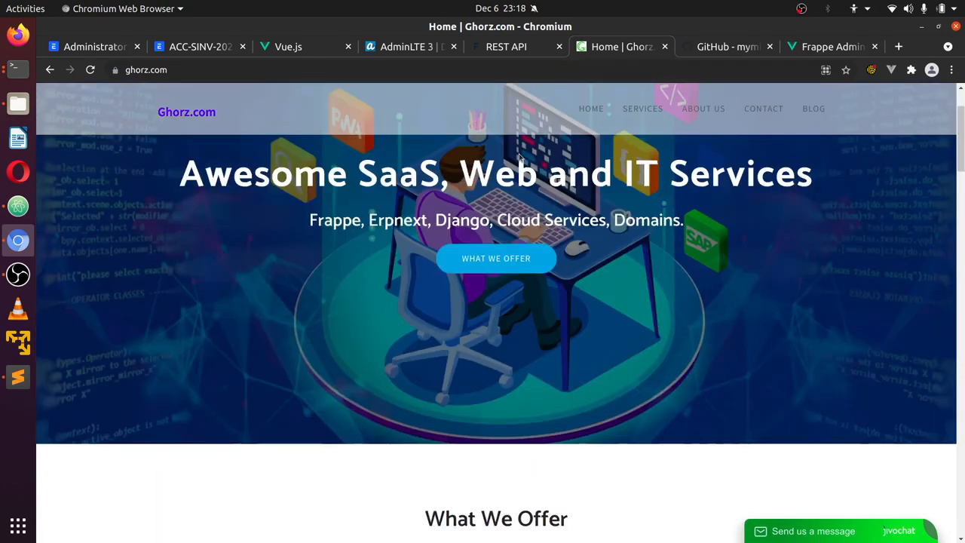
pyautogui.scroll(-3)
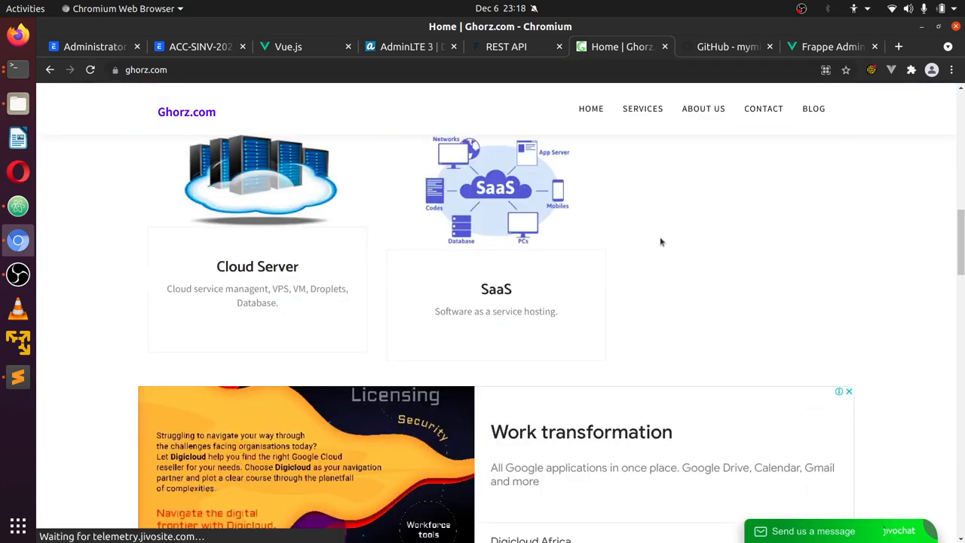
pyautogui.scroll(-3)
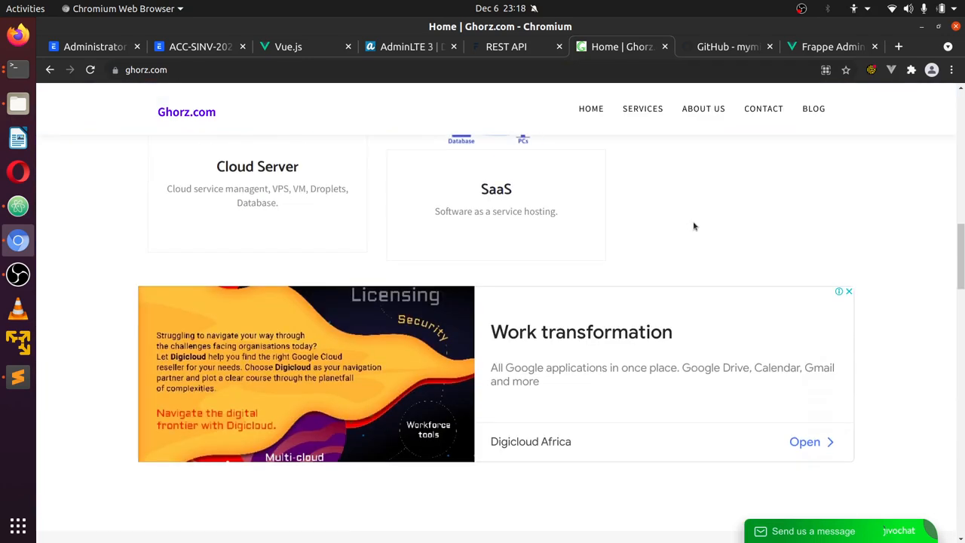